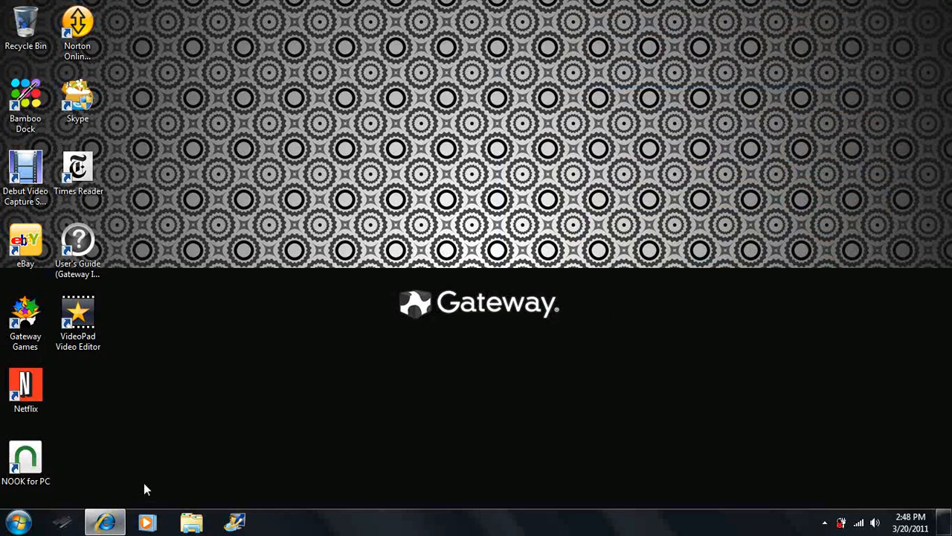
mouse_move(156, 465)
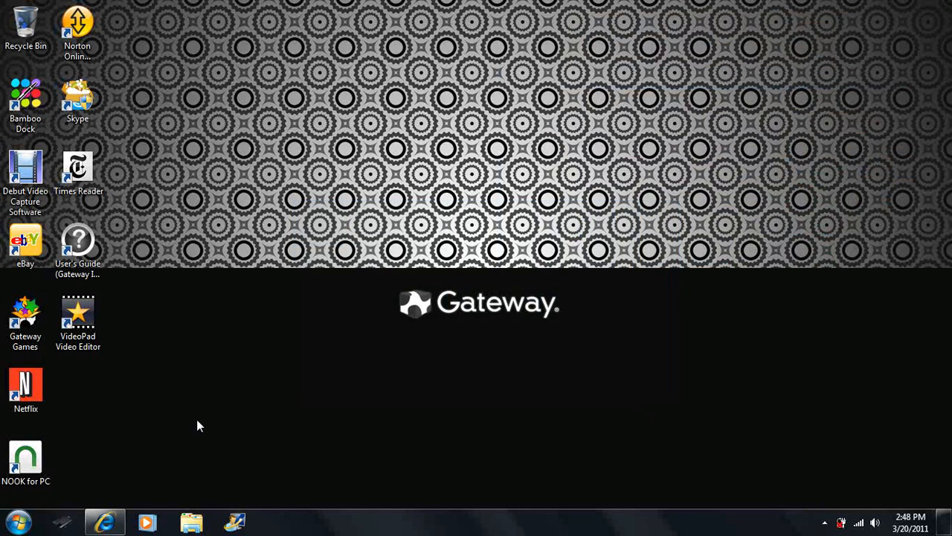
mouse_move(253, 223)
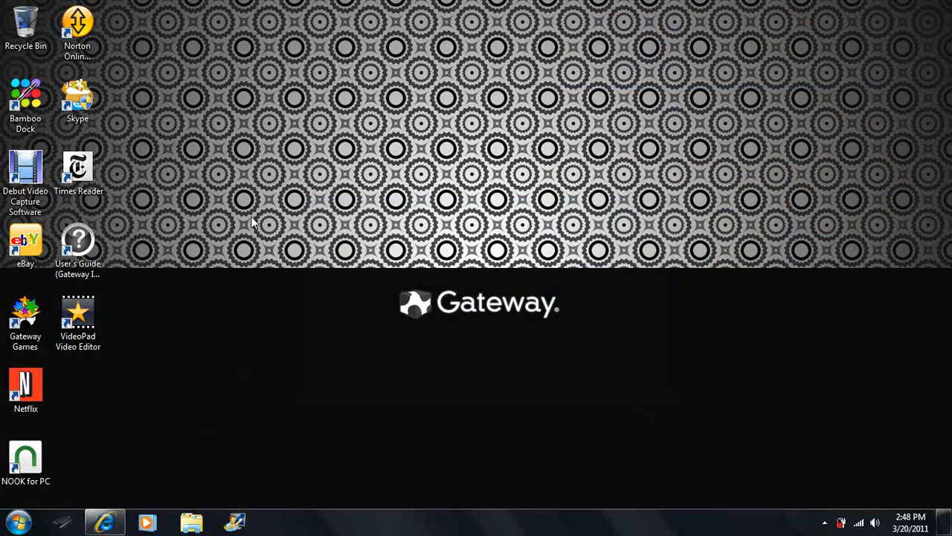
mouse_move(287, 212)
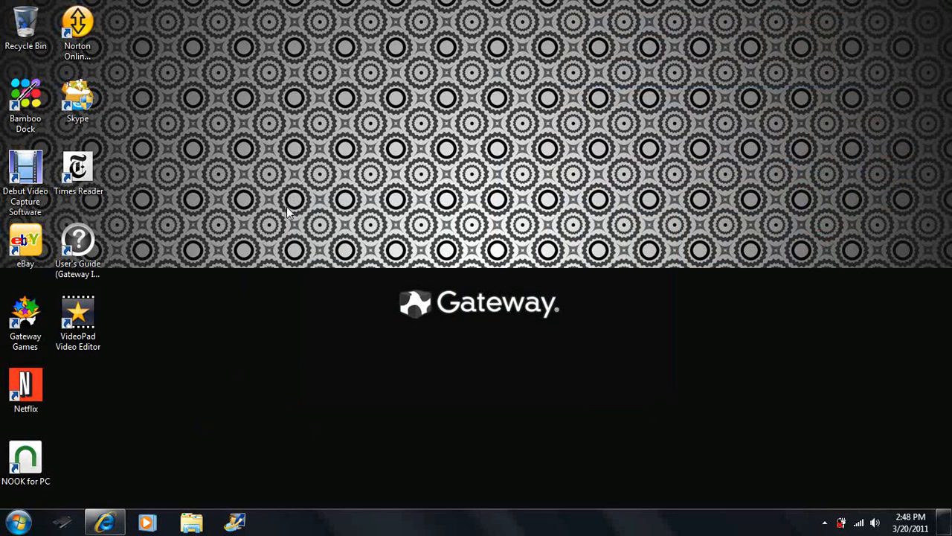
mouse_move(675, 397)
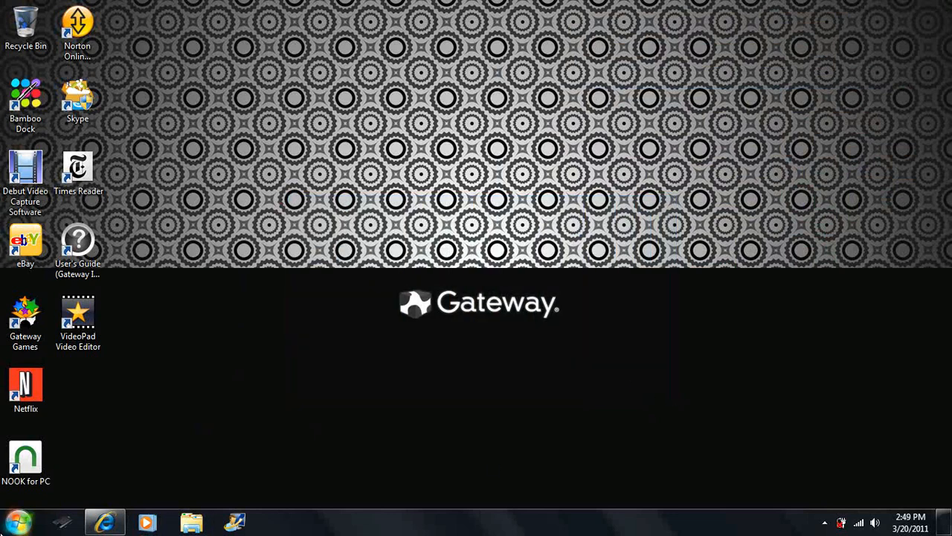
Launch Microsoft Visual C++ 2010 Express from All Programs > Microsoft Visual Studio 2010 Express
click(15, 521)
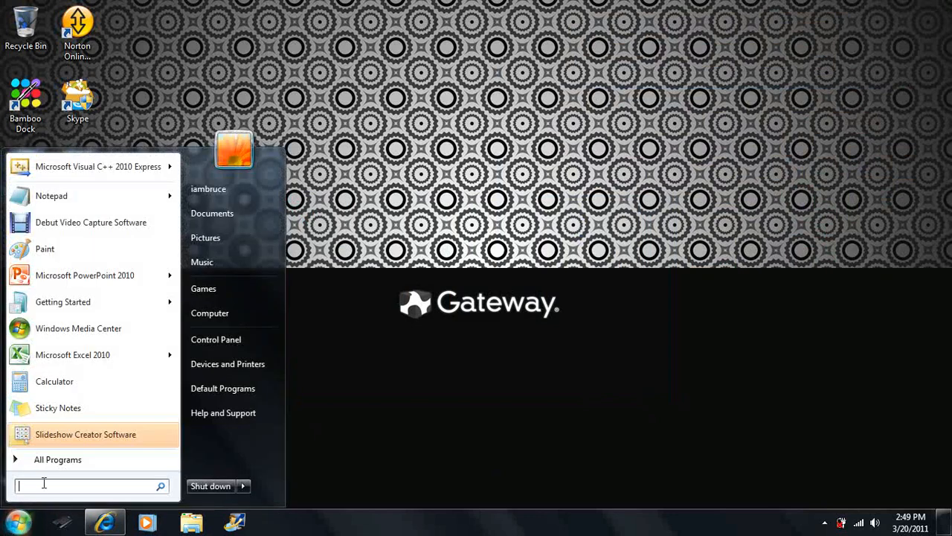
click(57, 459)
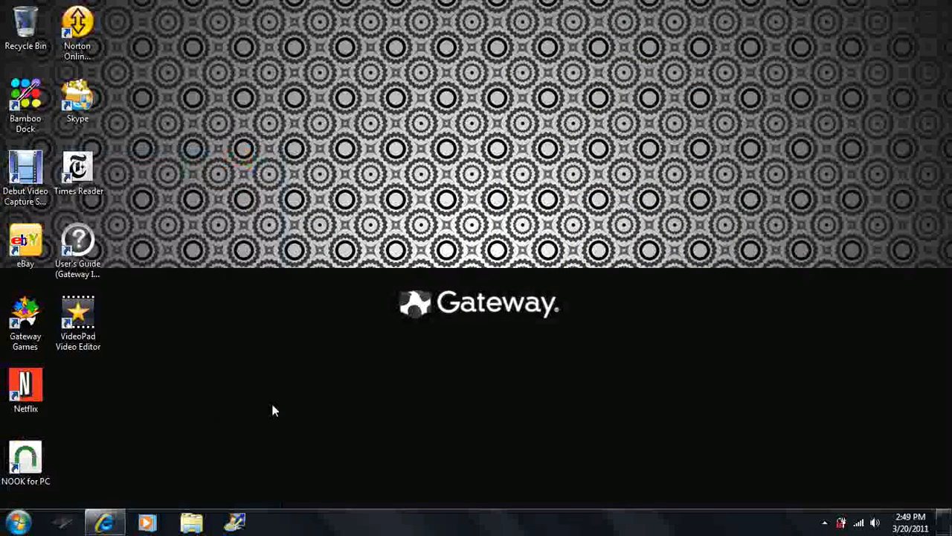
mouse_move(15, 521)
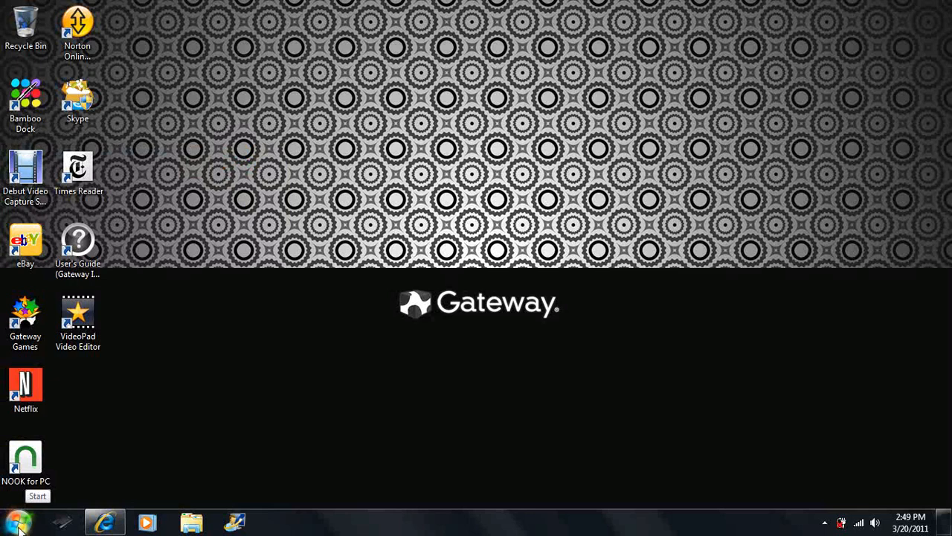
click(17, 520)
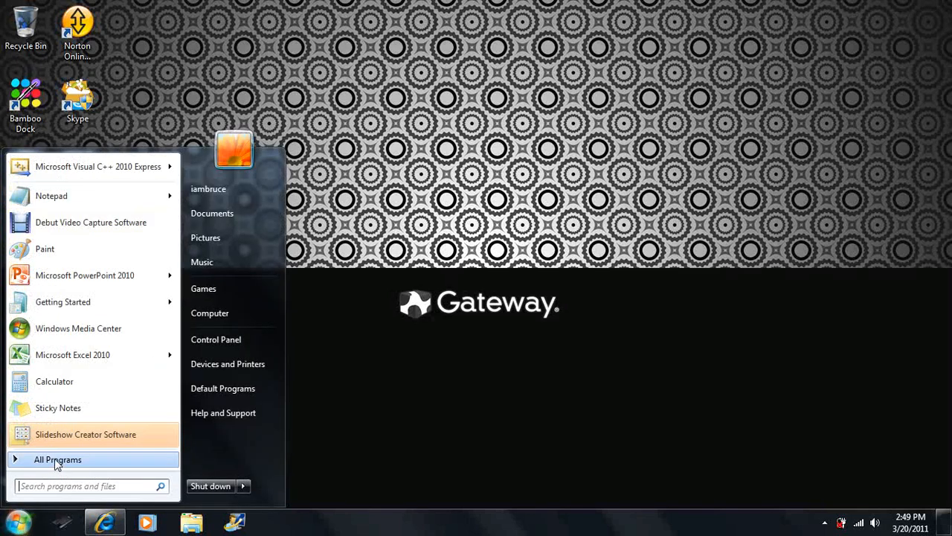
click(58, 459)
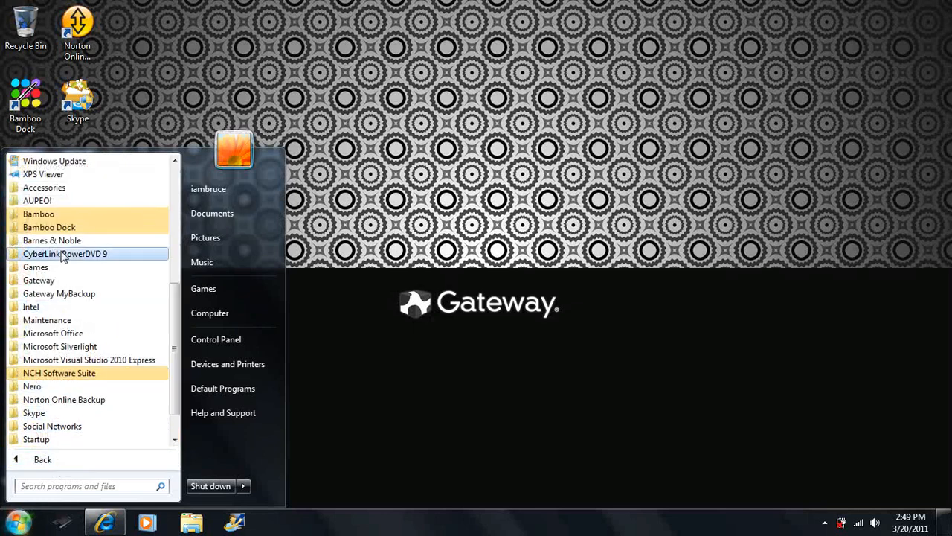
scroll(down, 3)
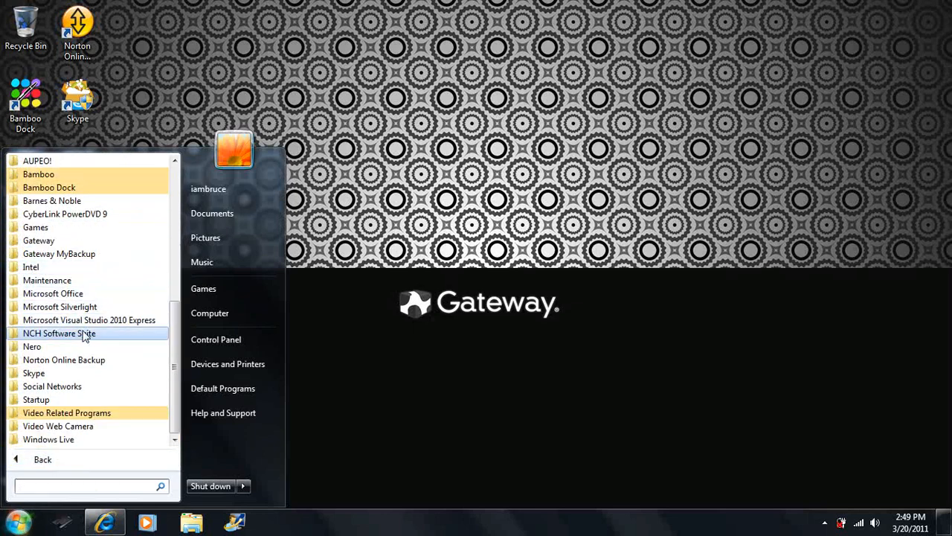
mouse_move(88, 320)
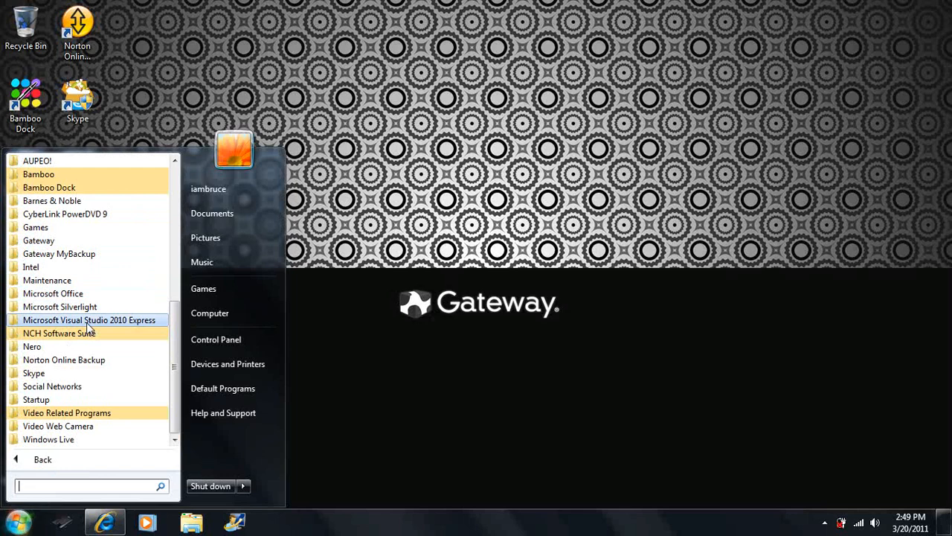
click(89, 320)
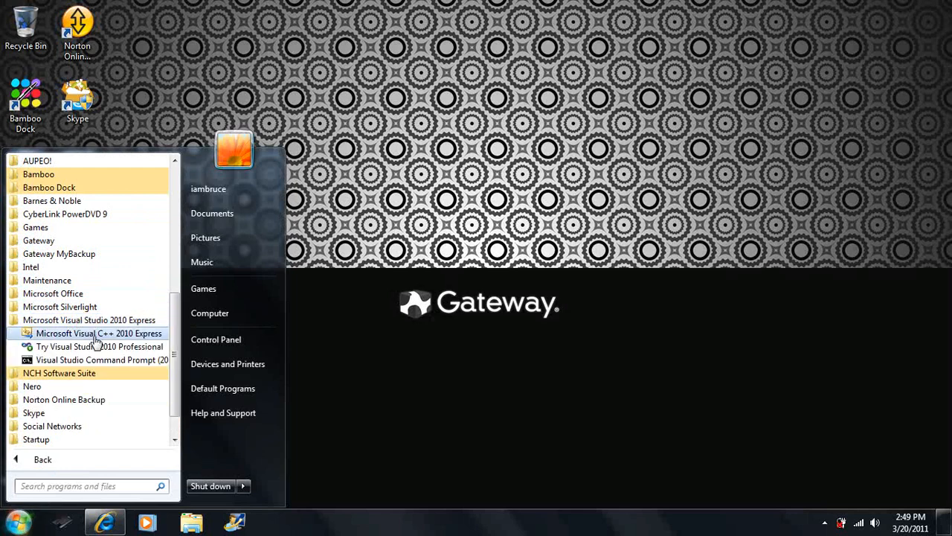
mouse_move(154, 339)
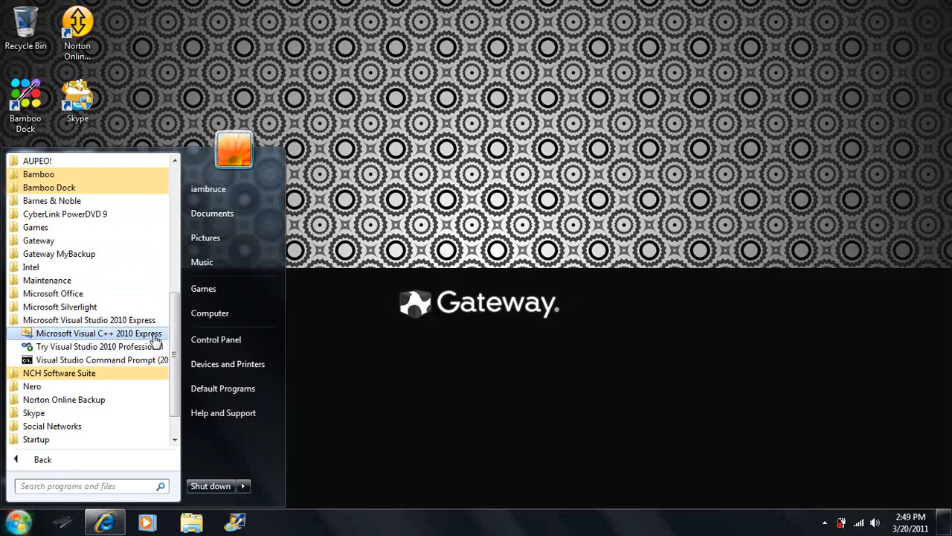
click(98, 333)
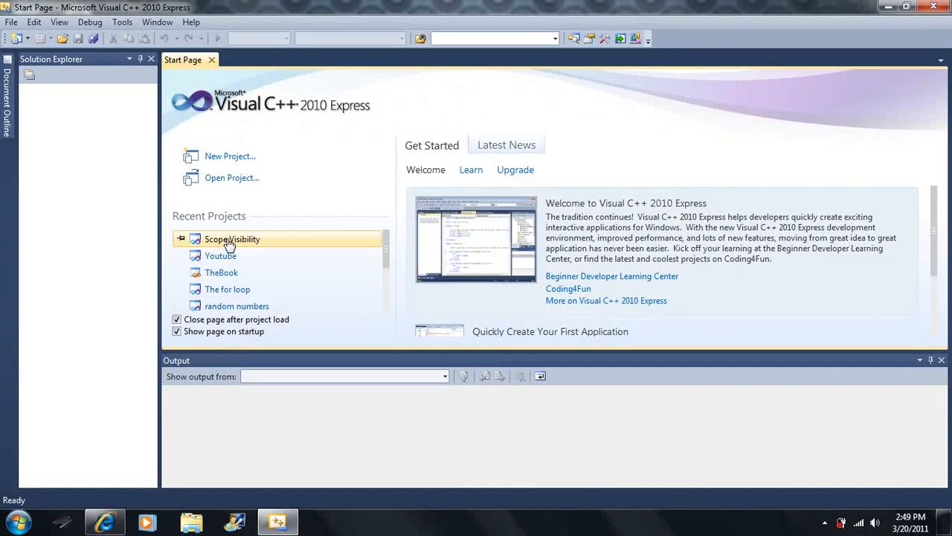
mouse_move(188, 223)
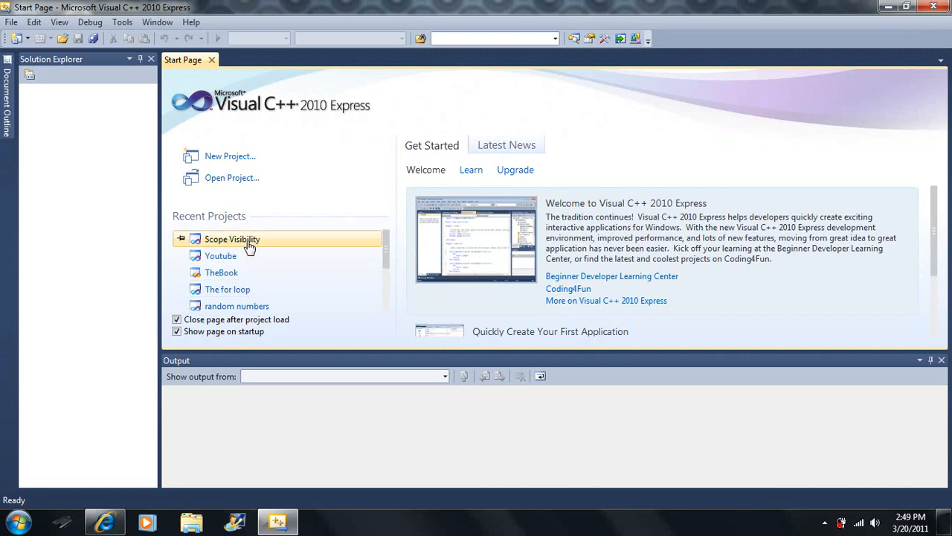
mouse_move(82, 73)
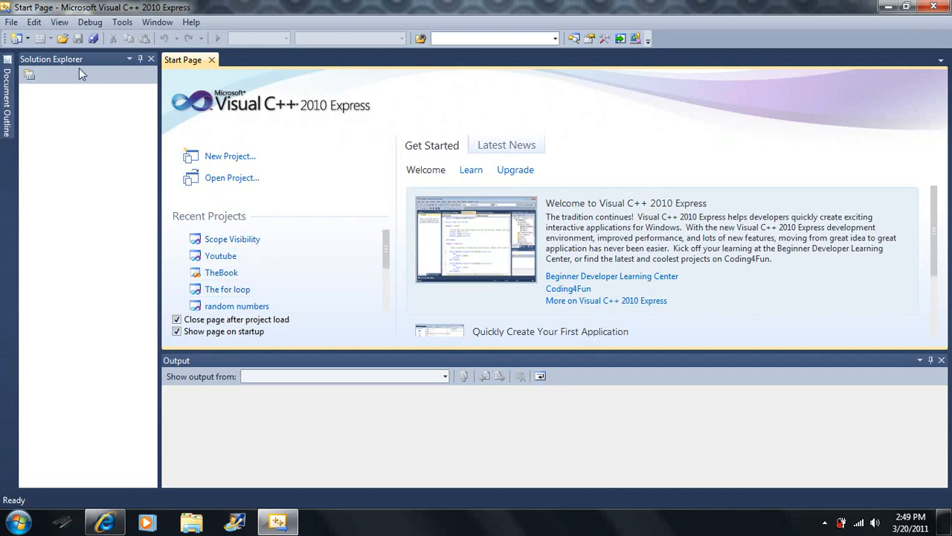
mouse_move(11, 22)
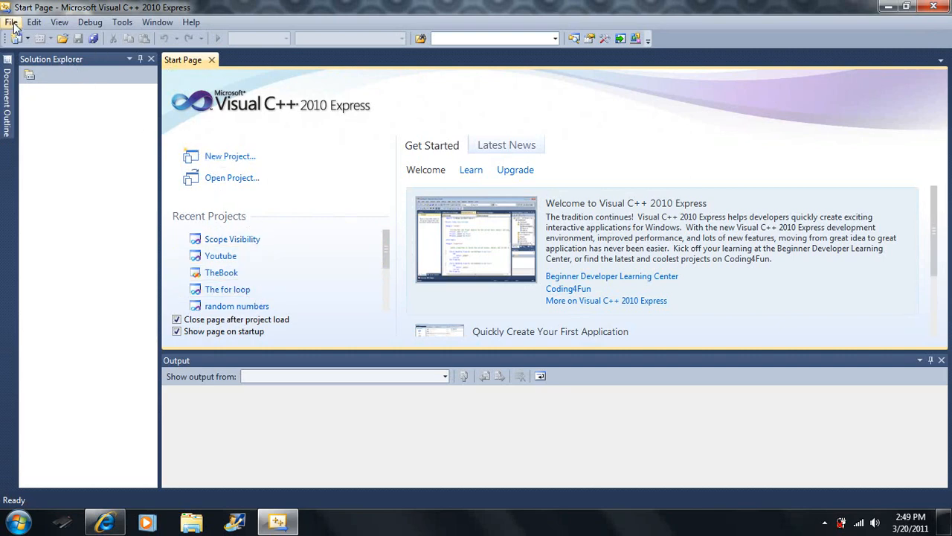
Open the File menu on the Start Page to begin a new project
click(12, 21)
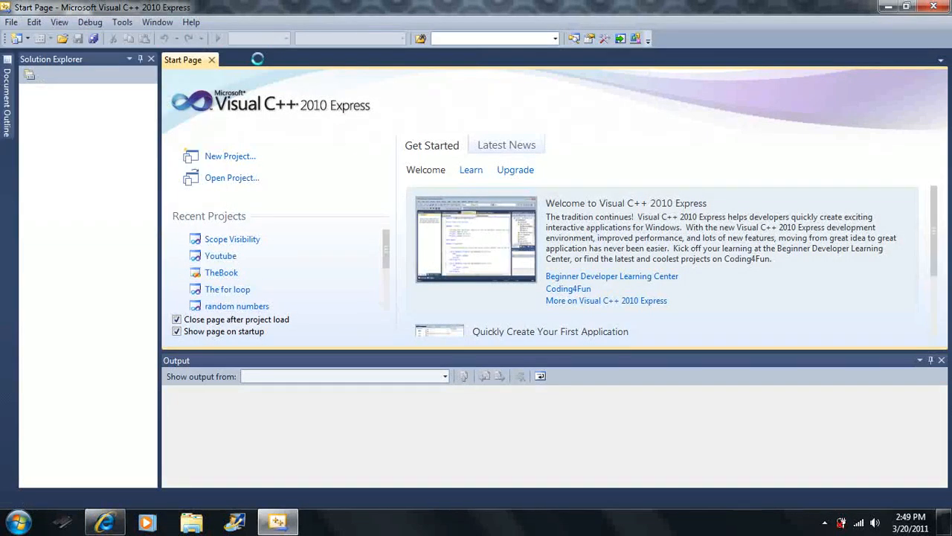
Browse the Visual C++ template categories and pick the General Empty Project template
click(230, 155)
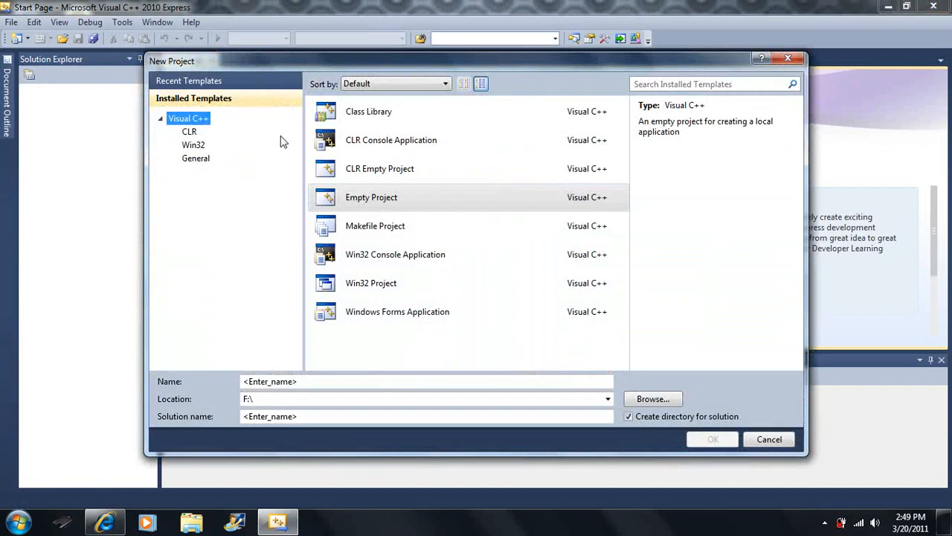
click(196, 157)
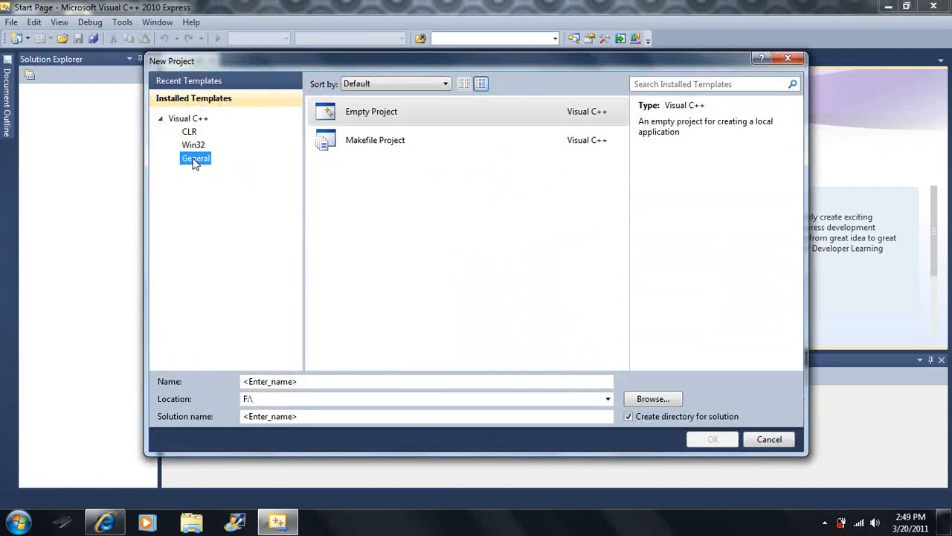
click(194, 144)
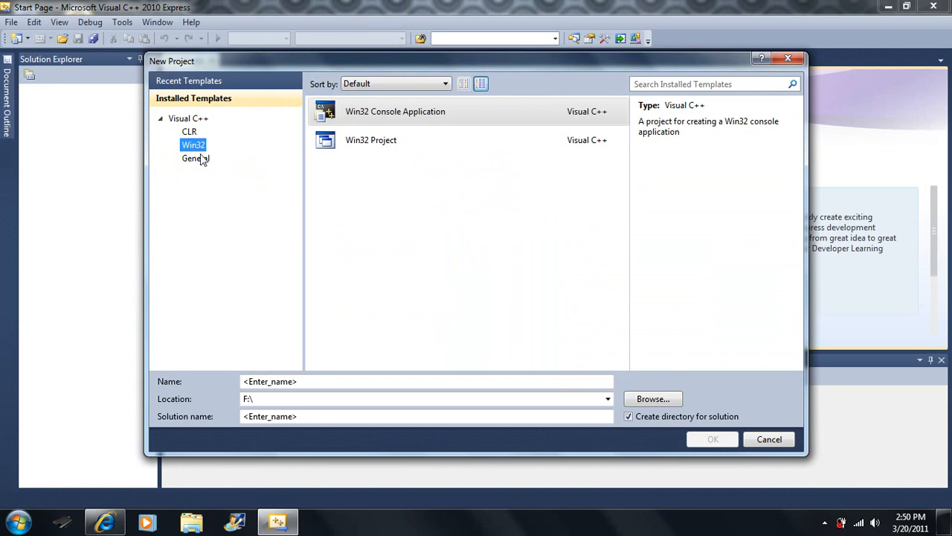
click(189, 132)
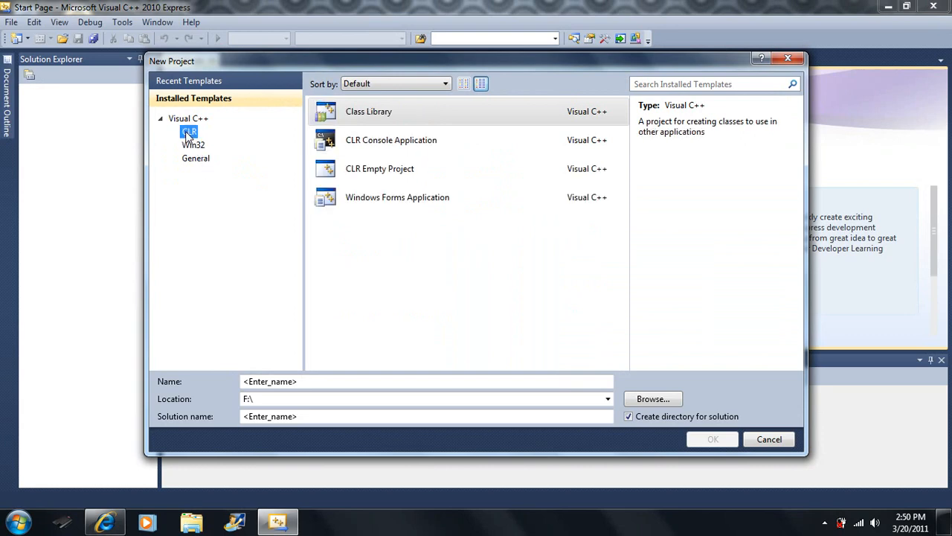
click(196, 158)
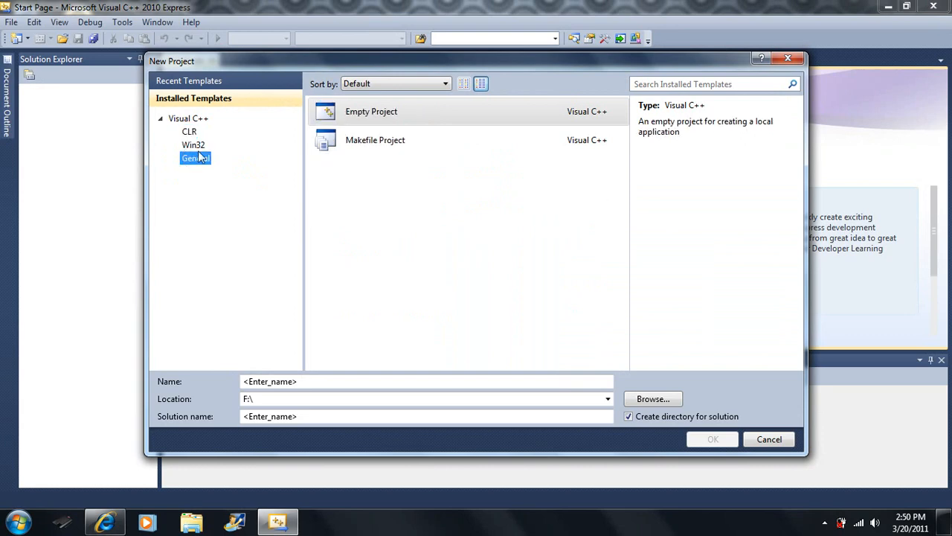
click(188, 131)
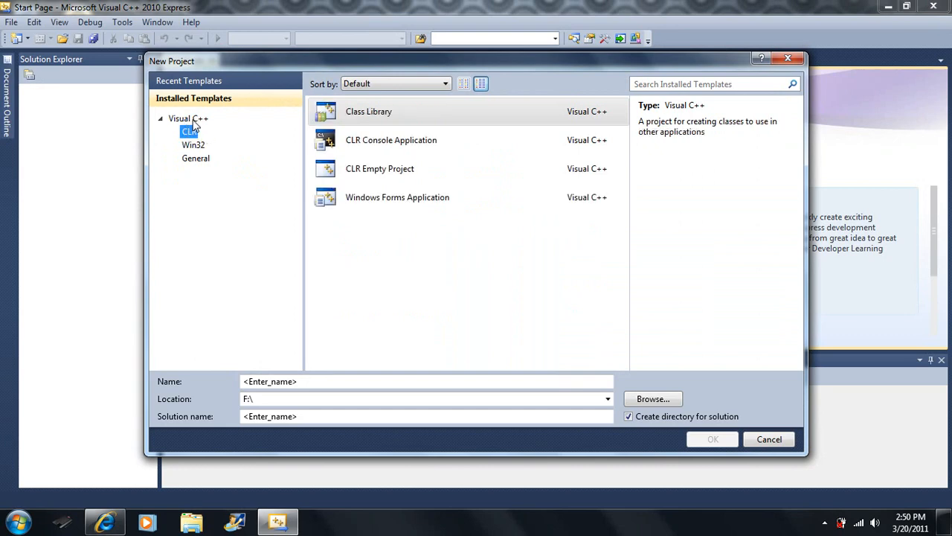
click(188, 119)
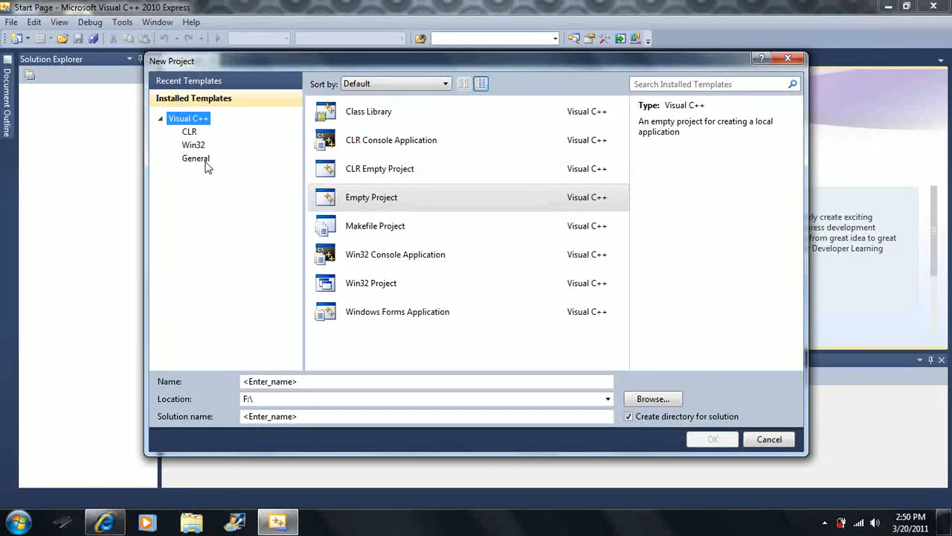
click(196, 157)
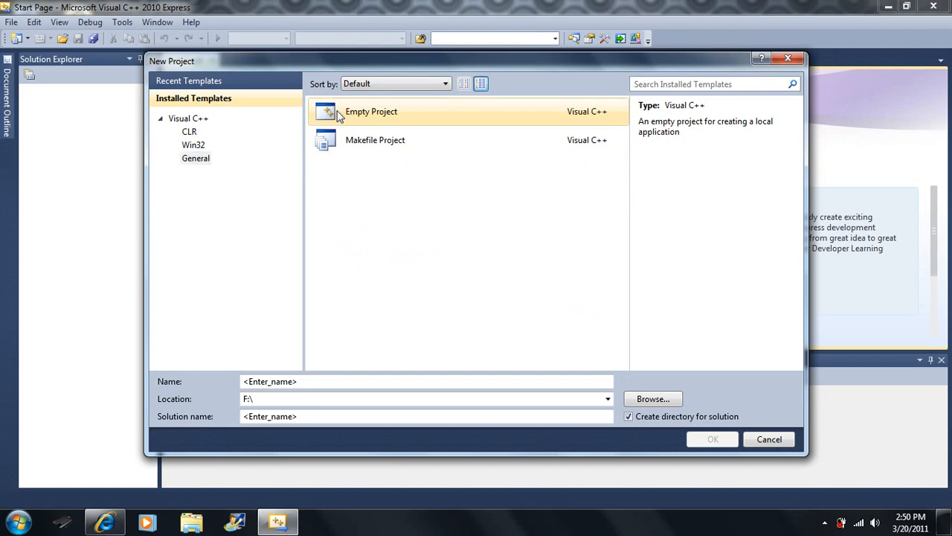
click(426, 381)
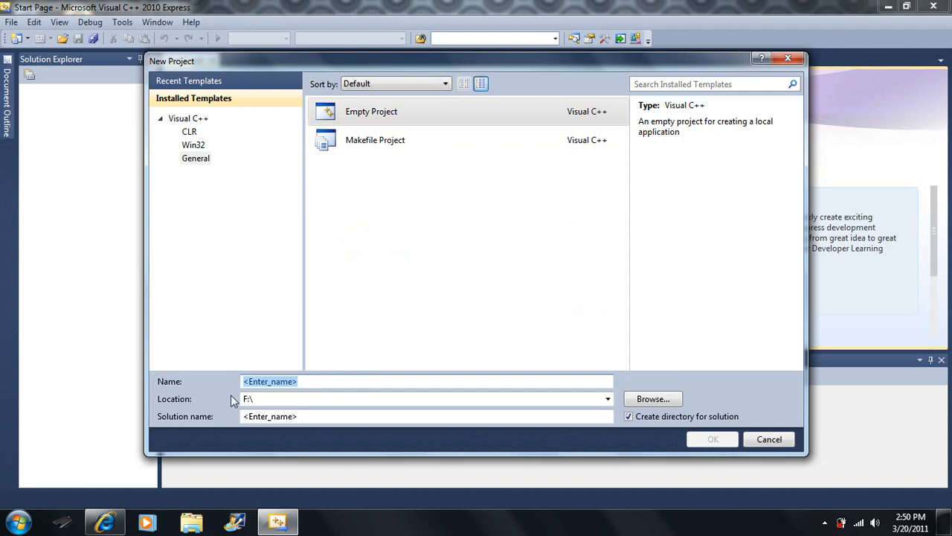
Name the new project 'First Program'
text(F)
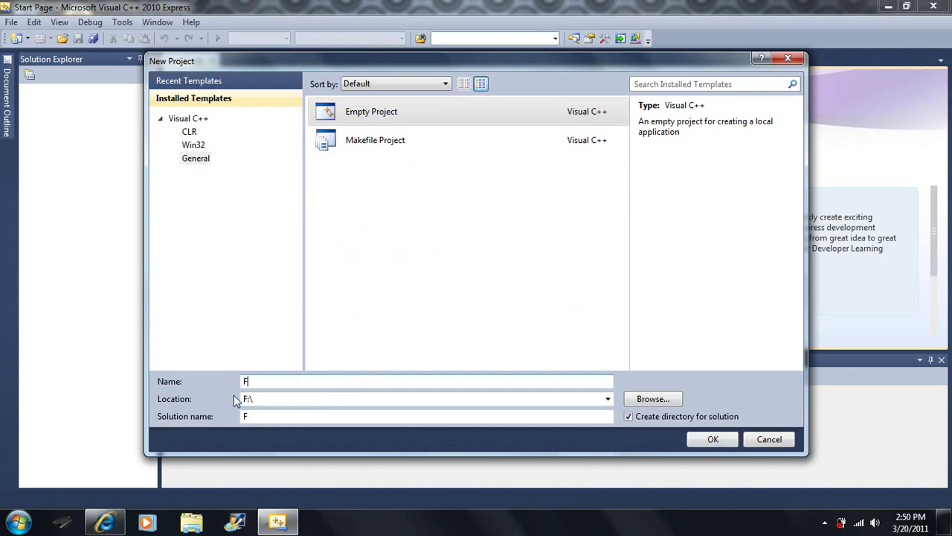
text(irst Pr)
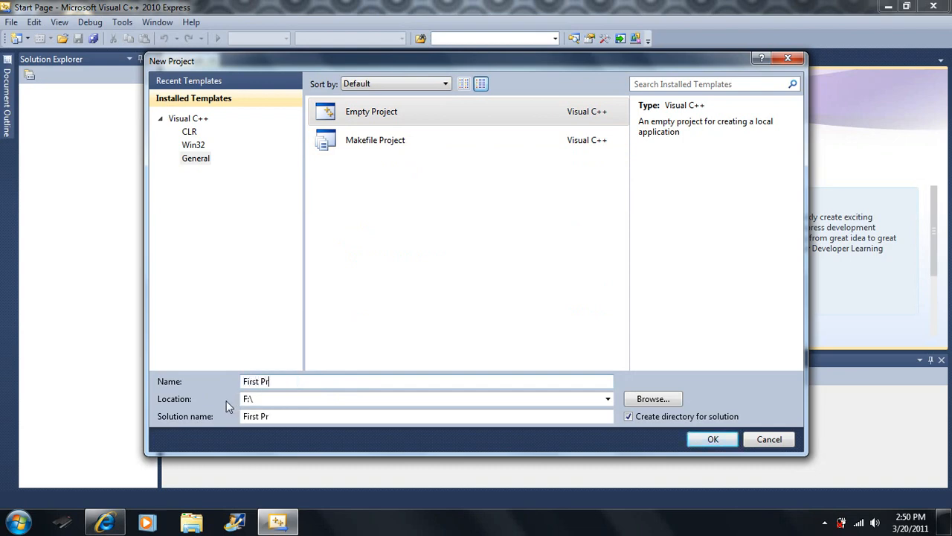
text(ogram)
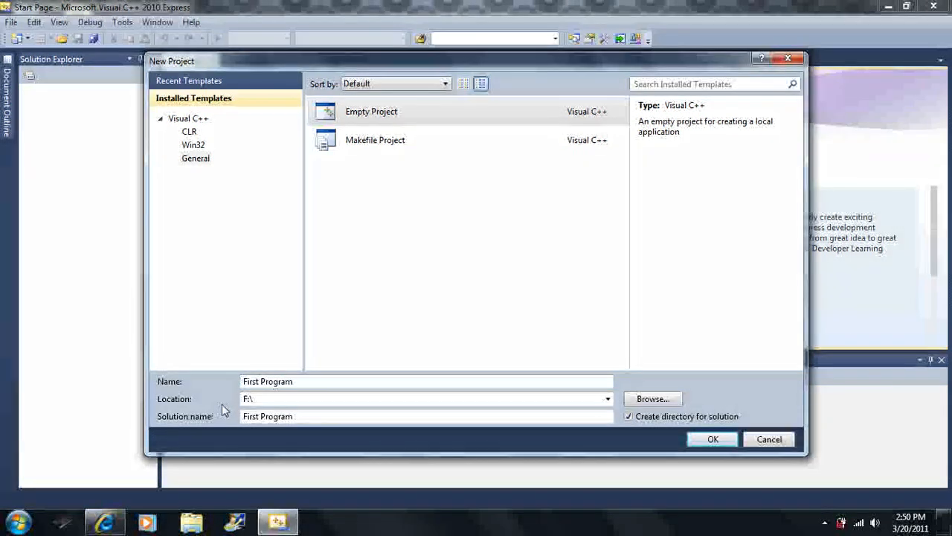
mouse_move(324, 455)
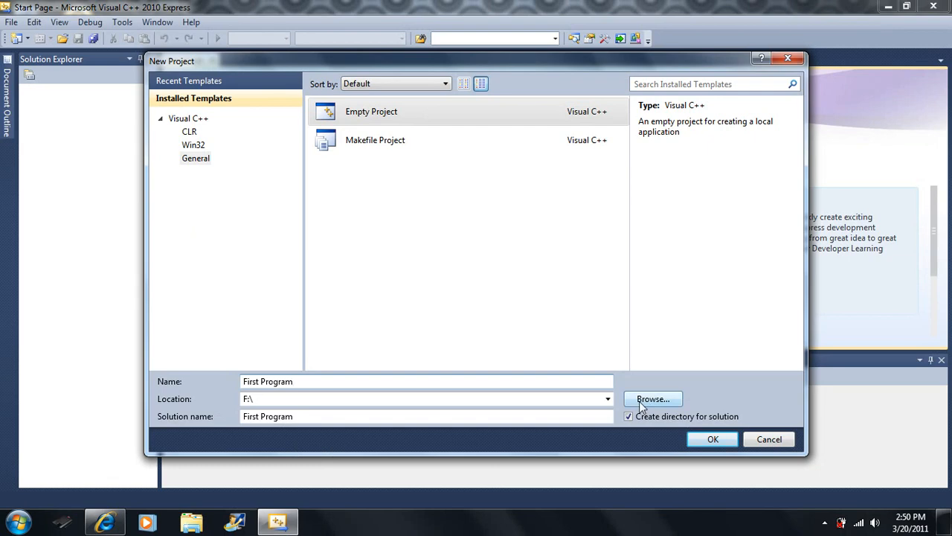
Create a 'C++ Lessons' folder on drive F: and select it as the project location
click(651, 398)
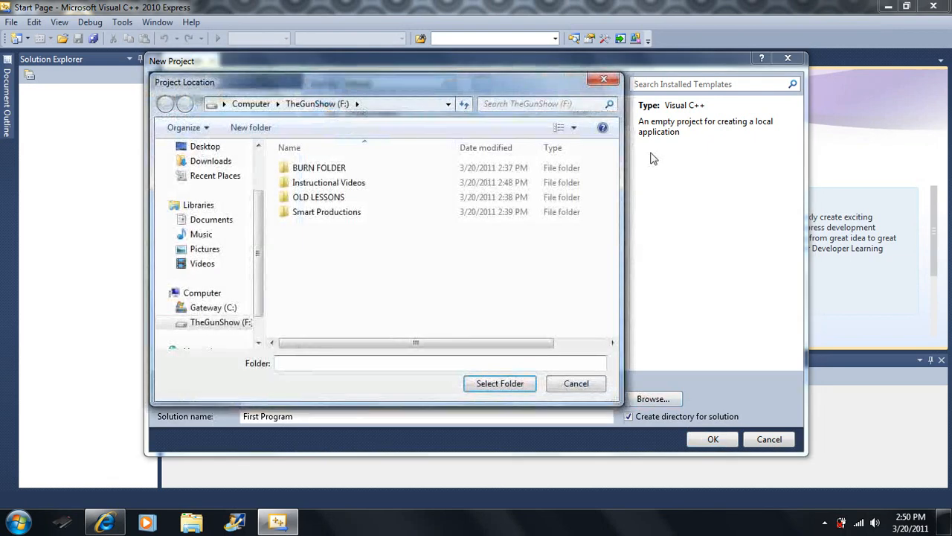
click(226, 103)
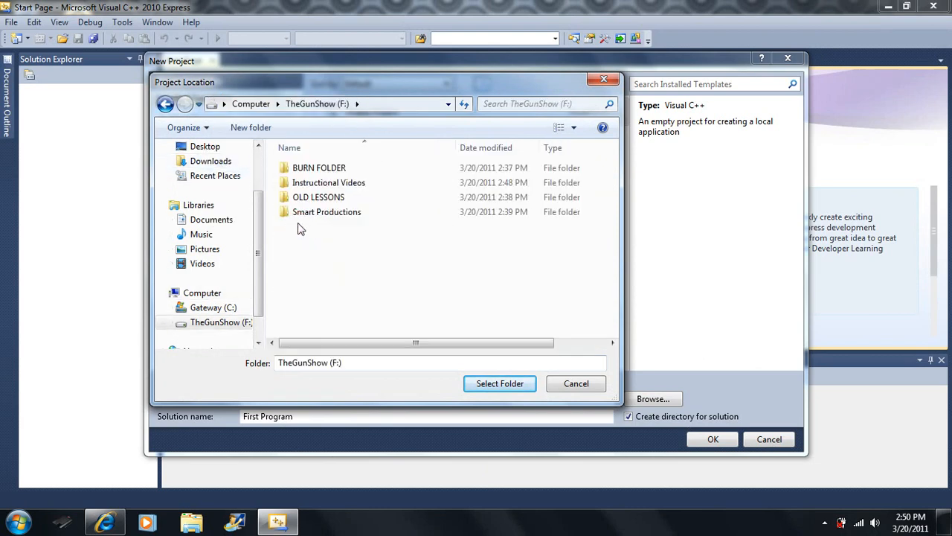
mouse_move(319, 267)
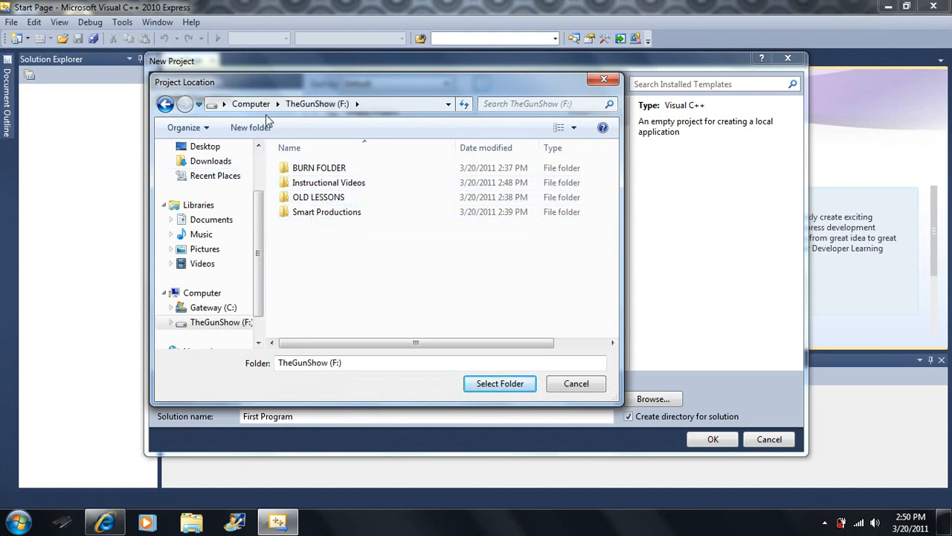
click(251, 127)
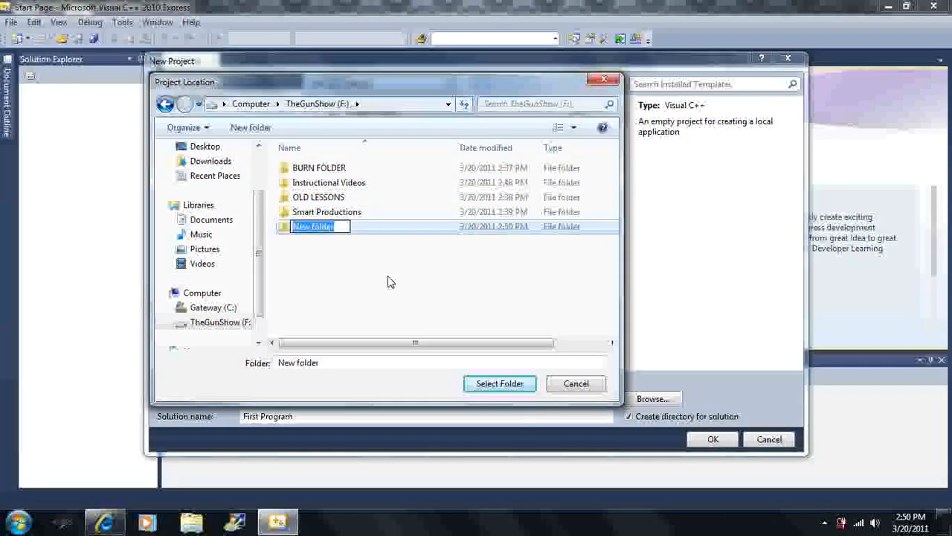
text(C++ Lesso)
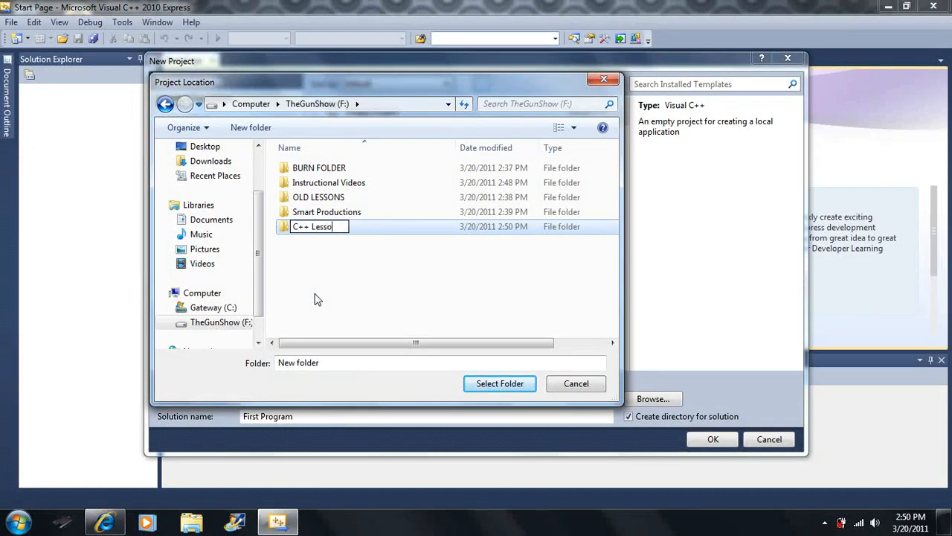
text(ns)
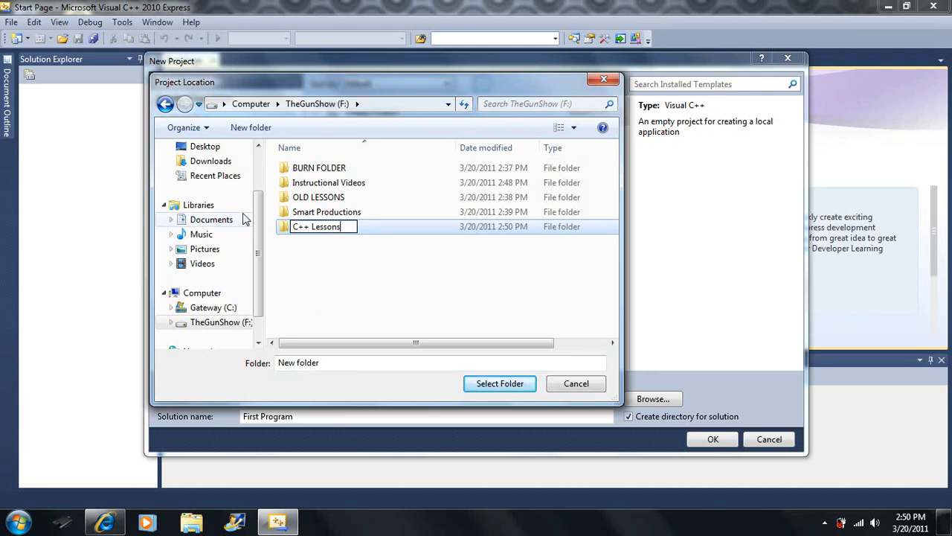
key(Return)
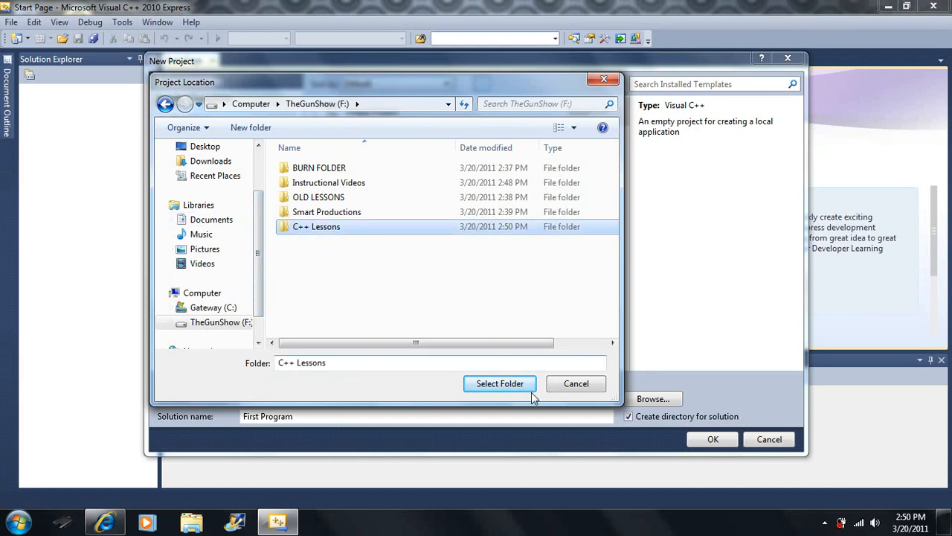
mouse_move(500, 383)
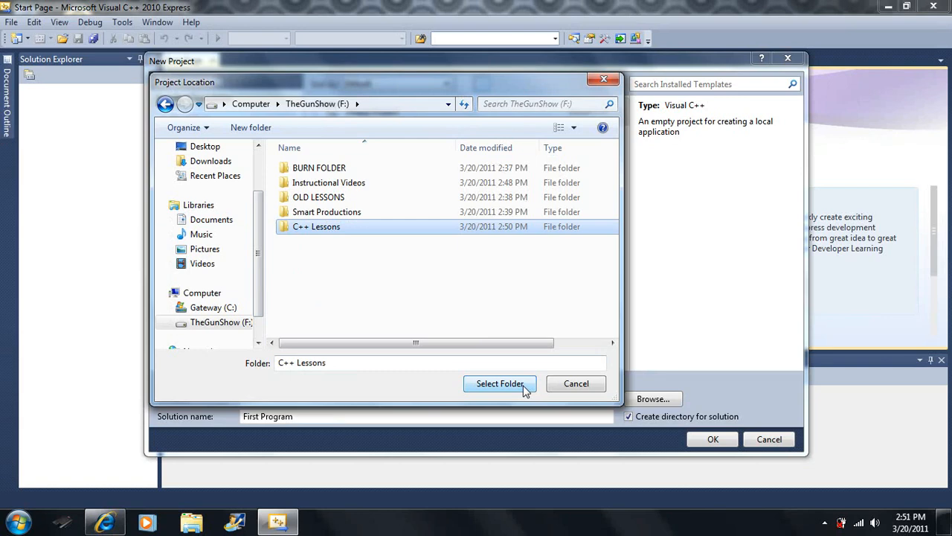
click(500, 383)
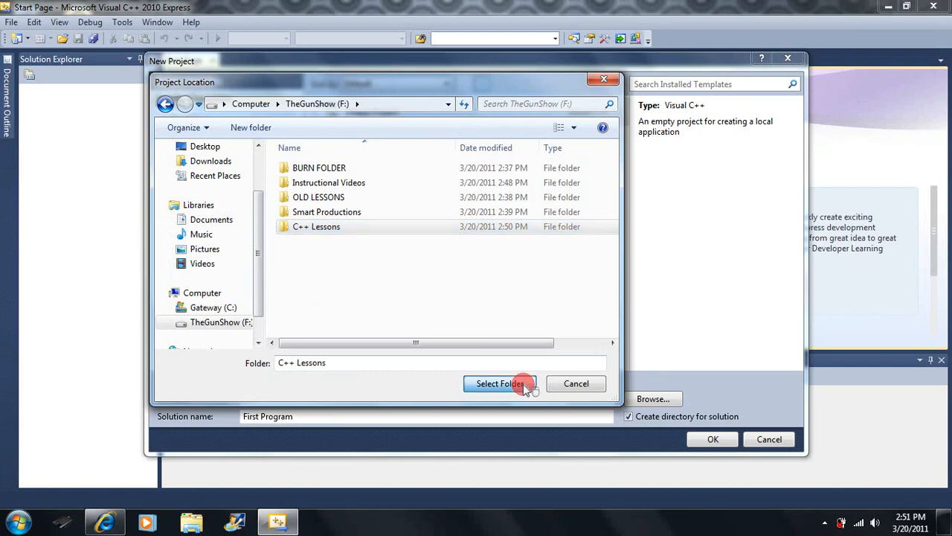
Confirm the New Project dialog to create First Program in F:\C++ Lessons
click(499, 383)
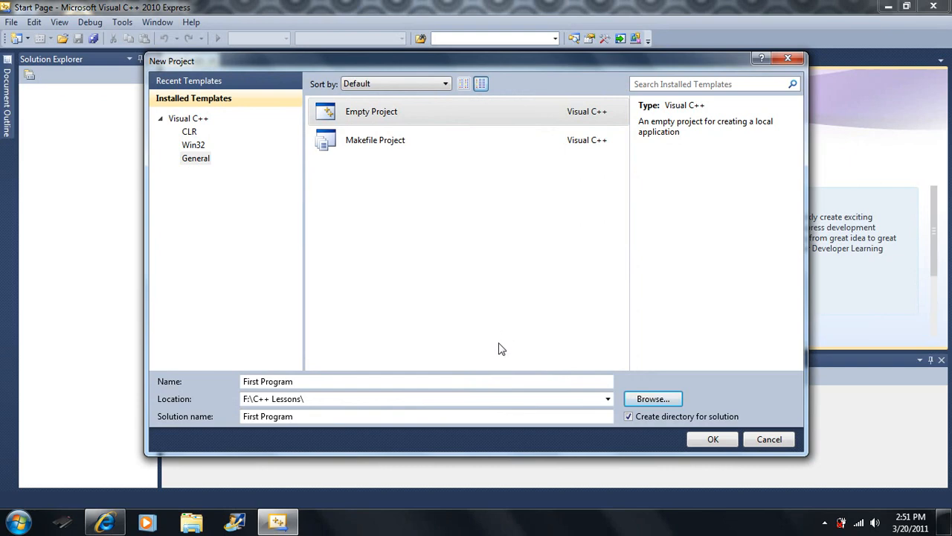
mouse_move(292, 381)
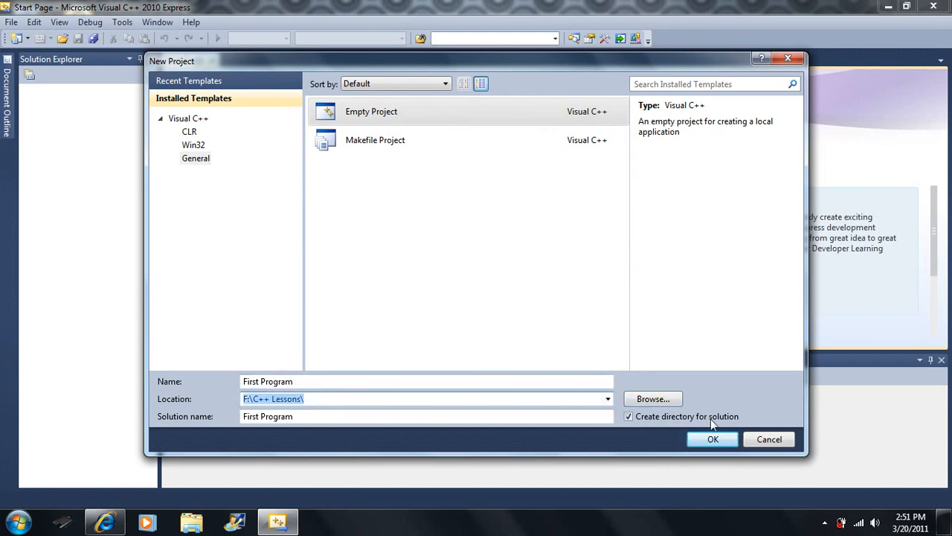
mouse_move(655, 439)
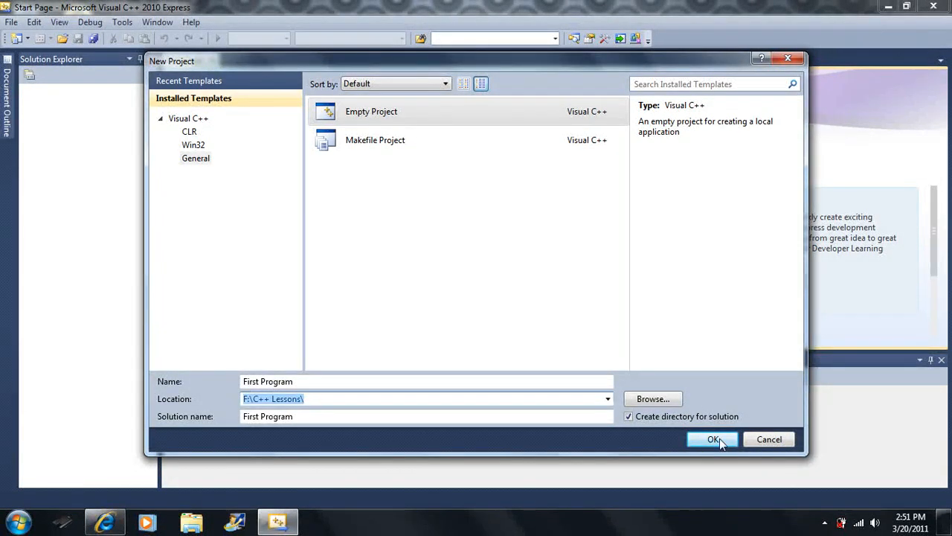
click(713, 439)
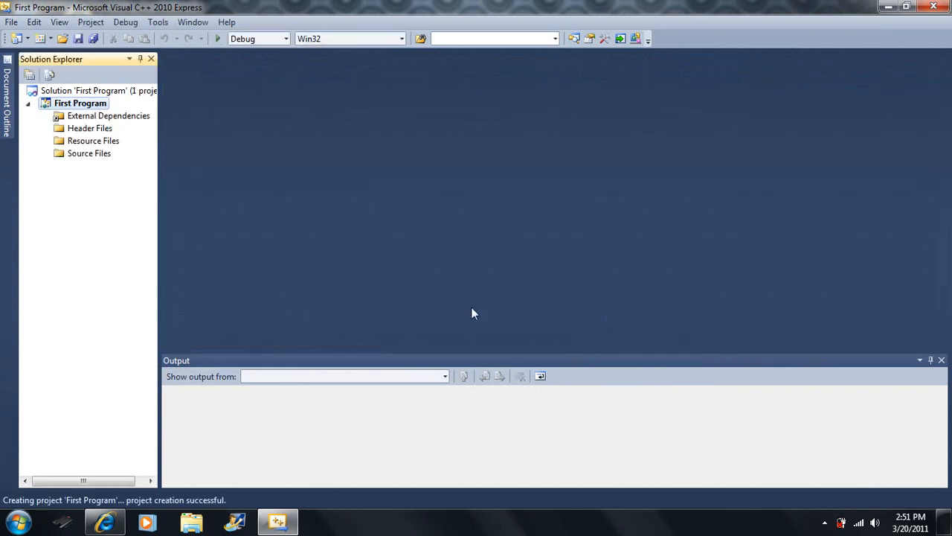
mouse_move(404, 73)
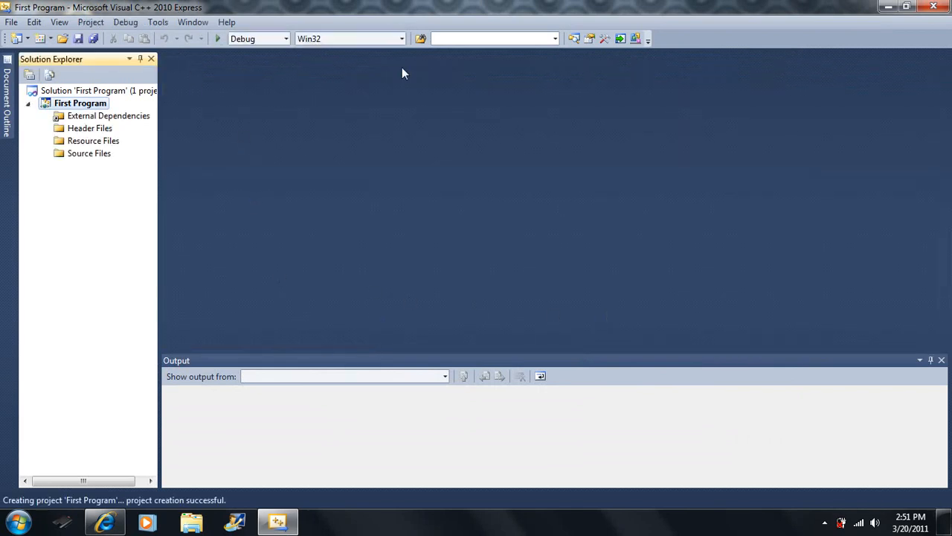
mouse_move(106, 164)
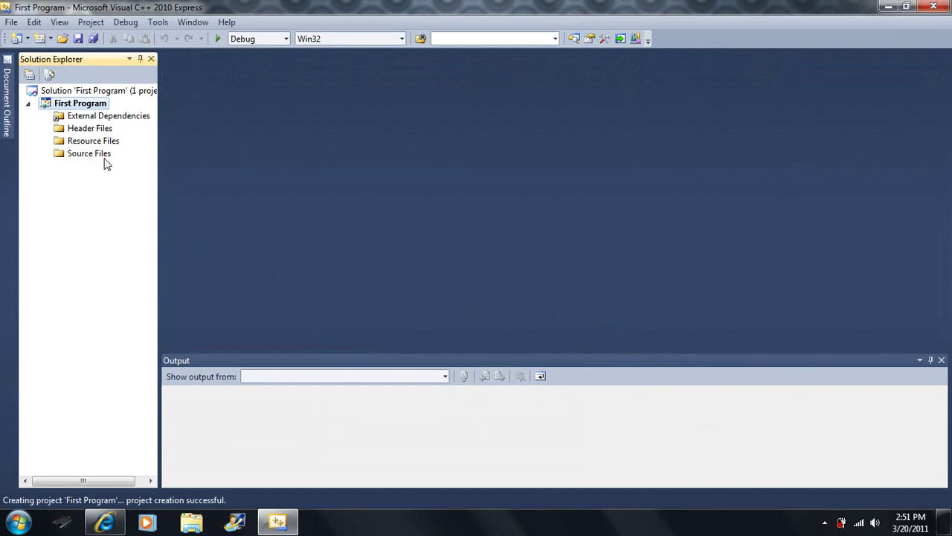
Add a new C++ File named 'main' to the Source Files folder
click(109, 116)
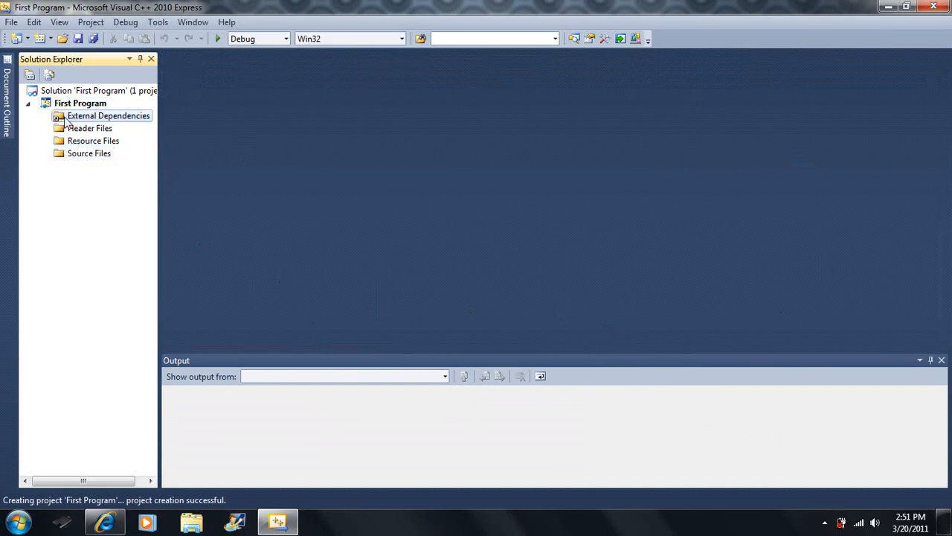
click(90, 153)
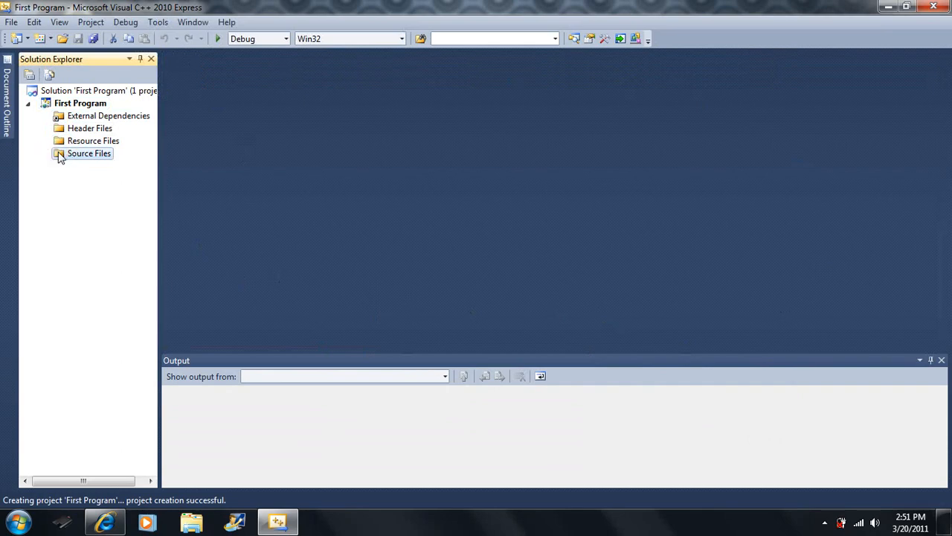
right_click(88, 153)
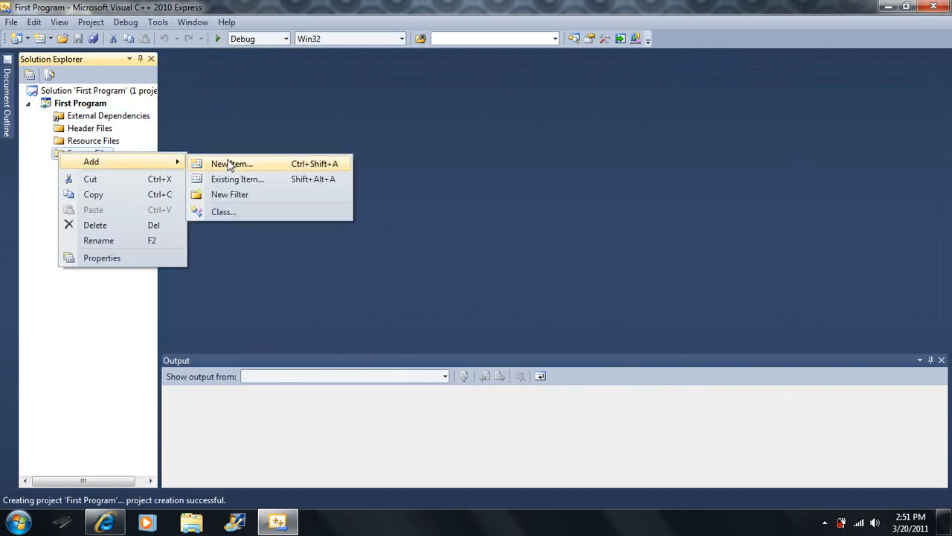
click(231, 163)
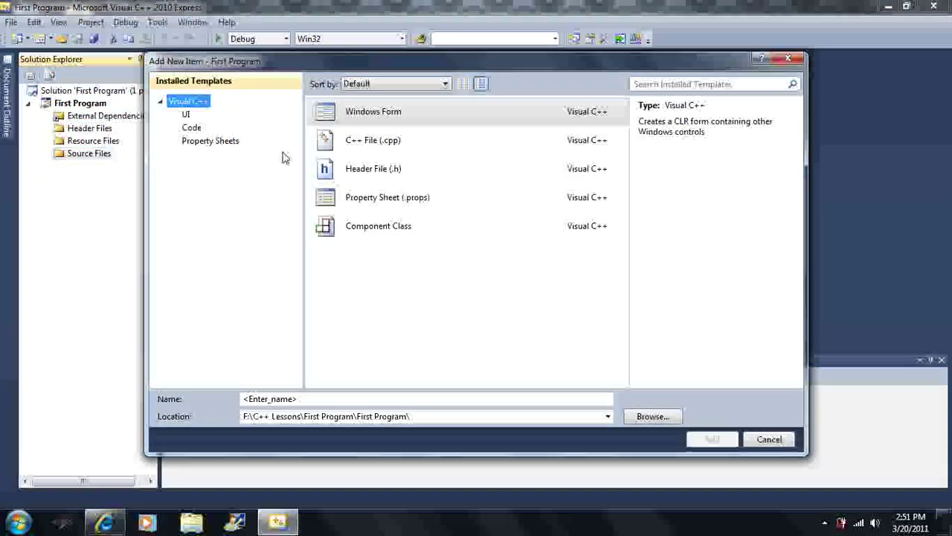
click(373, 140)
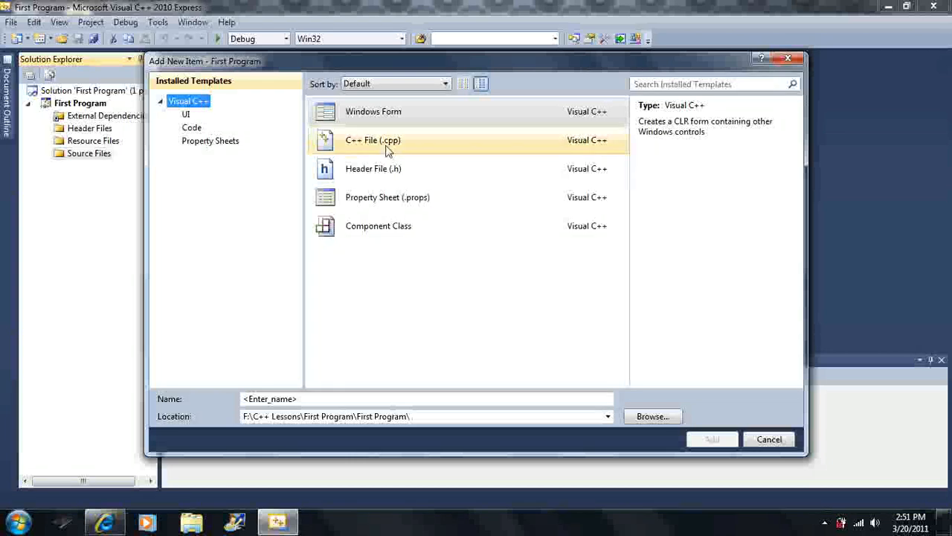
mouse_move(380, 146)
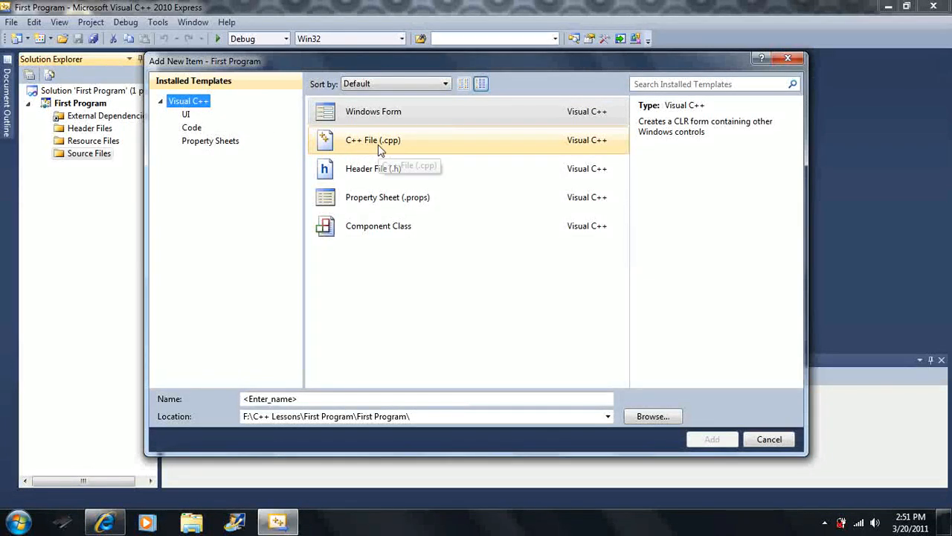
click(373, 140)
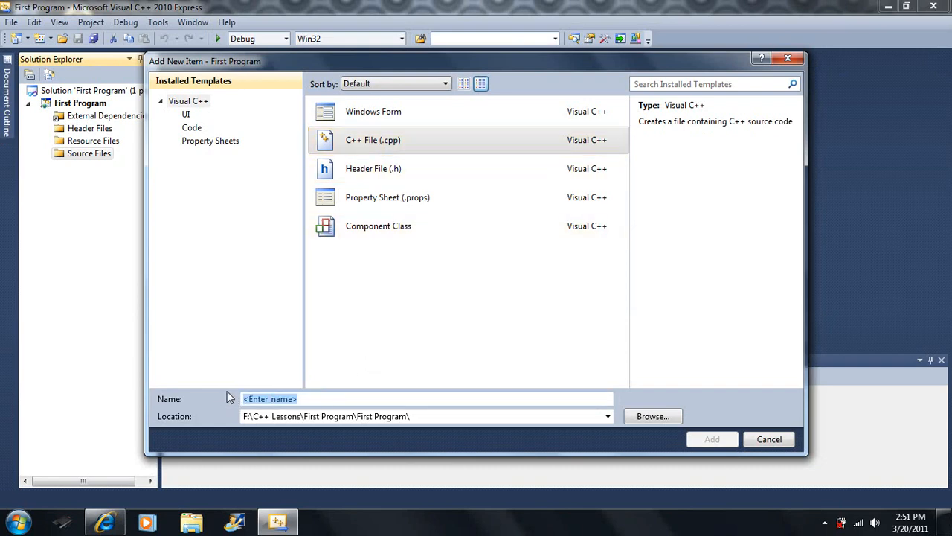
mouse_move(314, 354)
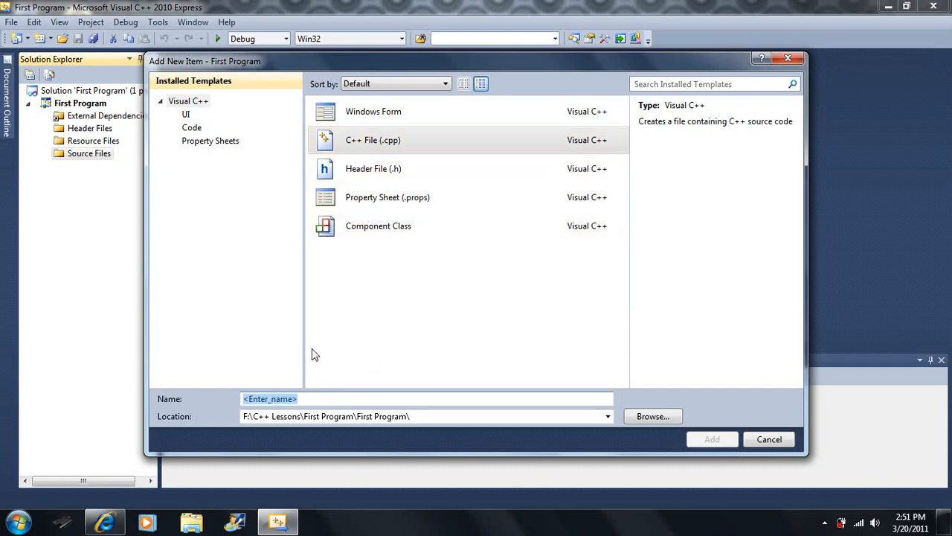
text(main)
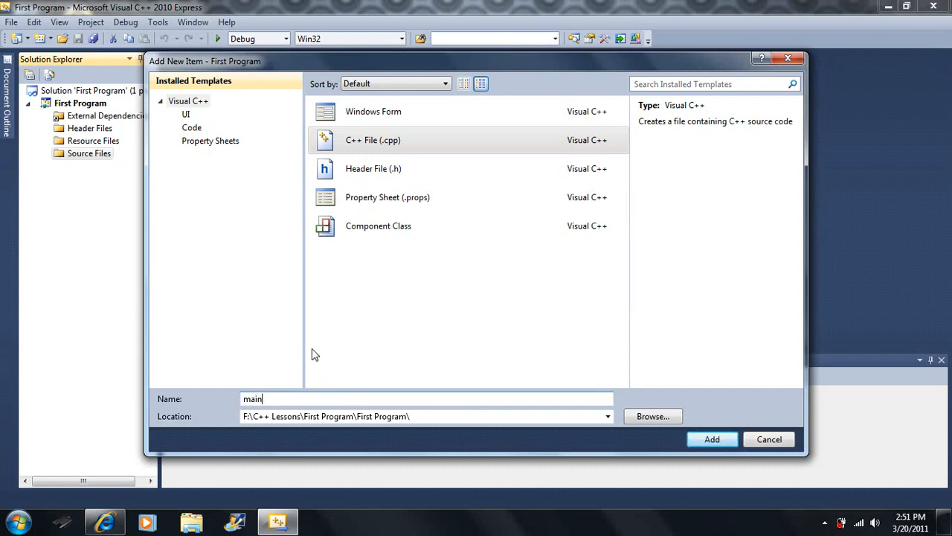
click(711, 439)
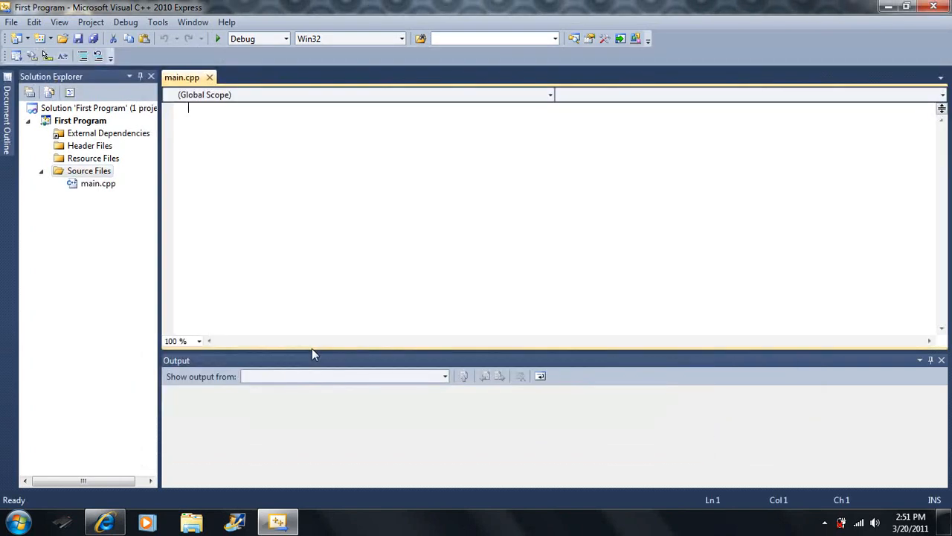
mouse_move(320, 349)
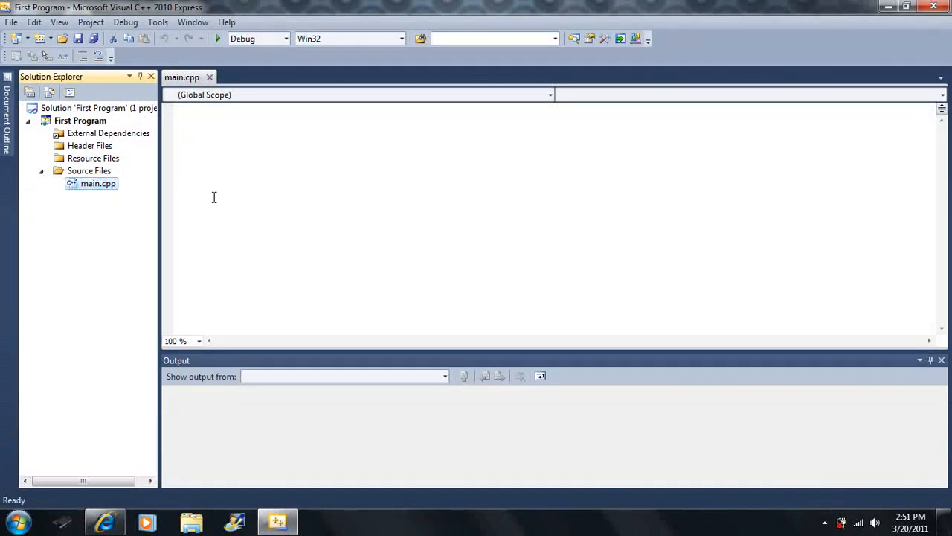
click(218, 186)
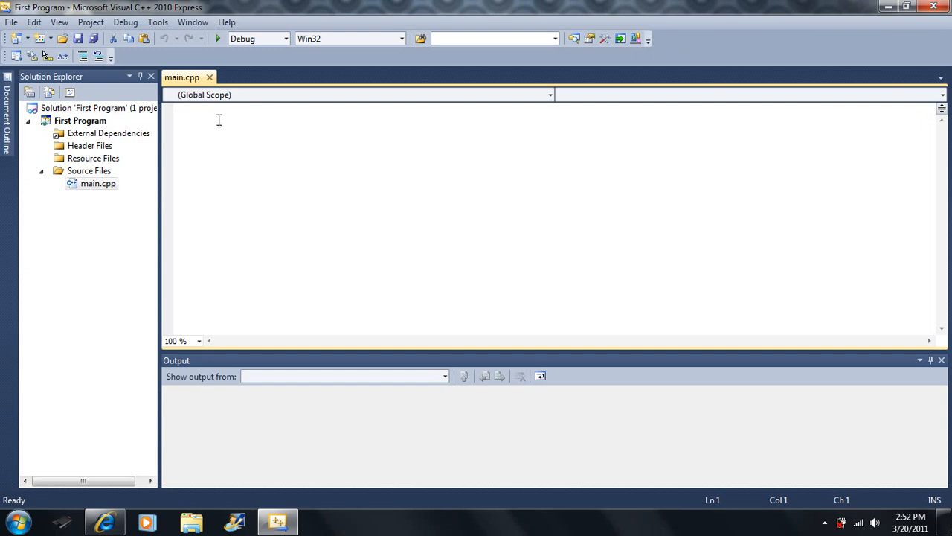
mouse_move(253, 128)
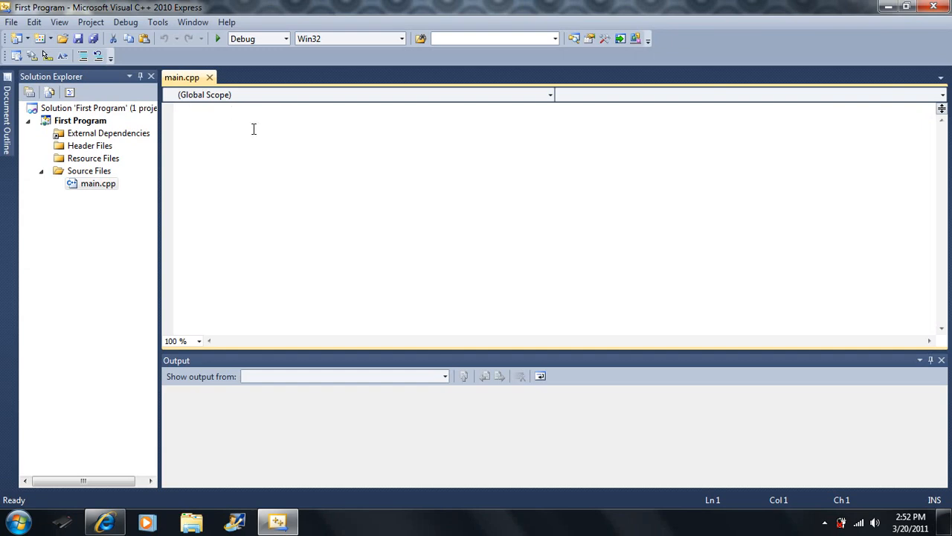
mouse_move(235, 133)
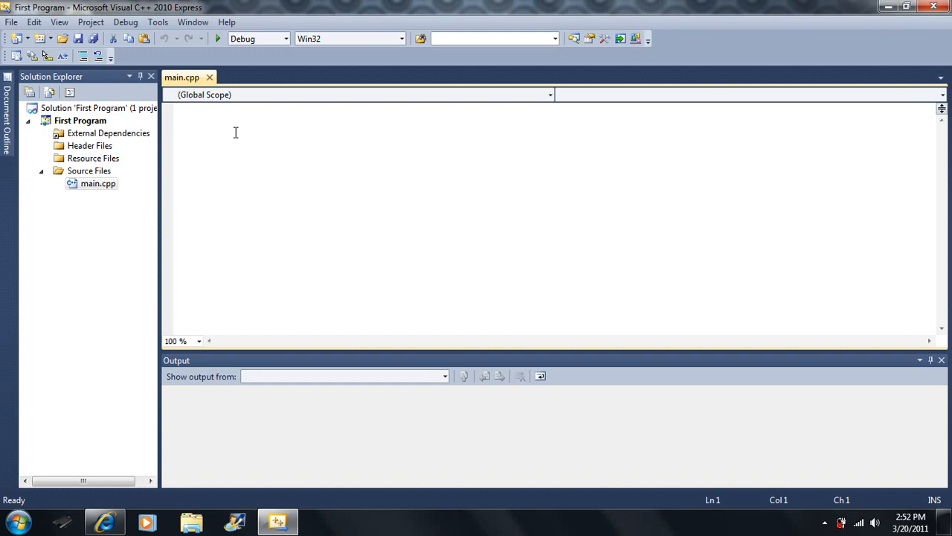
Zoom the editor to 200% and type #include <iostream>, using namespace std; and int main
text(#)
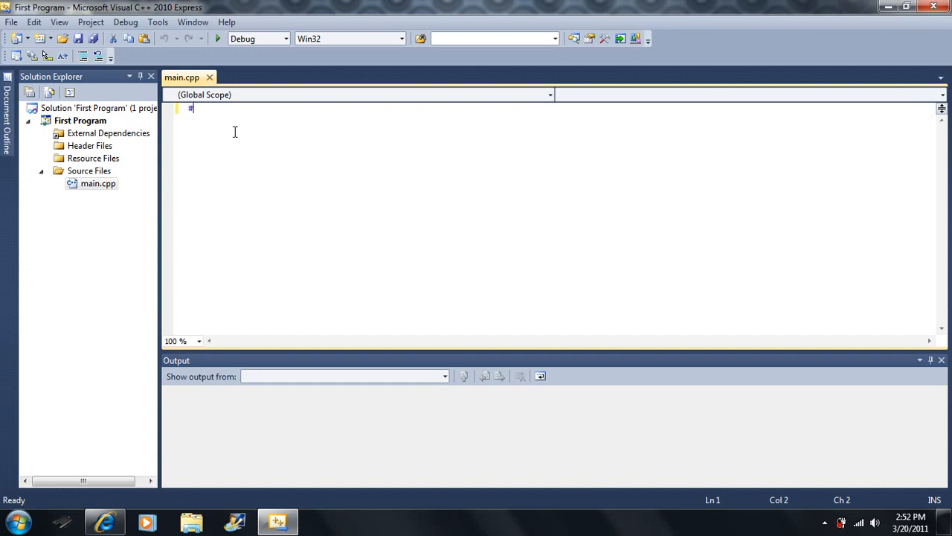
text(in)
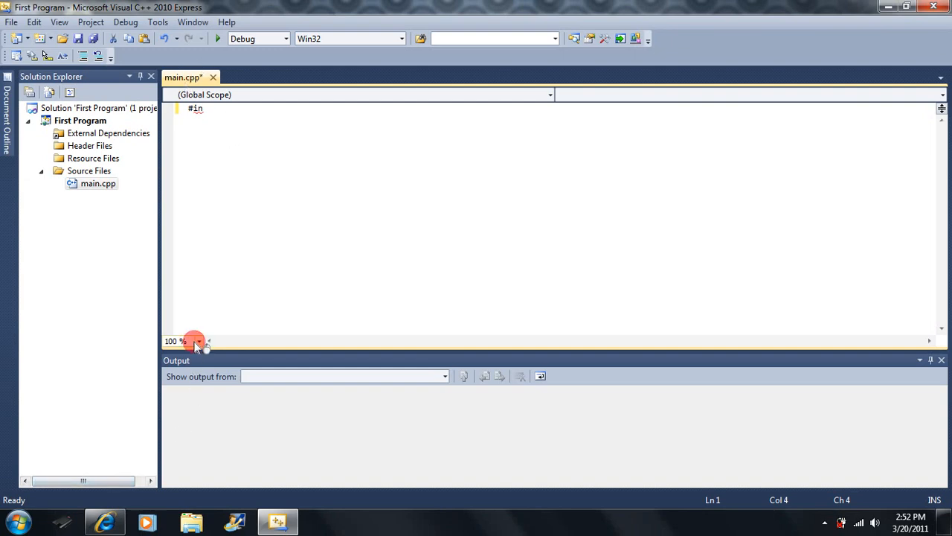
click(198, 341)
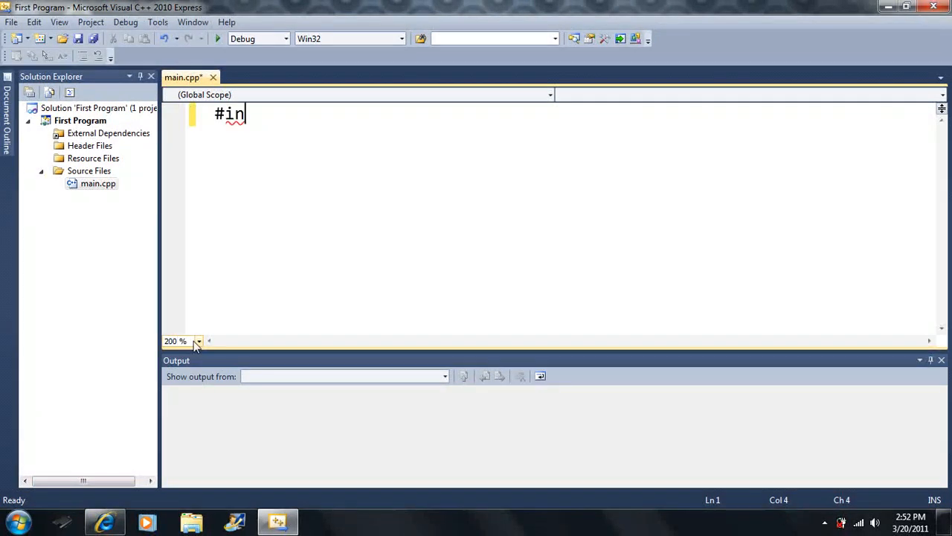
mouse_move(312, 281)
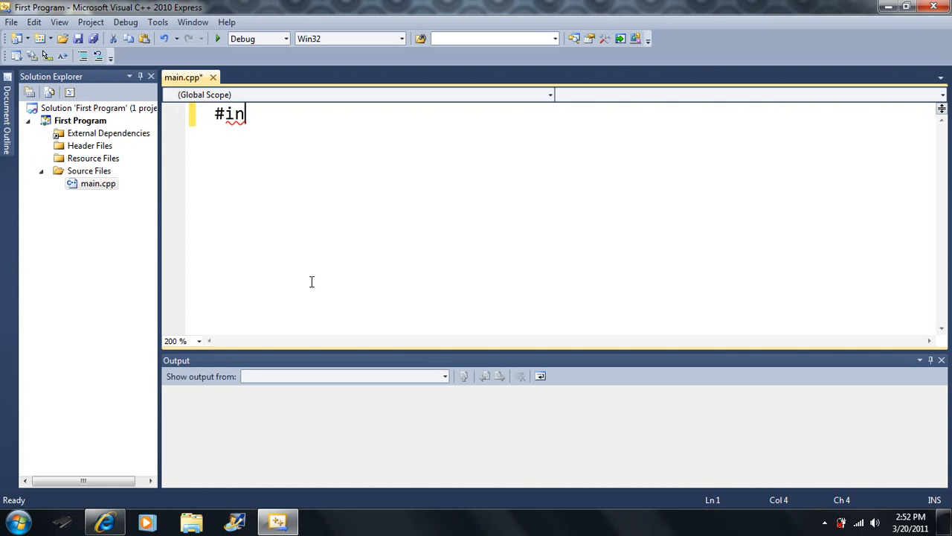
text(clude <i)
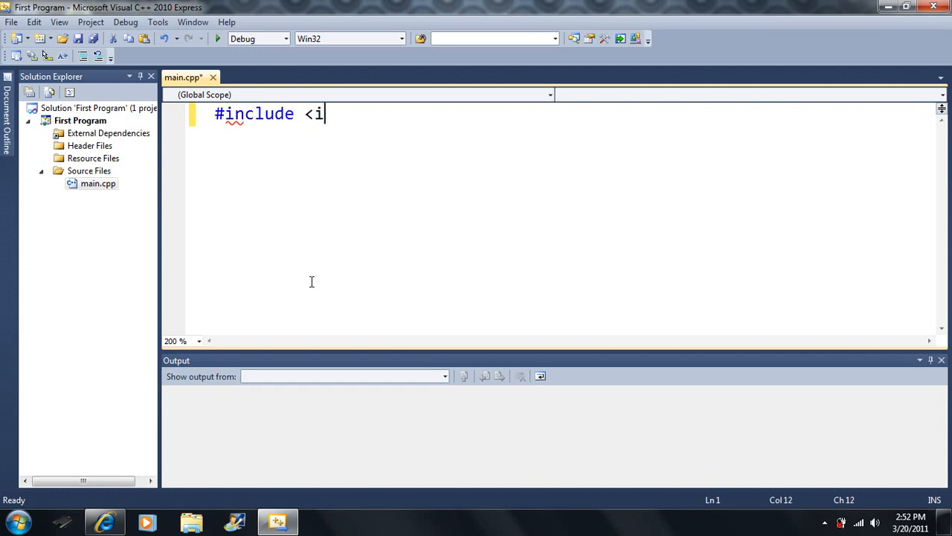
text(ostream>)
text(usin)
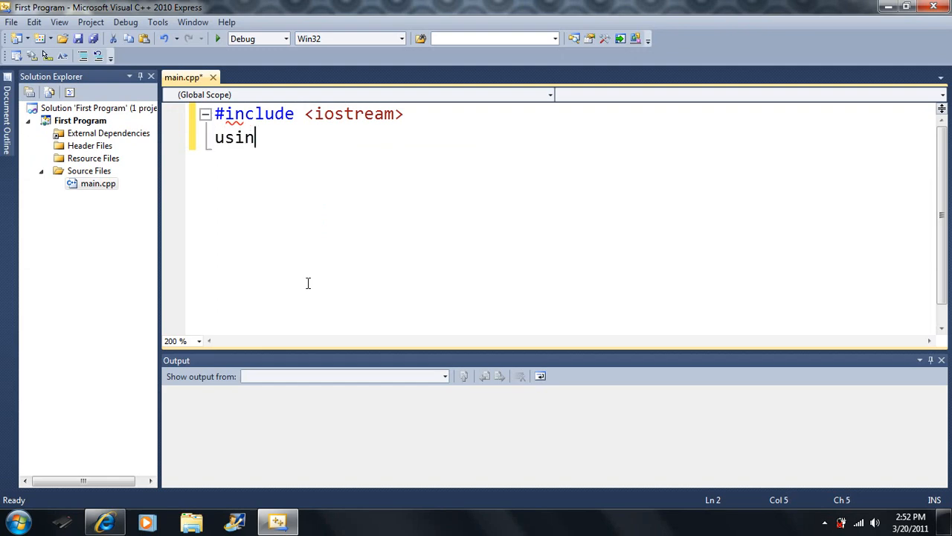
text(g namespace std;)
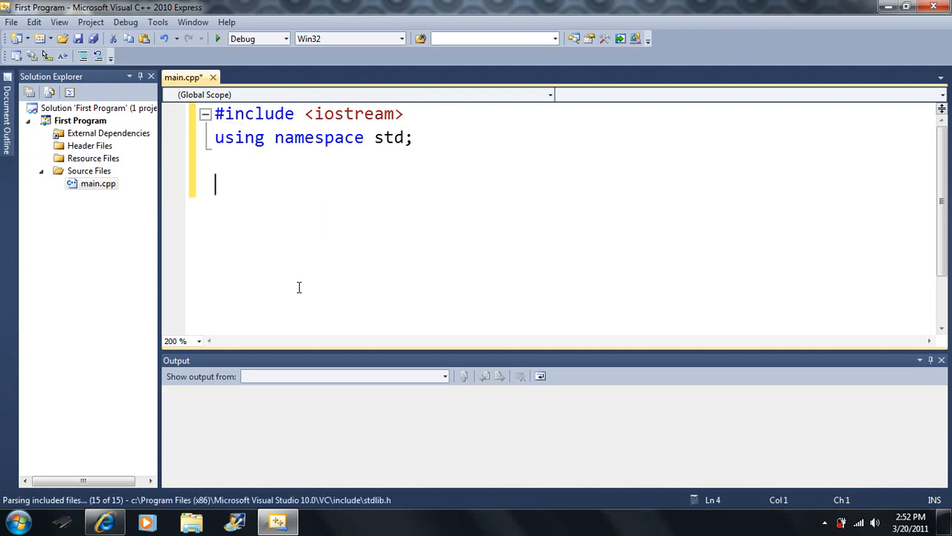
text(int main()
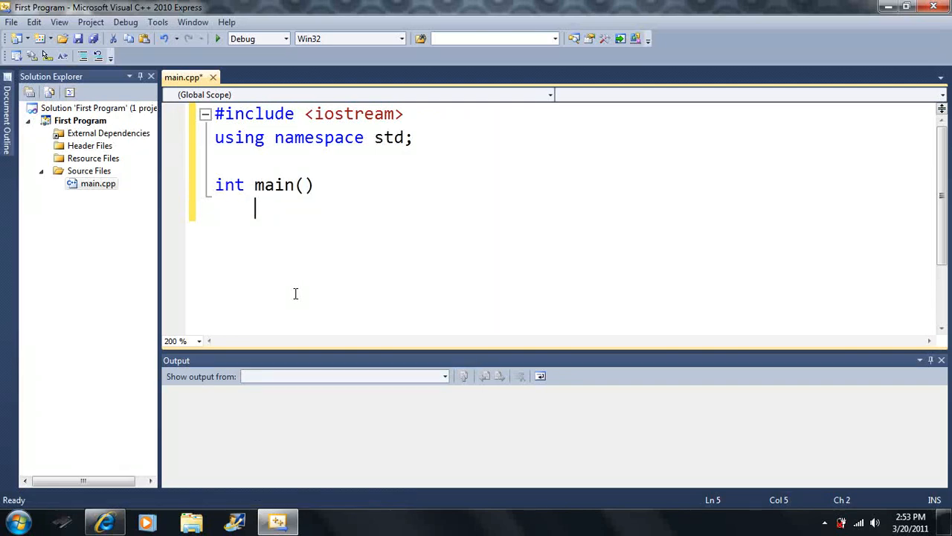
Fill main's body with cout << "Hello World";, cin.get(); and return 0;
text({})
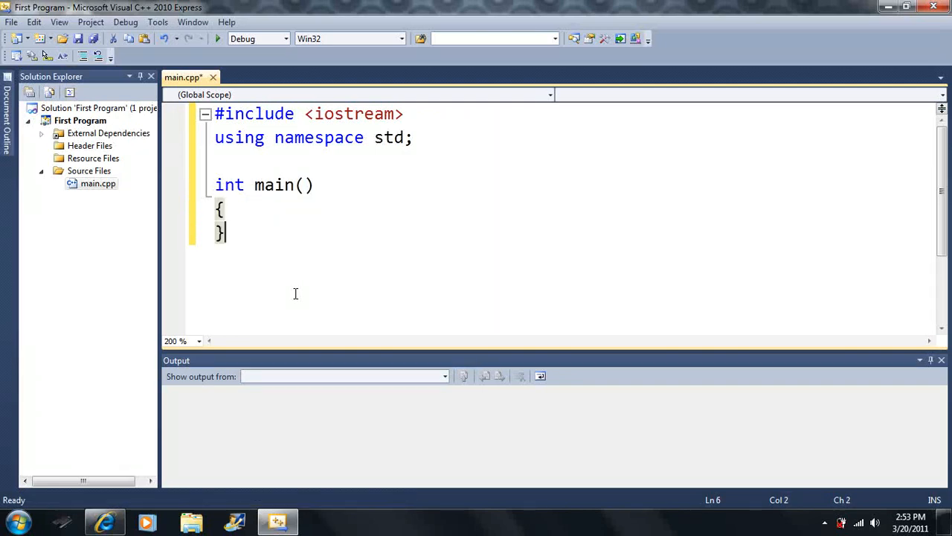
key(Return)
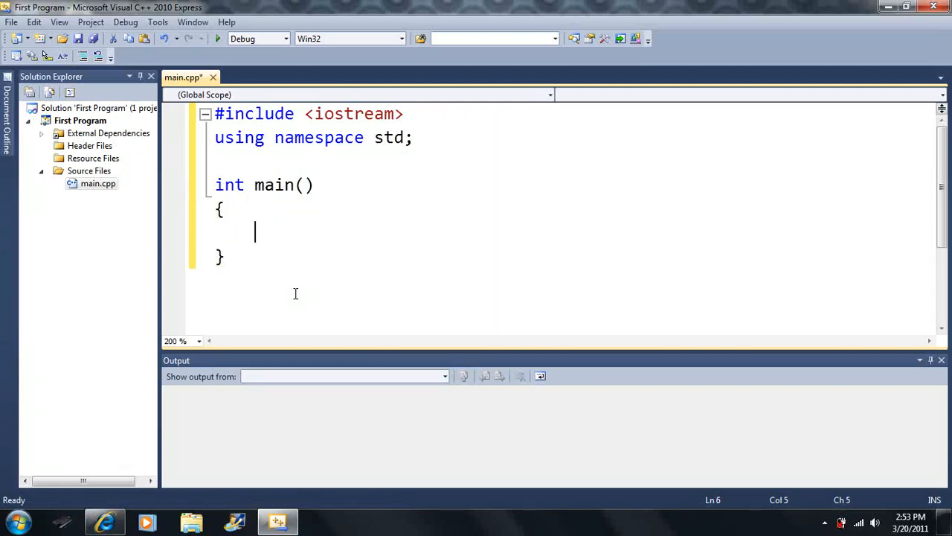
click(255, 231)
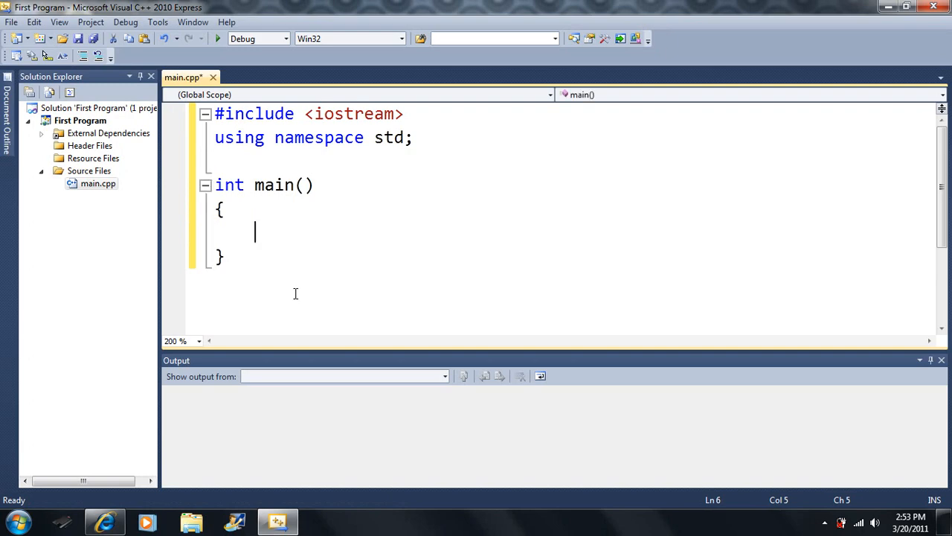
text(cout <)
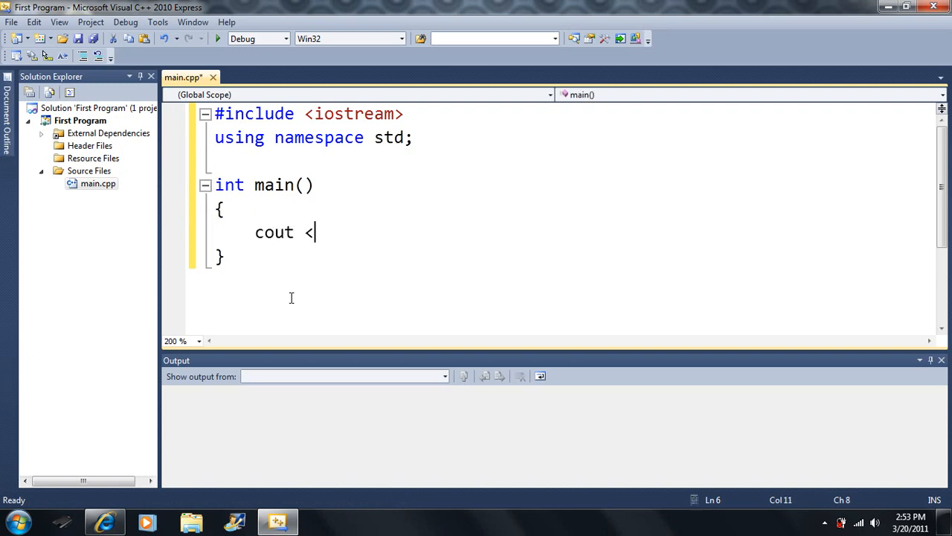
text(< "Hello Wo)
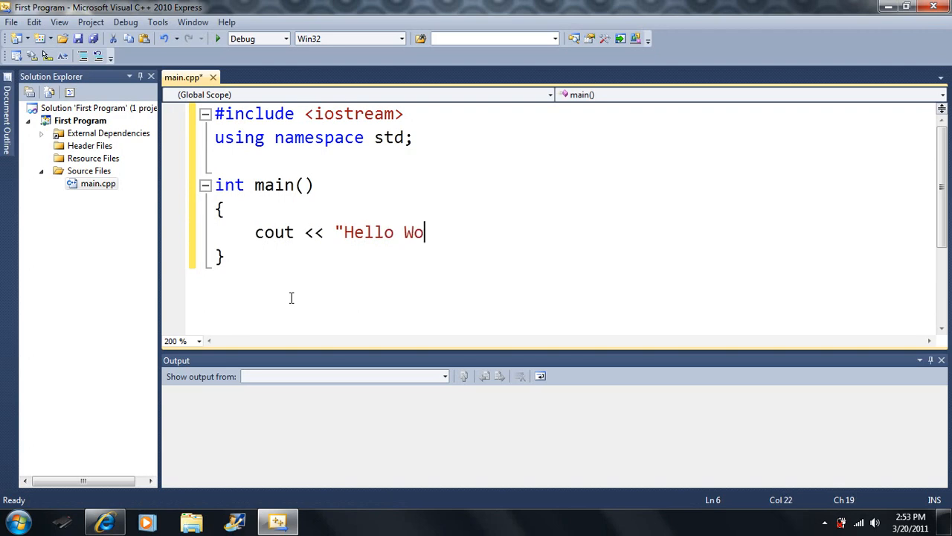
text(rld";)
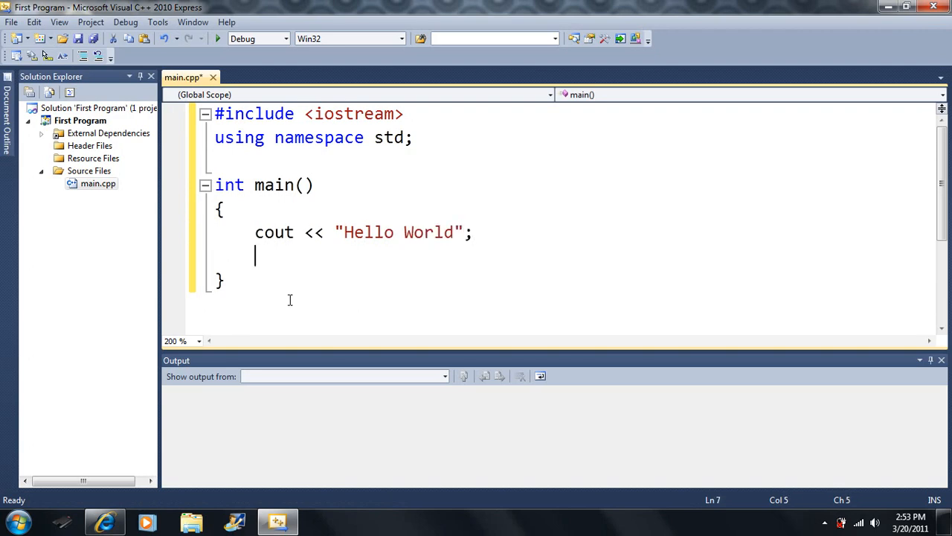
text(cin.get)
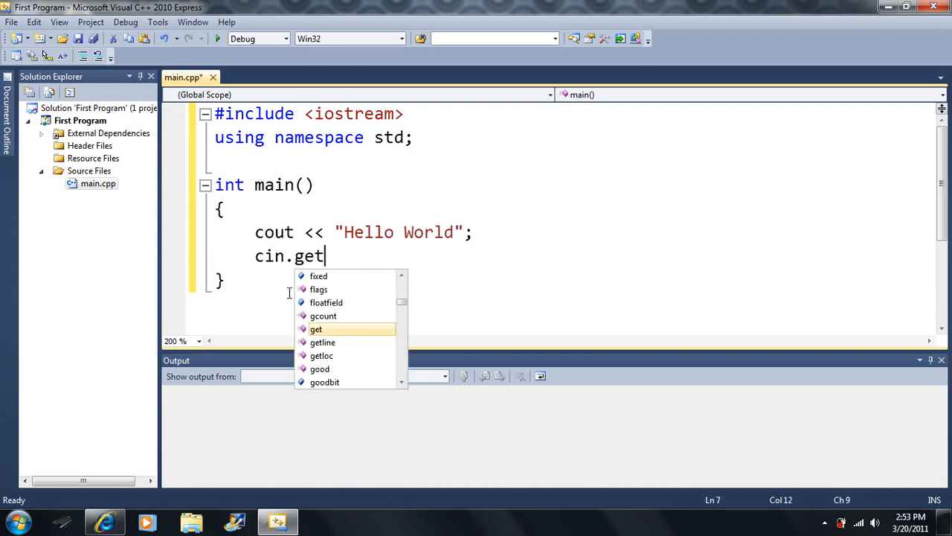
text(();)
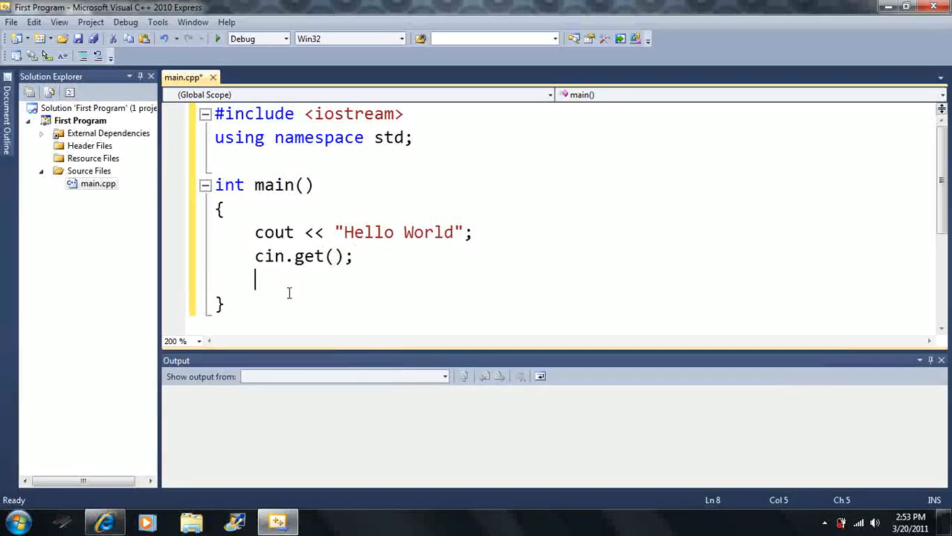
text(return 0)
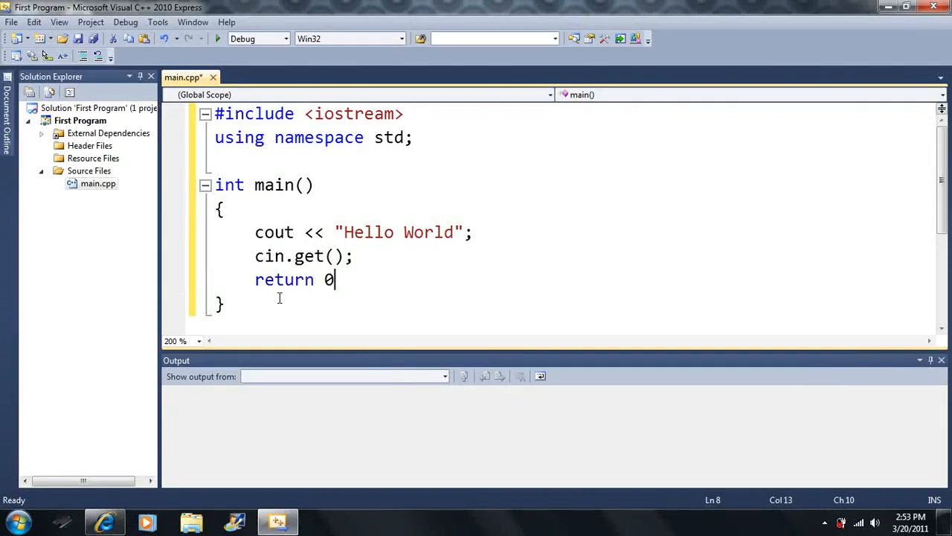
text(;)
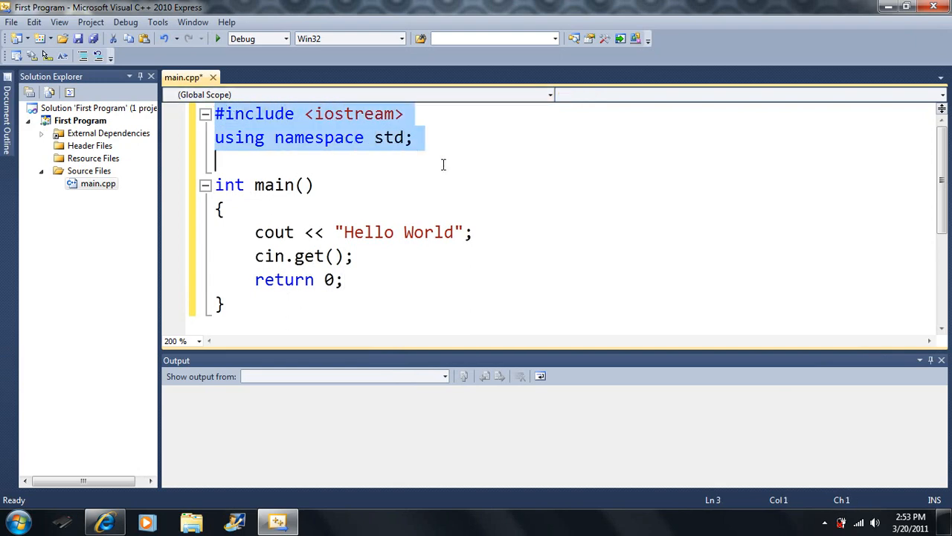
drag(215, 159, 227, 304)
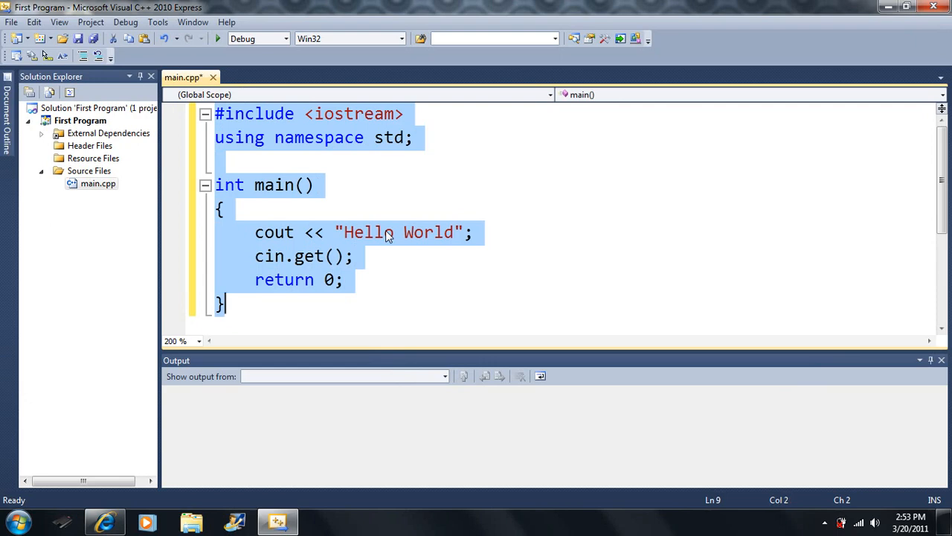
click(354, 300)
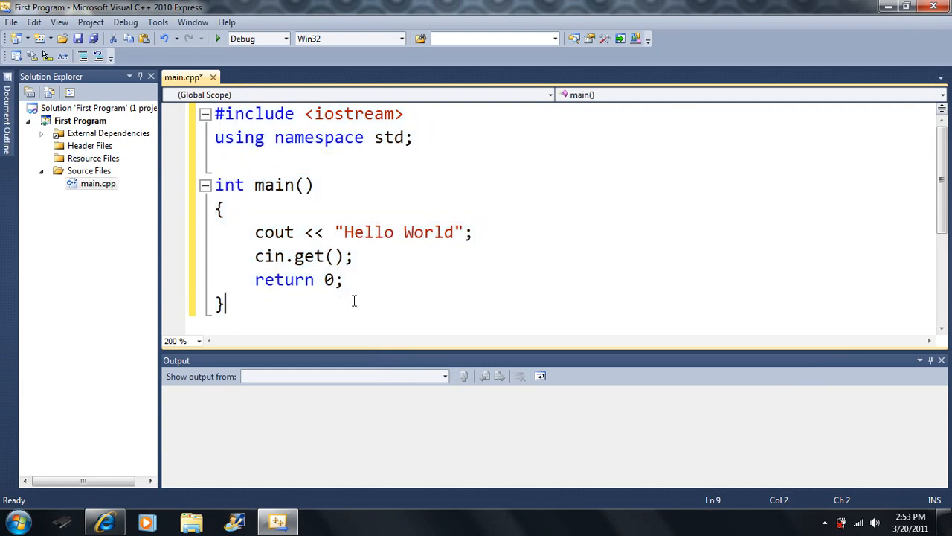
mouse_move(424, 137)
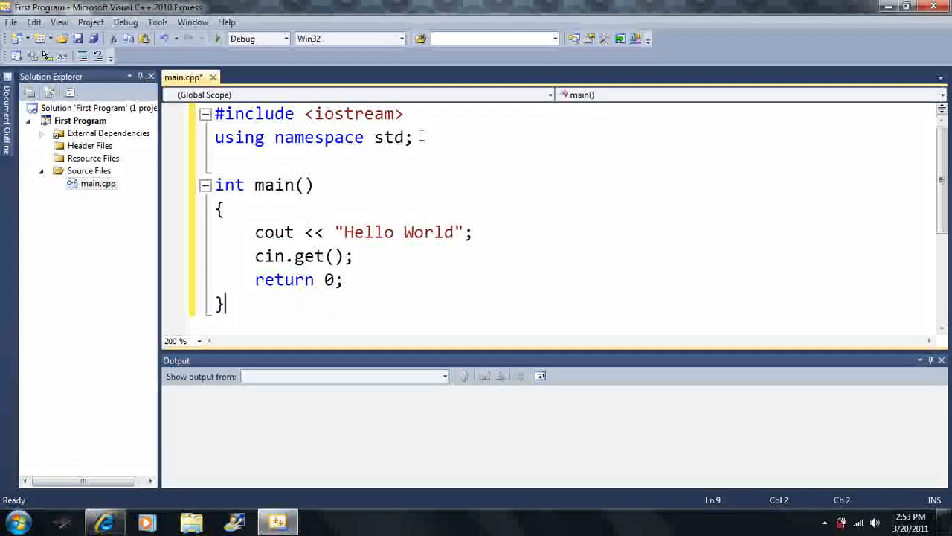
click(415, 137)
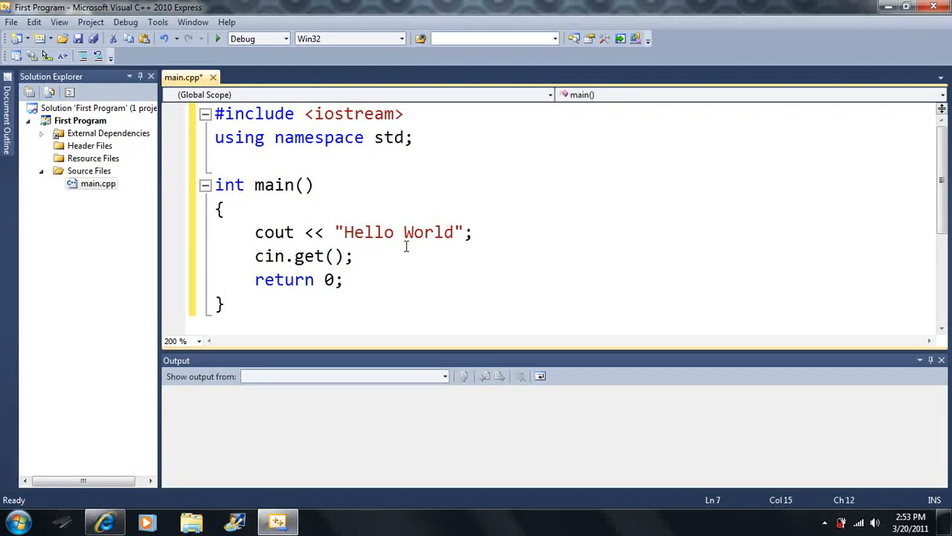
mouse_move(217, 39)
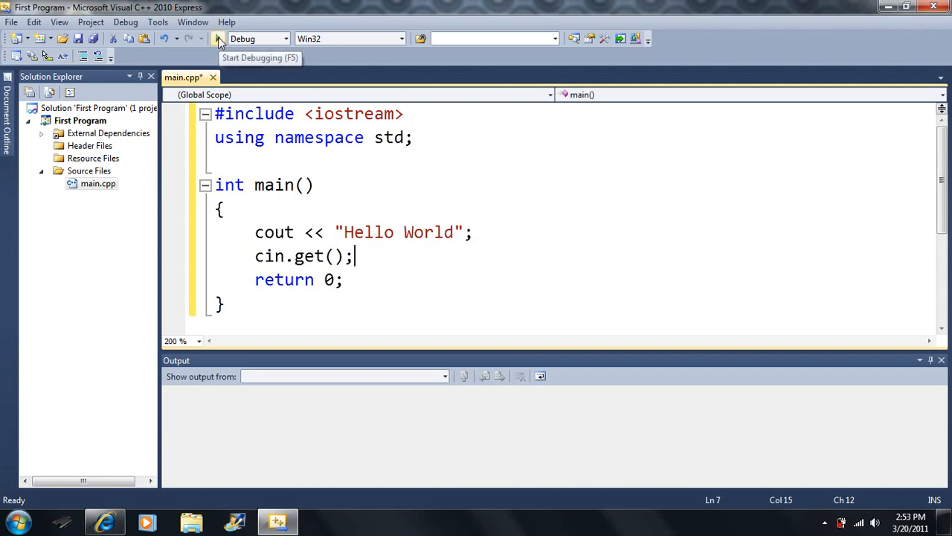
mouse_move(356, 280)
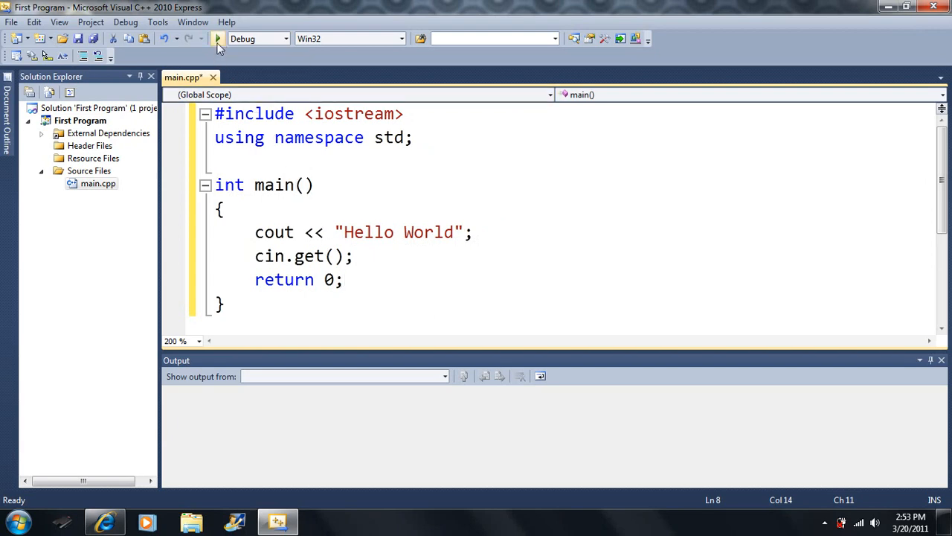
mouse_move(218, 39)
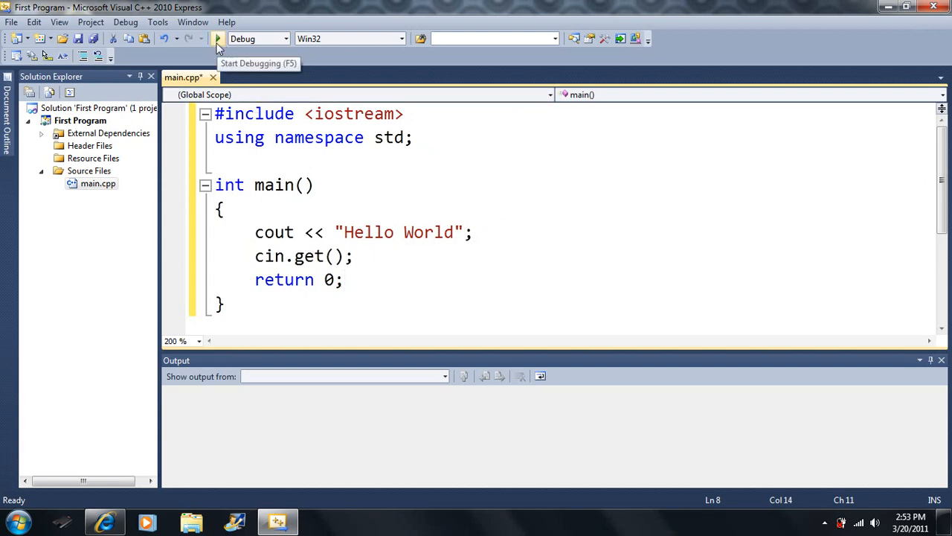
click(344, 279)
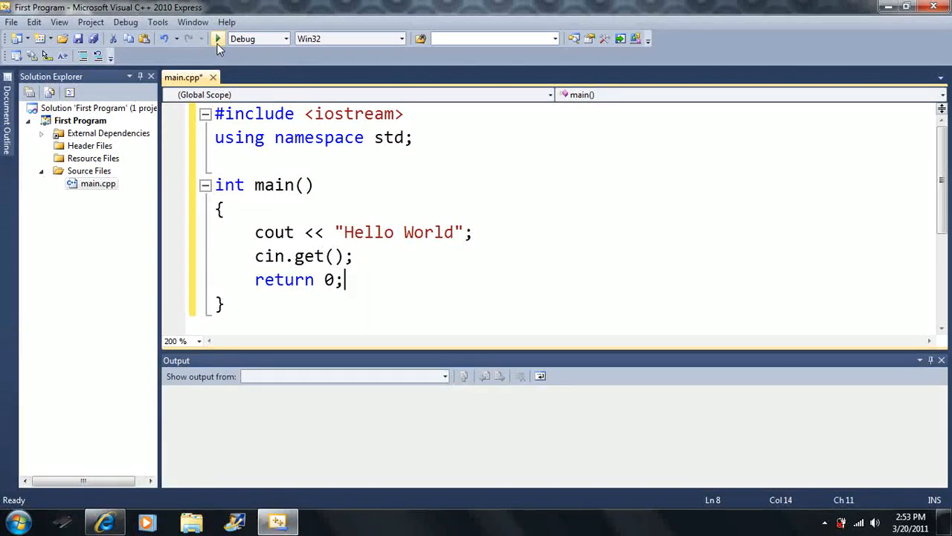
Run First Program with Start Debugging, close the console, then select all code in main.cpp
click(217, 39)
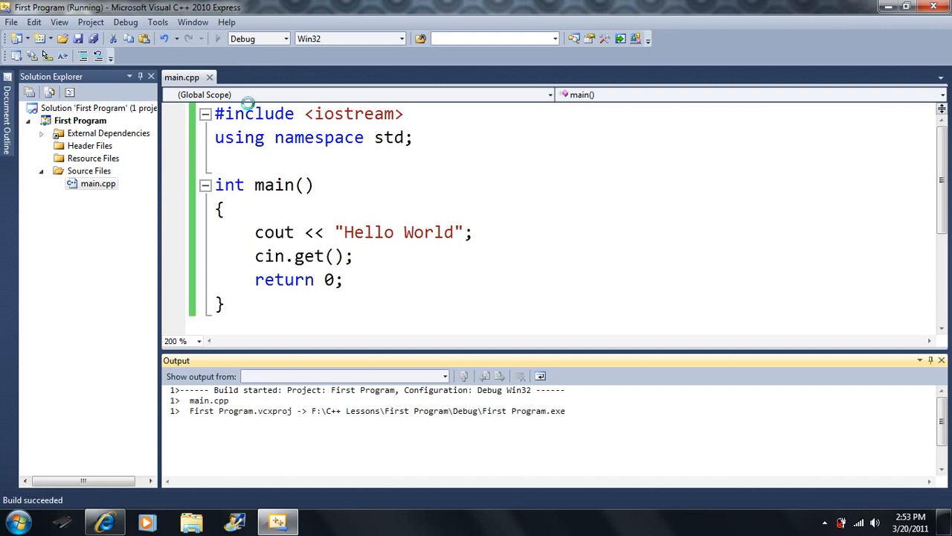
click(217, 39)
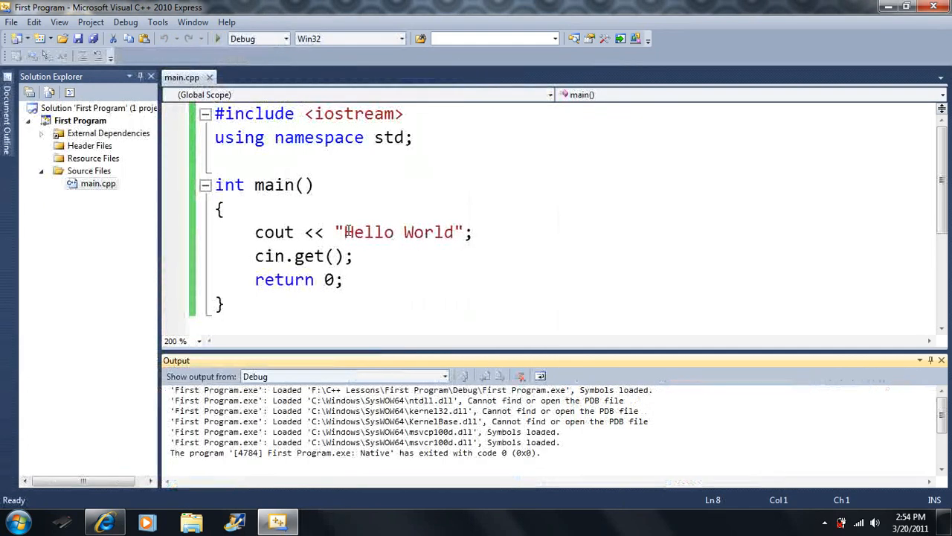
click(402, 163)
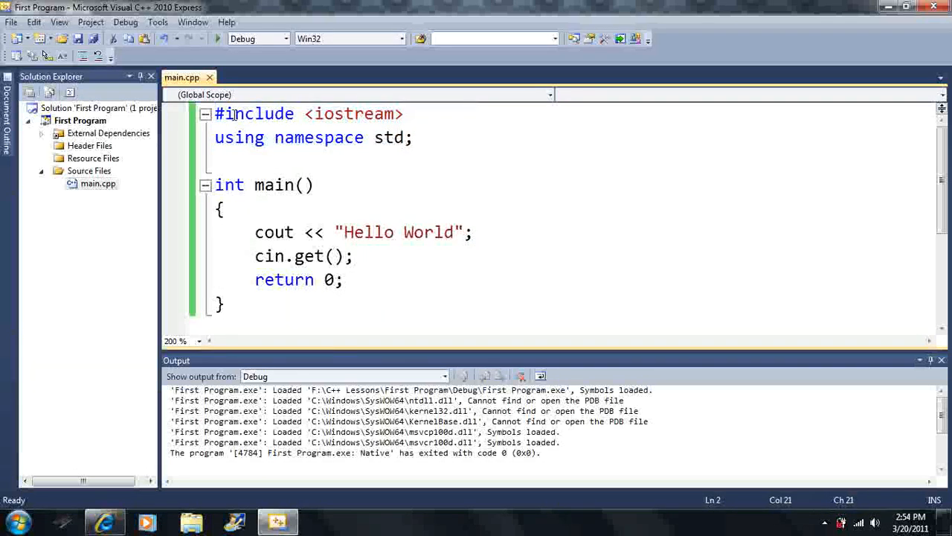
click(217, 38)
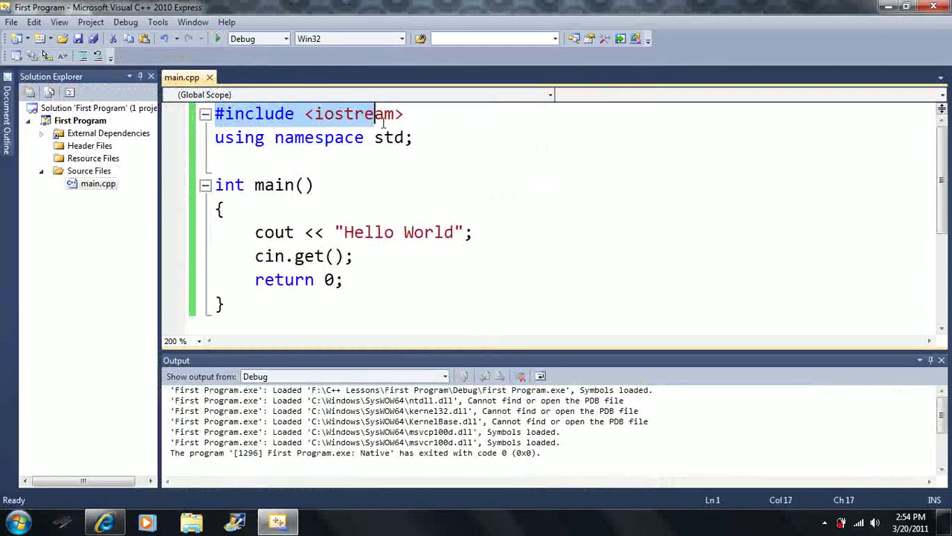
click(300, 138)
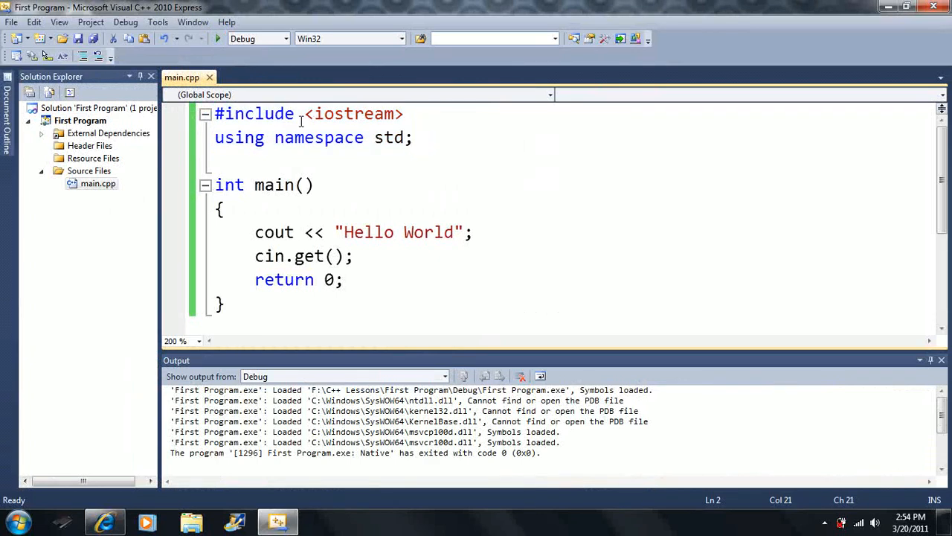
key(ctrl+a)
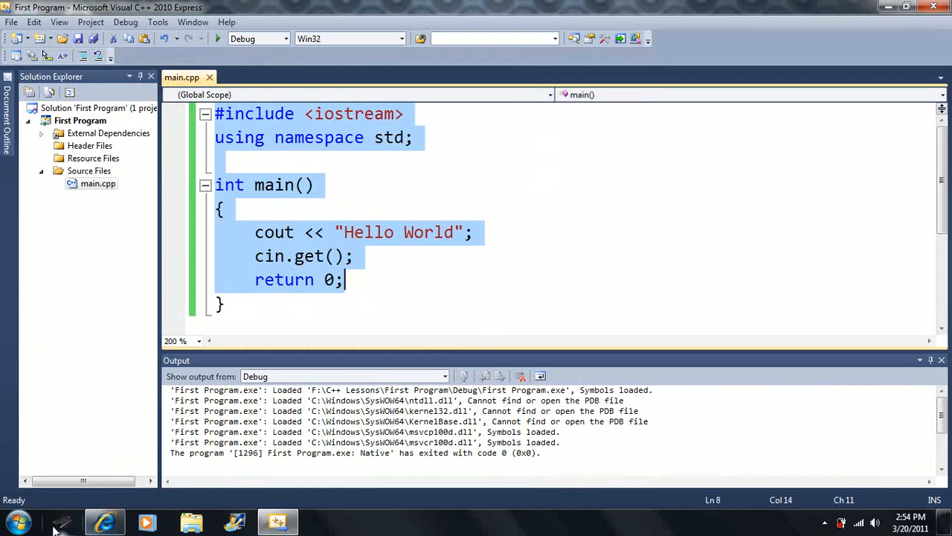
Type the binary numbers 00001100 and 00100132 into the Notepad window
click(320, 520)
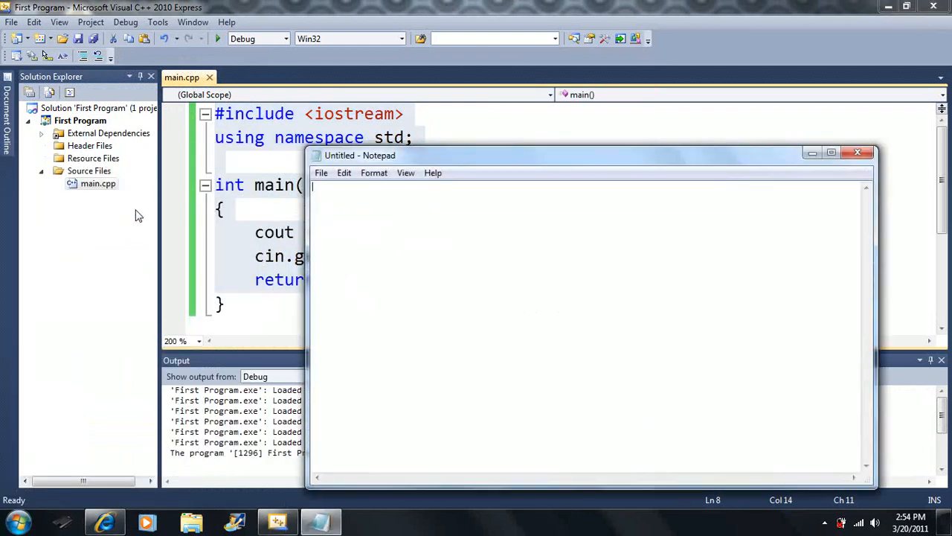
text(00001100)
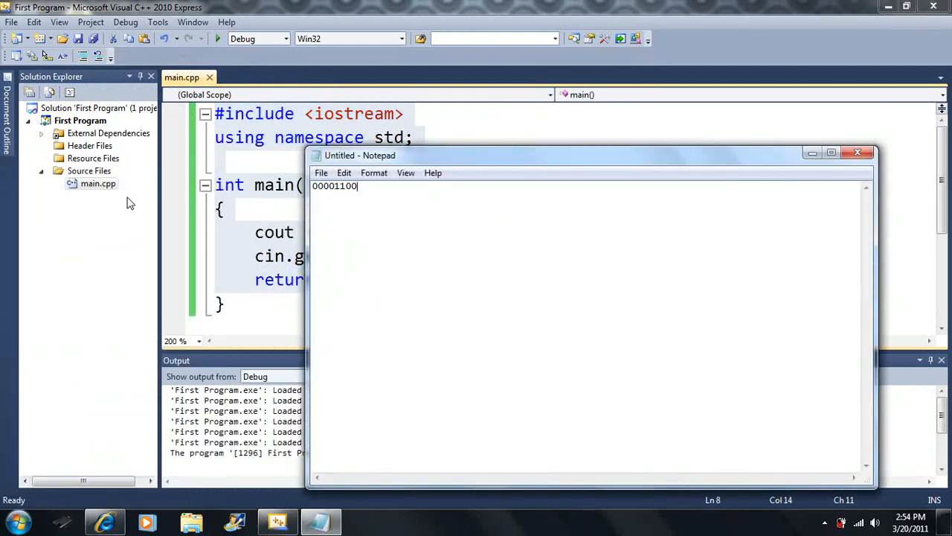
text(00100132)
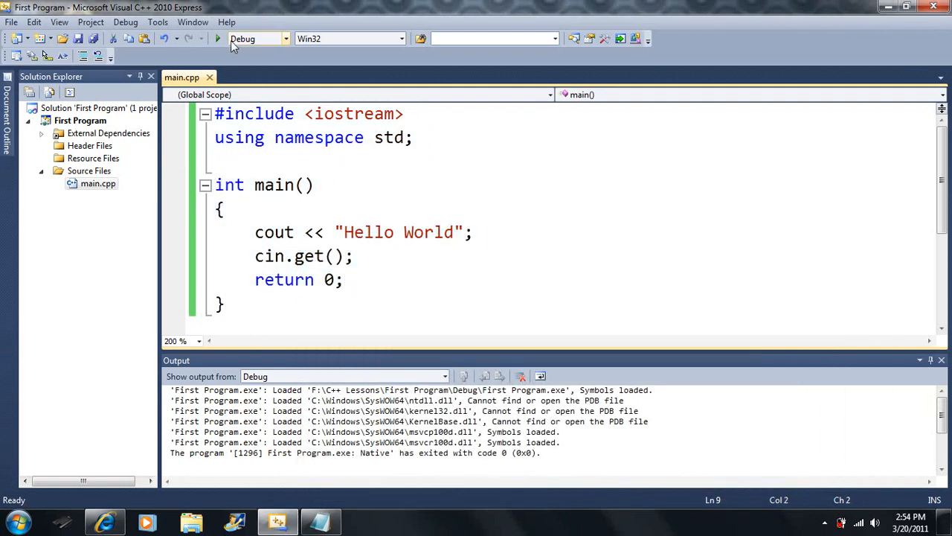
click(218, 39)
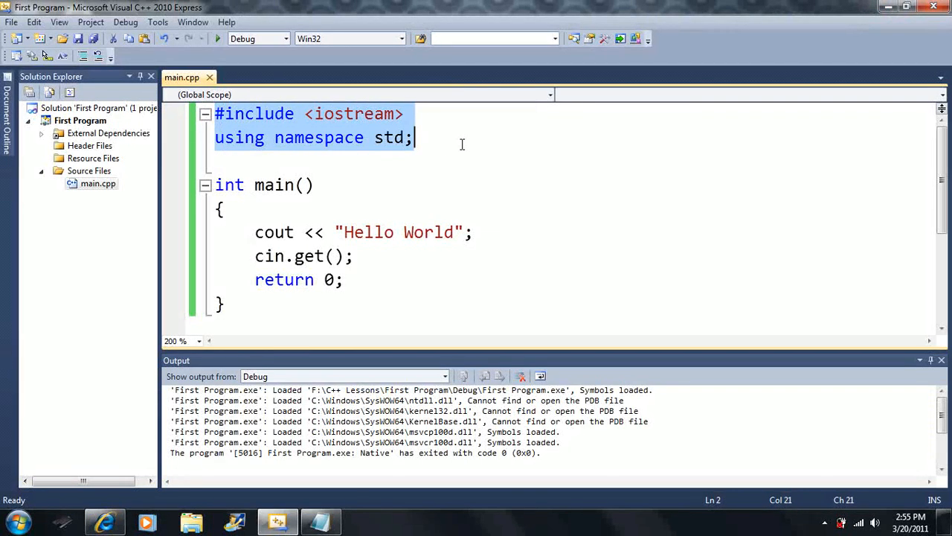
click(346, 285)
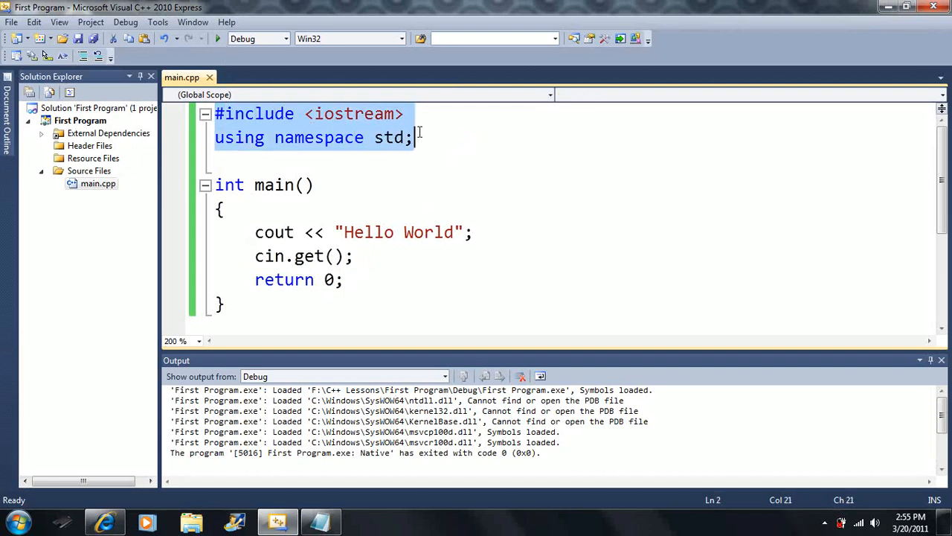
click(376, 114)
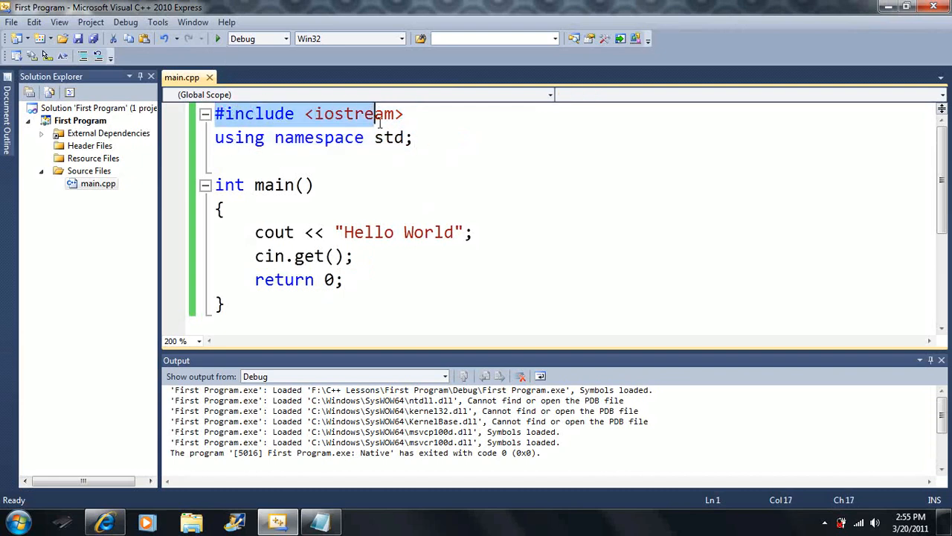
click(228, 184)
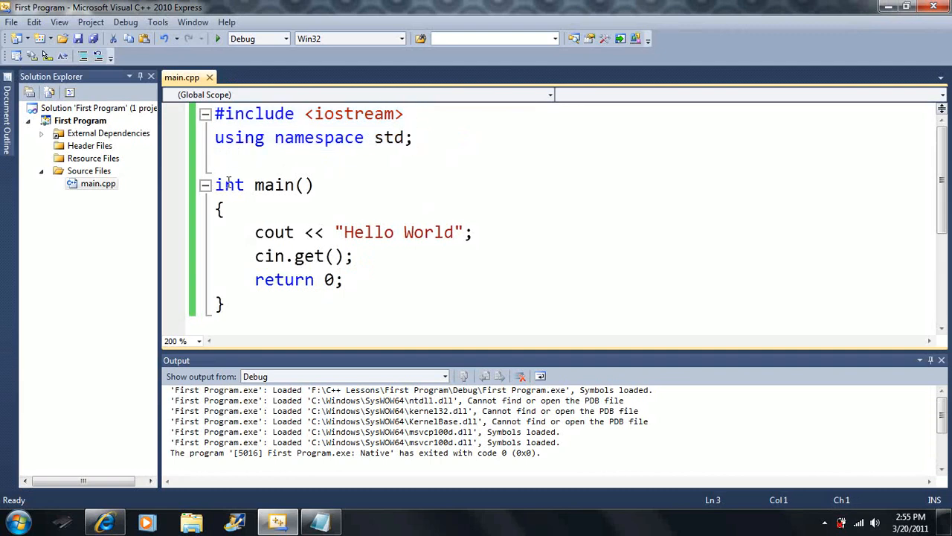
click(346, 278)
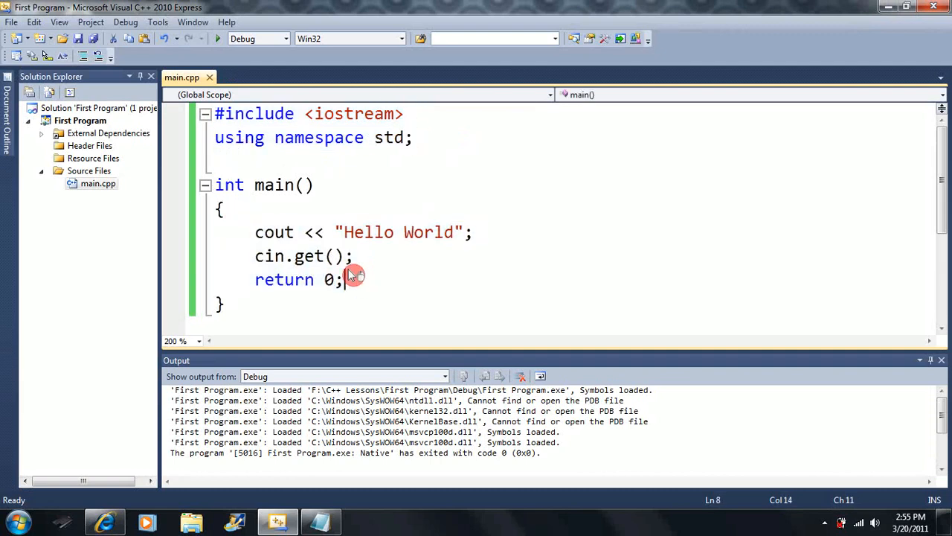
mouse_move(218, 39)
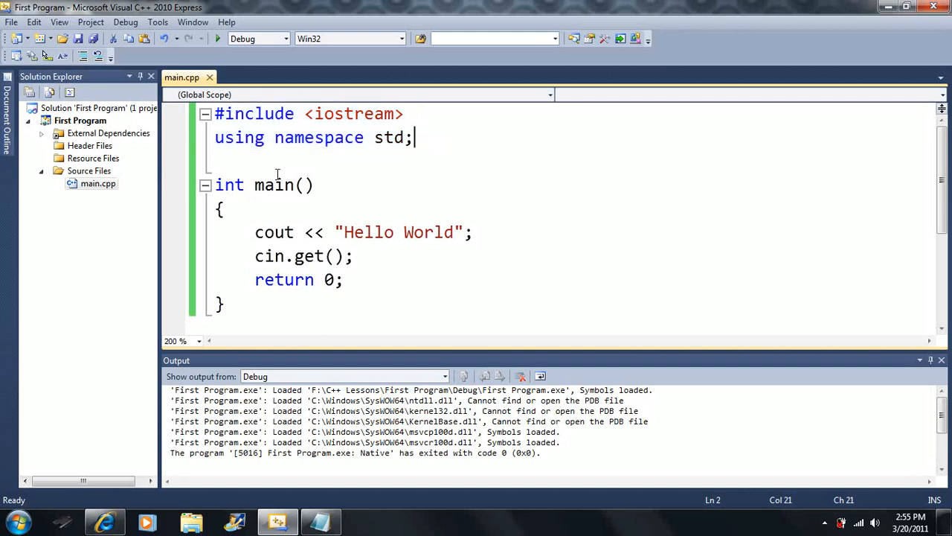
click(219, 161)
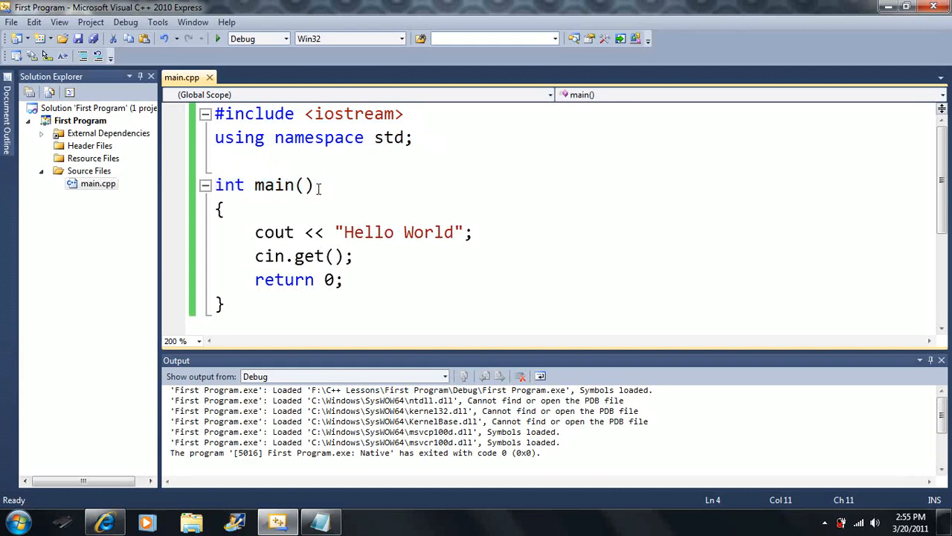
mouse_move(415, 189)
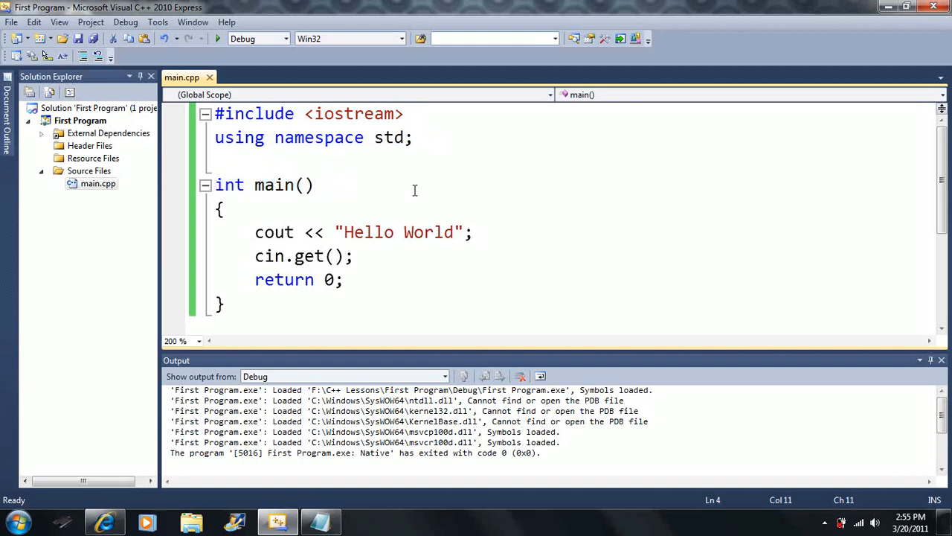
click(316, 184)
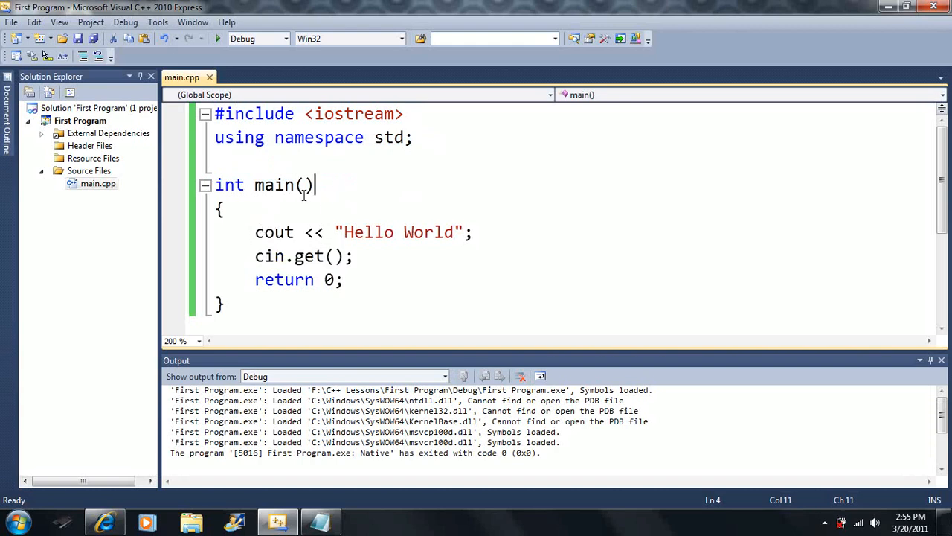
double_click(273, 184)
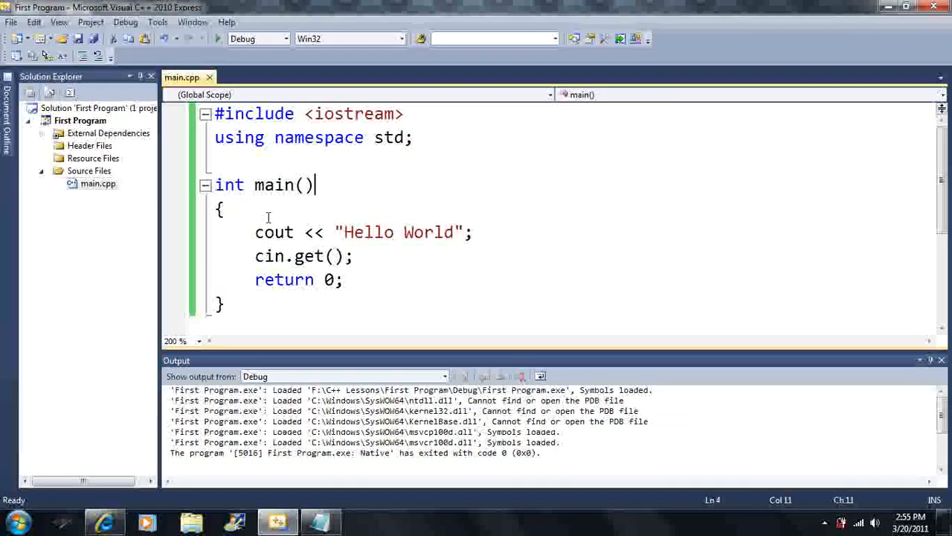
drag(255, 232, 341, 279)
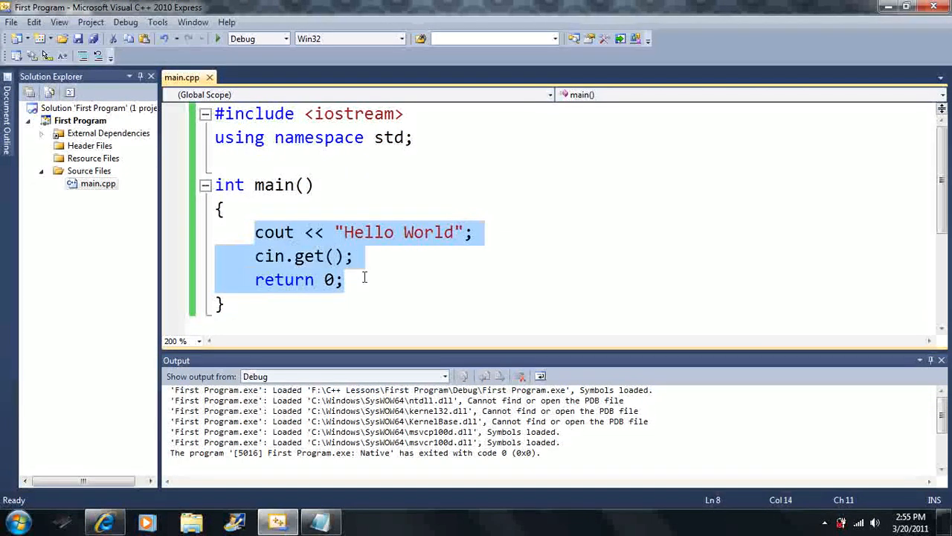
click(346, 280)
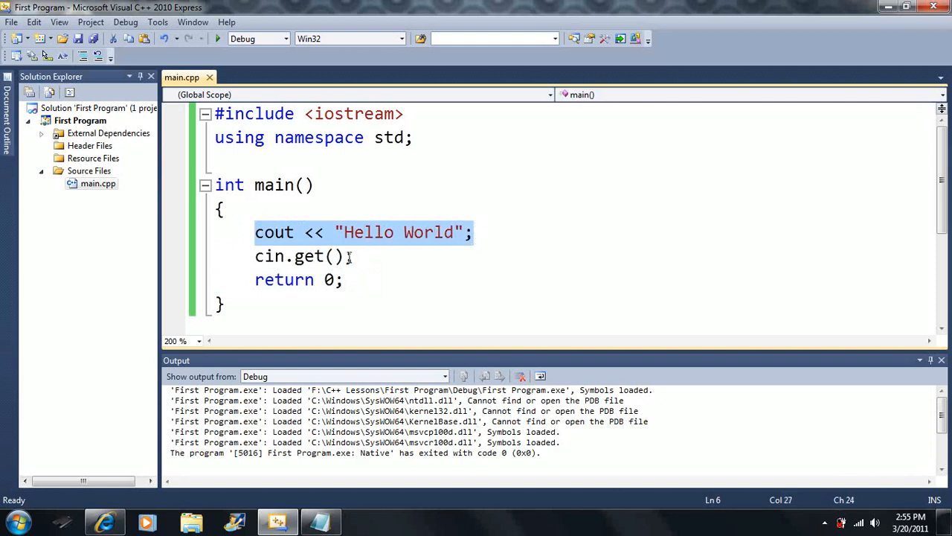
click(256, 279)
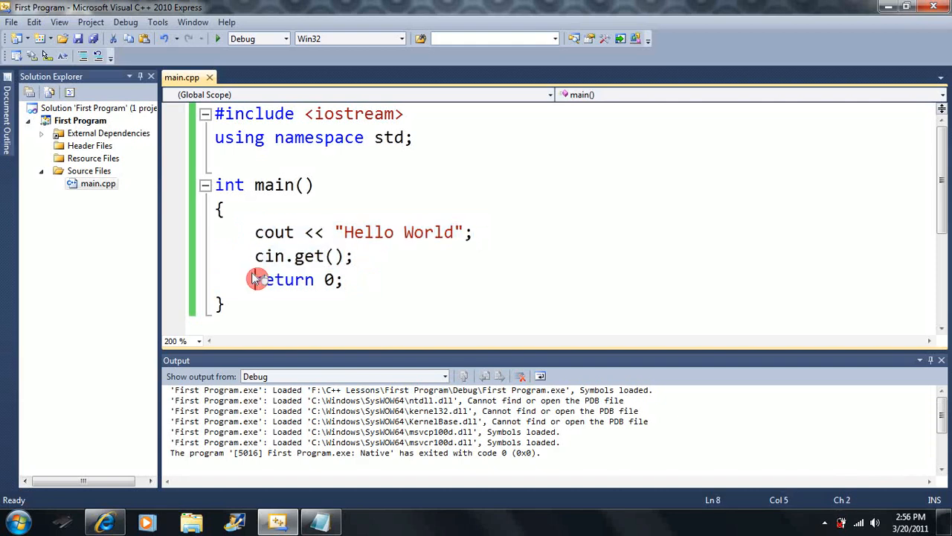
double_click(284, 279)
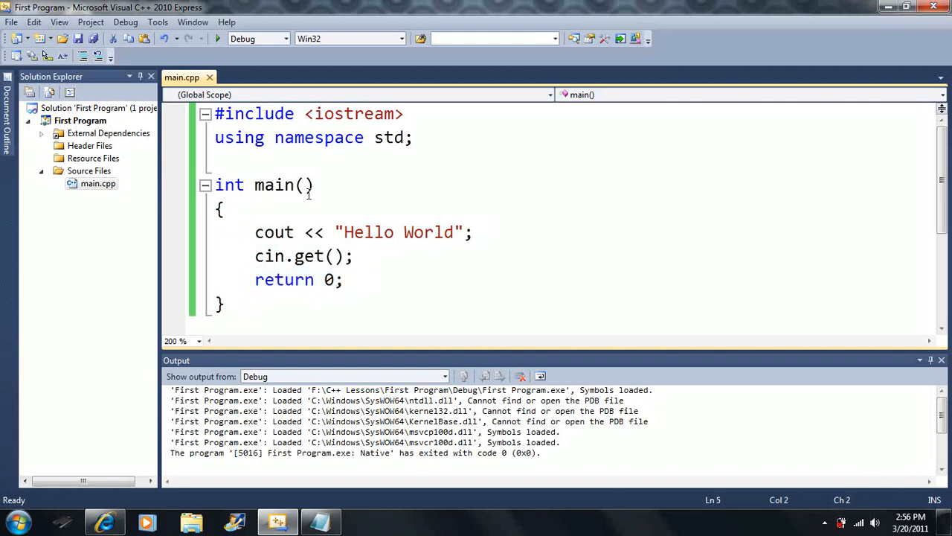
click(223, 303)
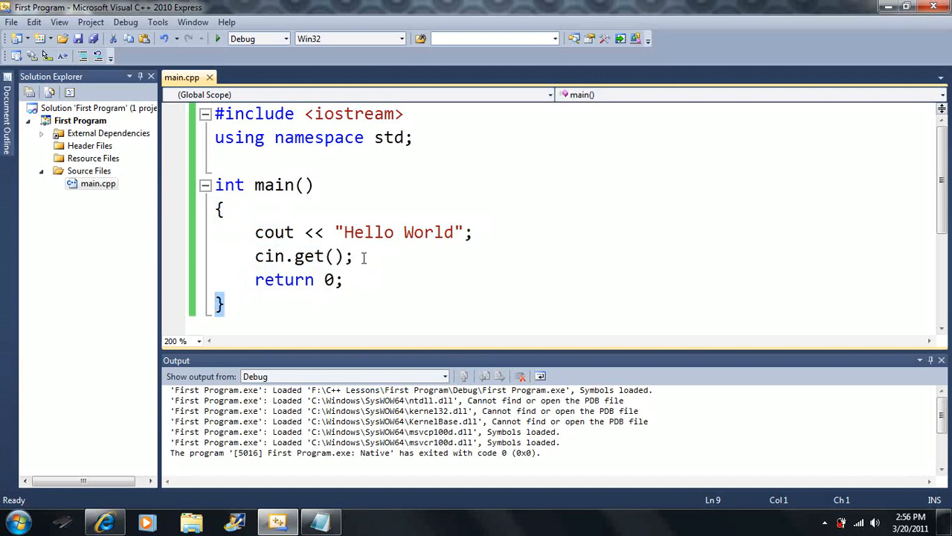
drag(357, 256, 255, 232)
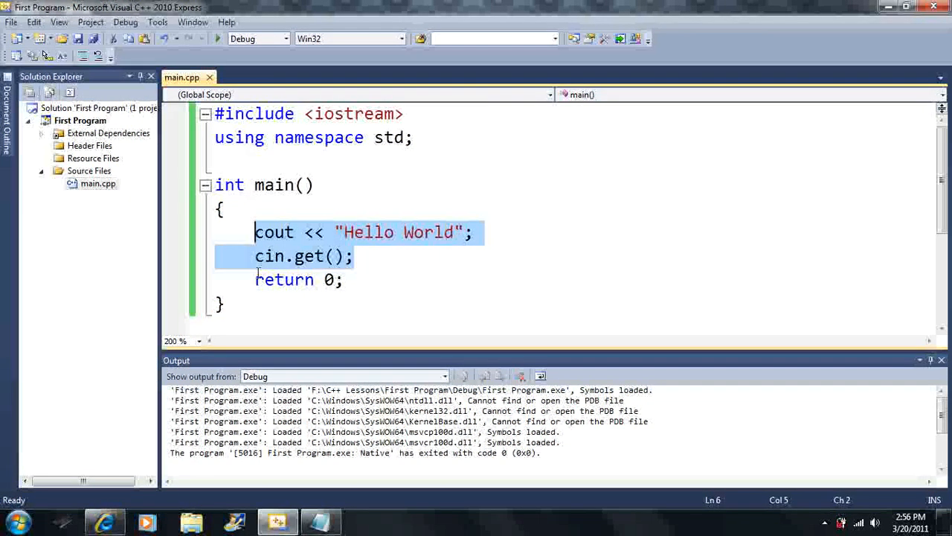
click(356, 256)
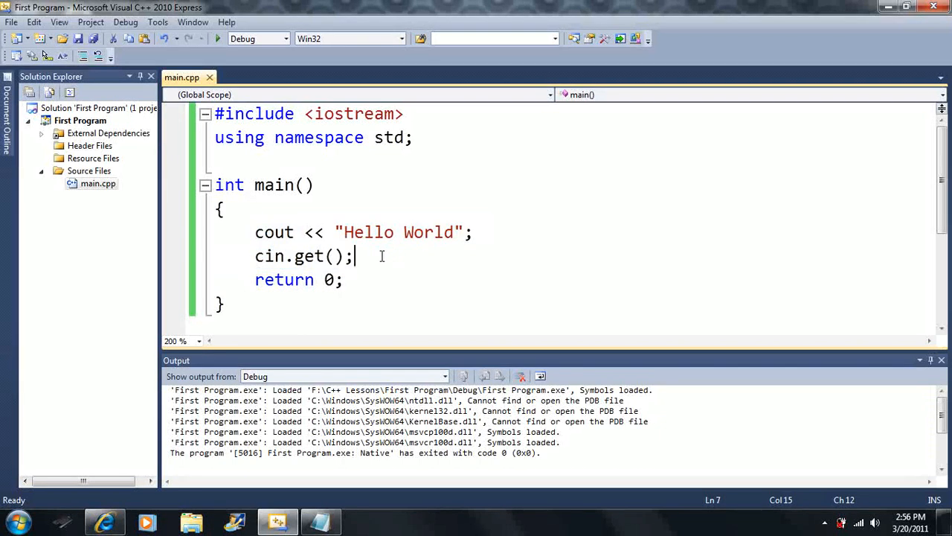
click(476, 233)
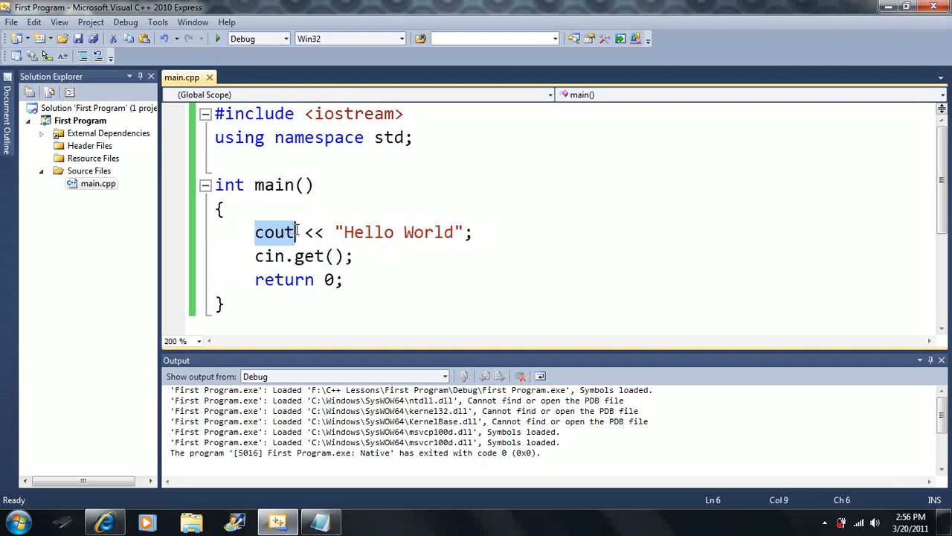
mouse_move(376, 242)
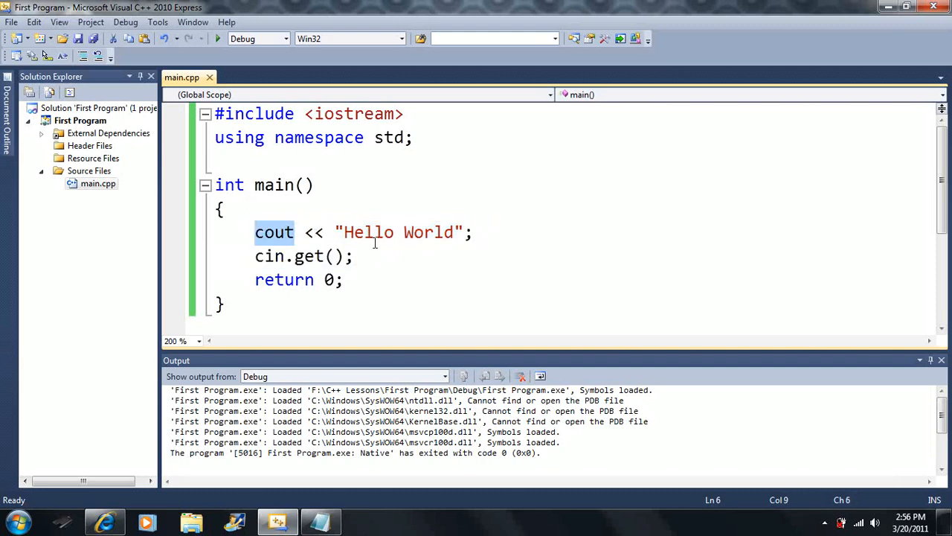
mouse_move(279, 246)
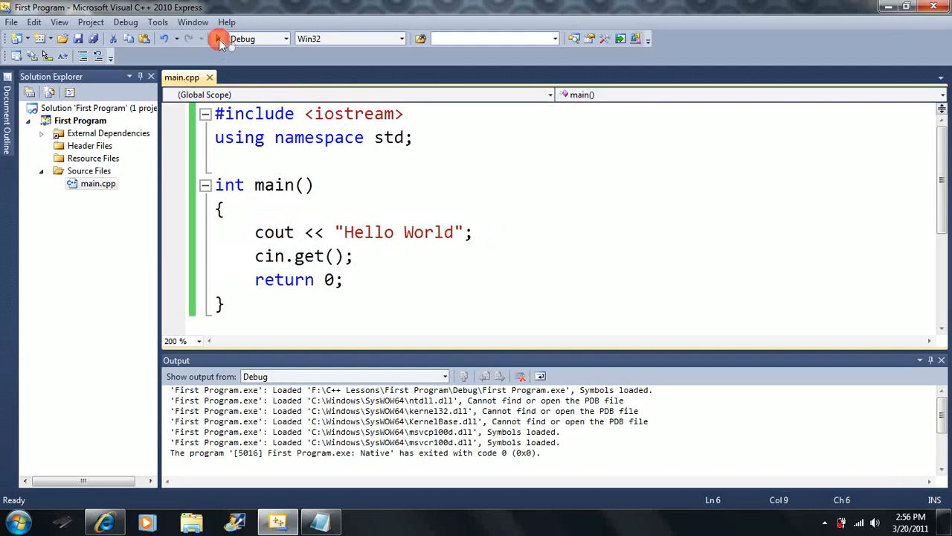
Run First Program to show Hello World in the console and reposition the console window
click(219, 39)
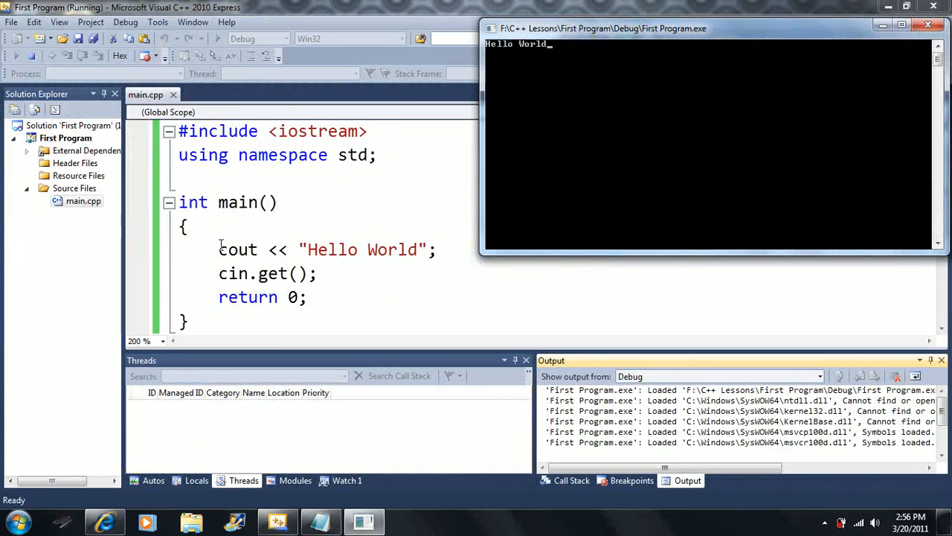
mouse_move(239, 249)
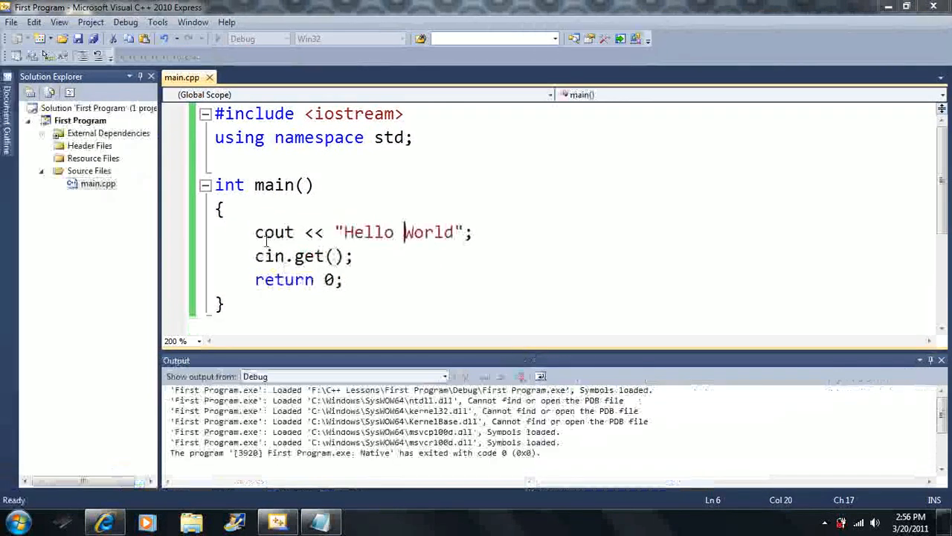
double_click(275, 232)
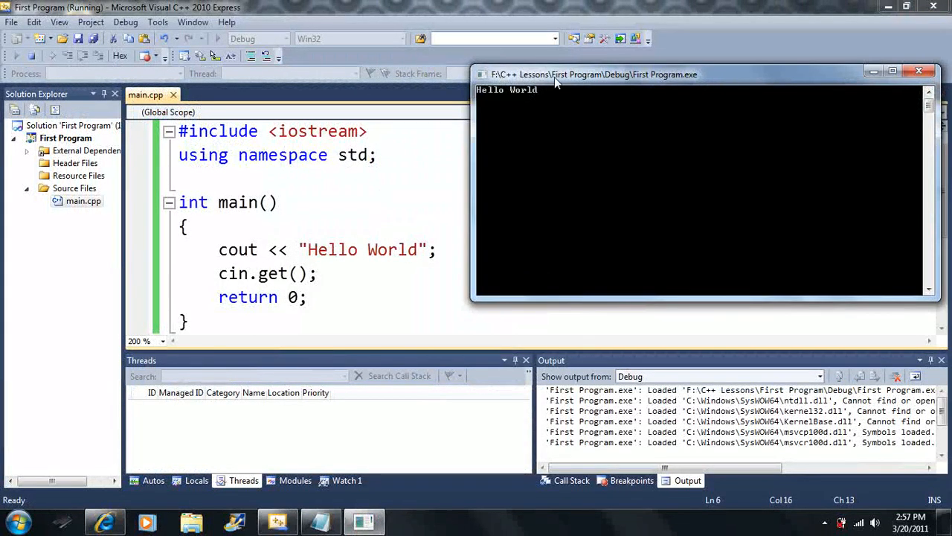
drag(554, 82, 554, 57)
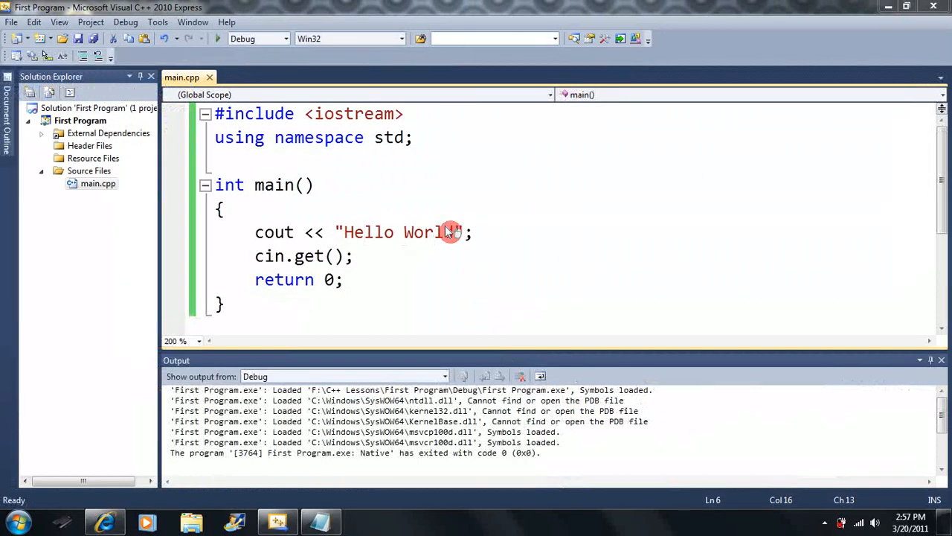
Change the printed text to "gfdgdfgdfg" and run the program
text(gfdgdfgdfg)
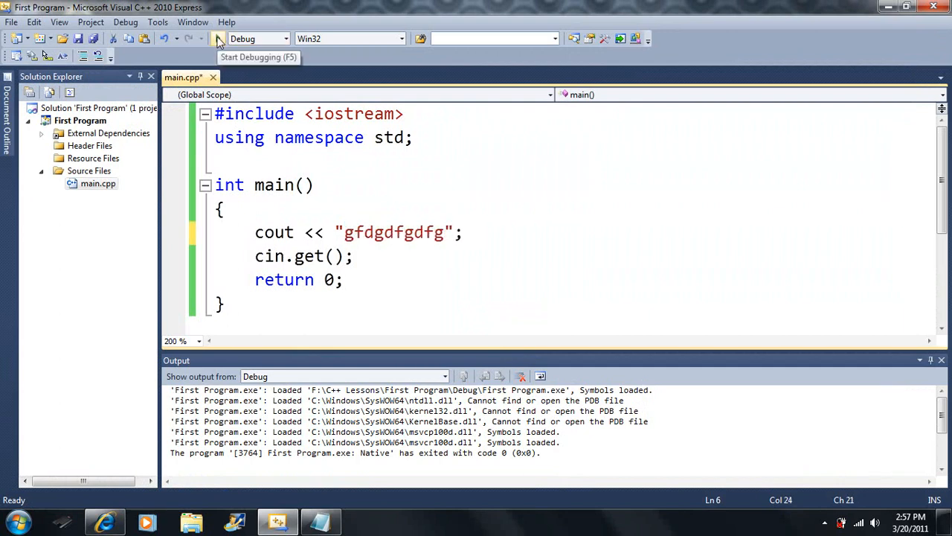
click(217, 38)
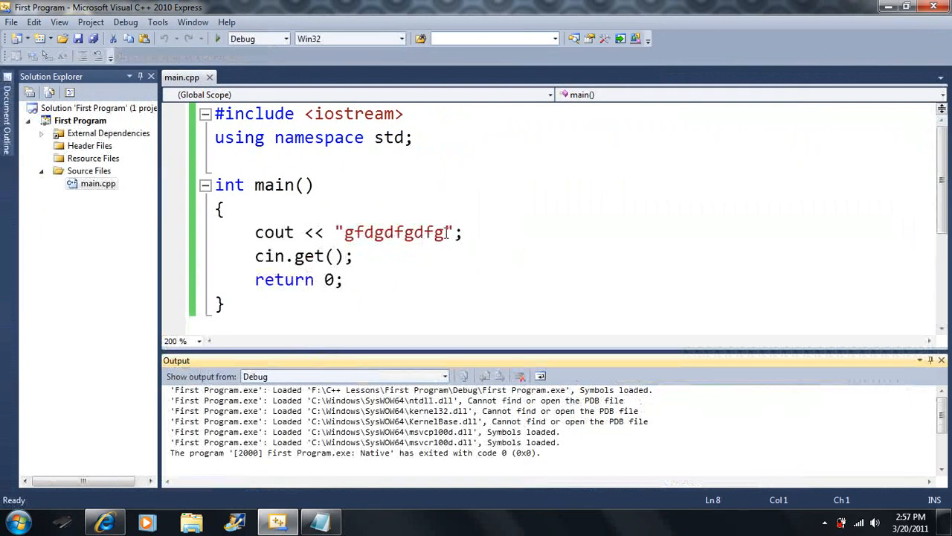
double_click(394, 232)
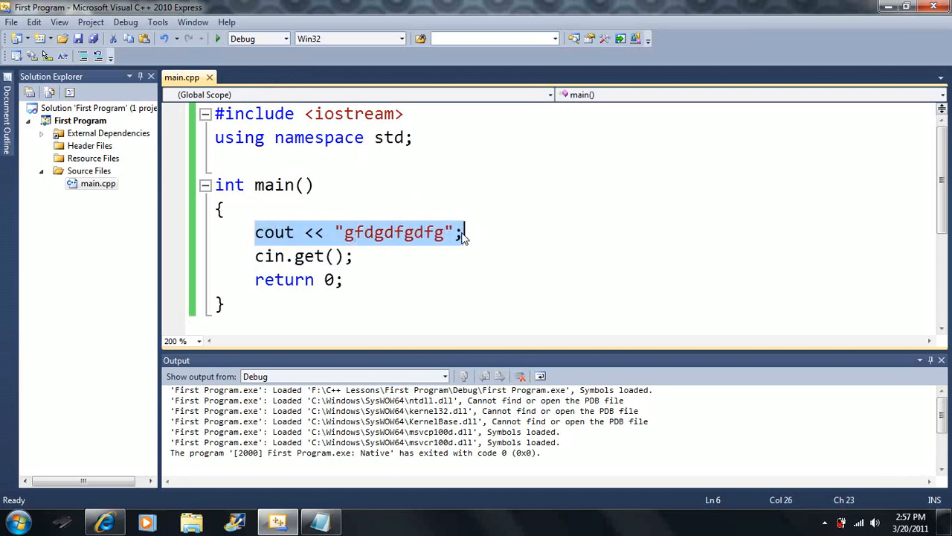
mouse_move(355, 263)
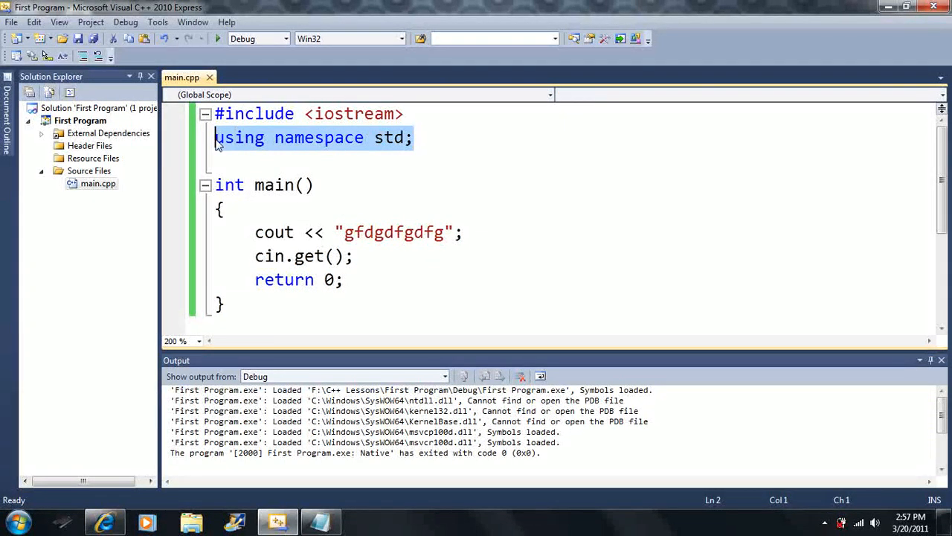
Select and deselect the include and using lines, then rerun the program, which exits with code 0
click(415, 138)
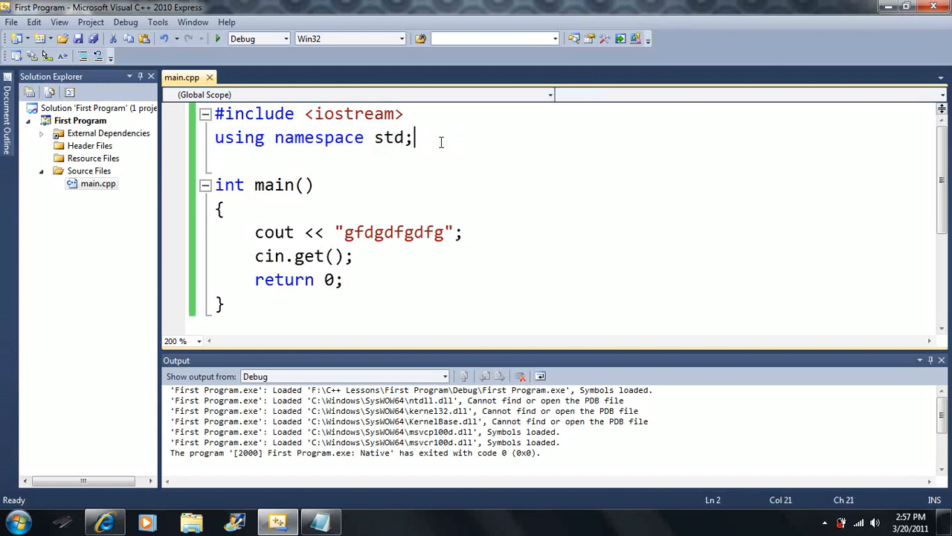
drag(413, 138, 215, 113)
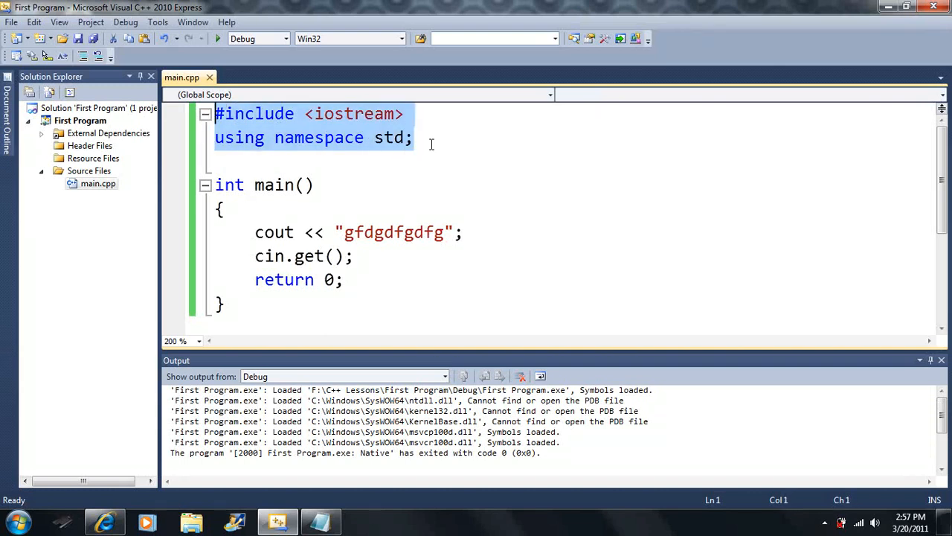
click(357, 256)
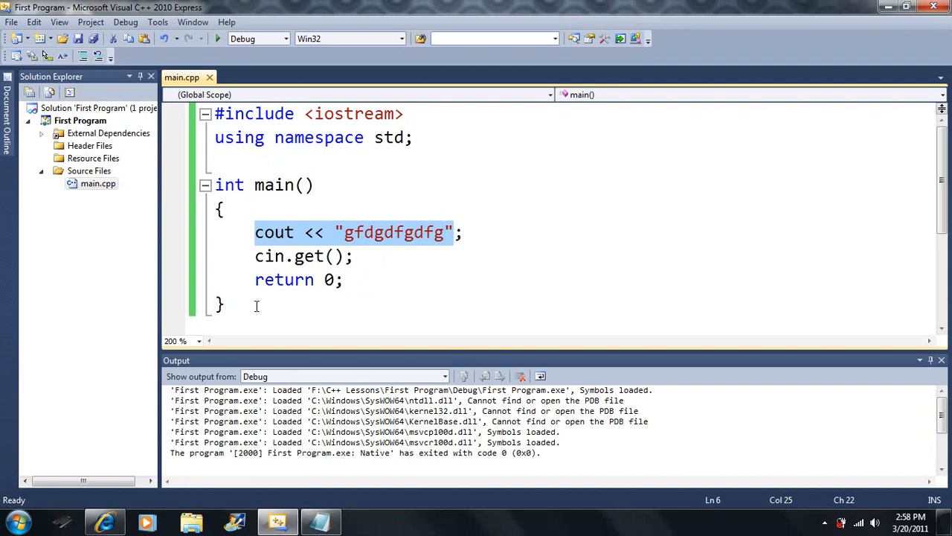
click(217, 38)
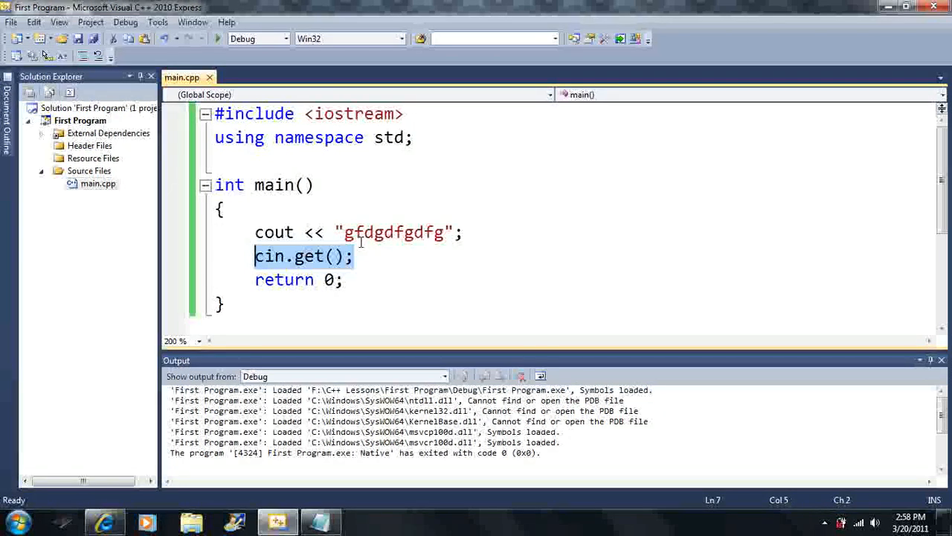
Delete the cin.get() line, leaving a blank line before return 0
key(Delete)
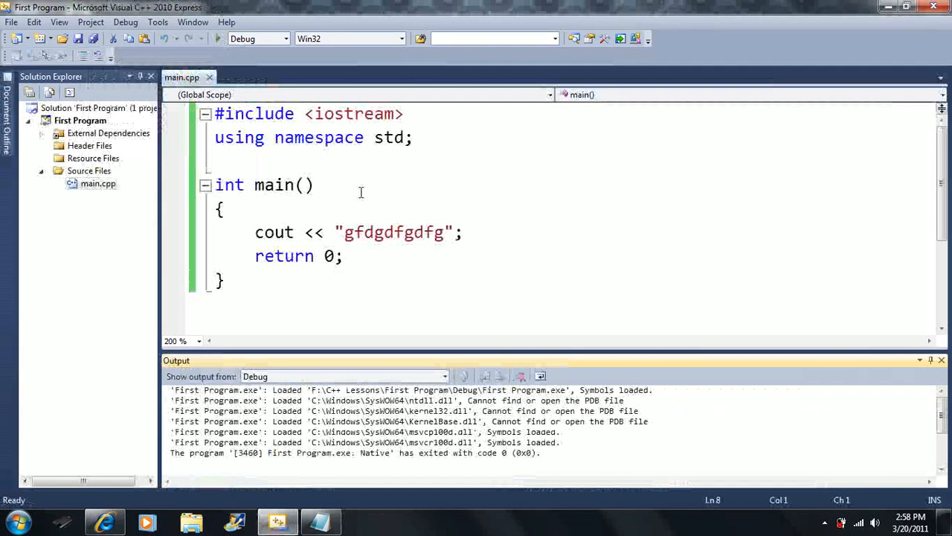
mouse_move(498, 228)
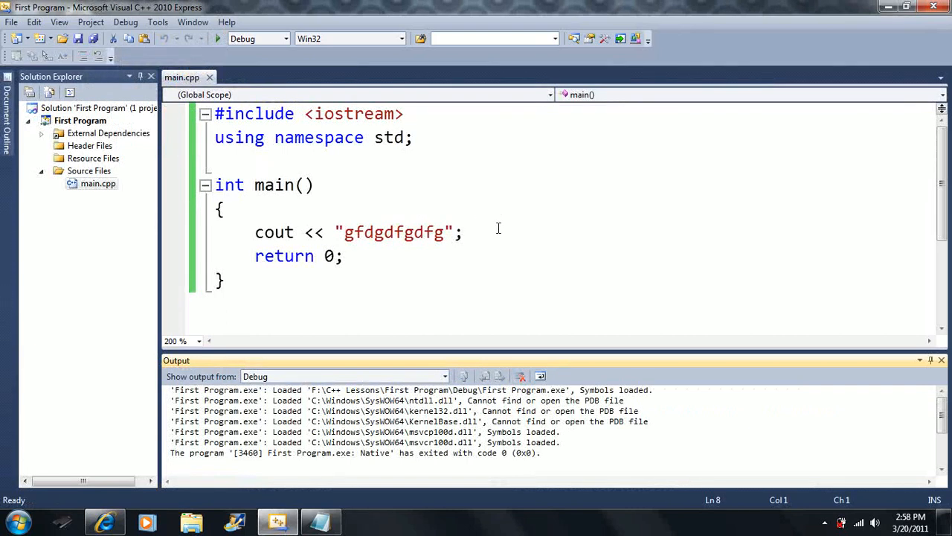
click(462, 232)
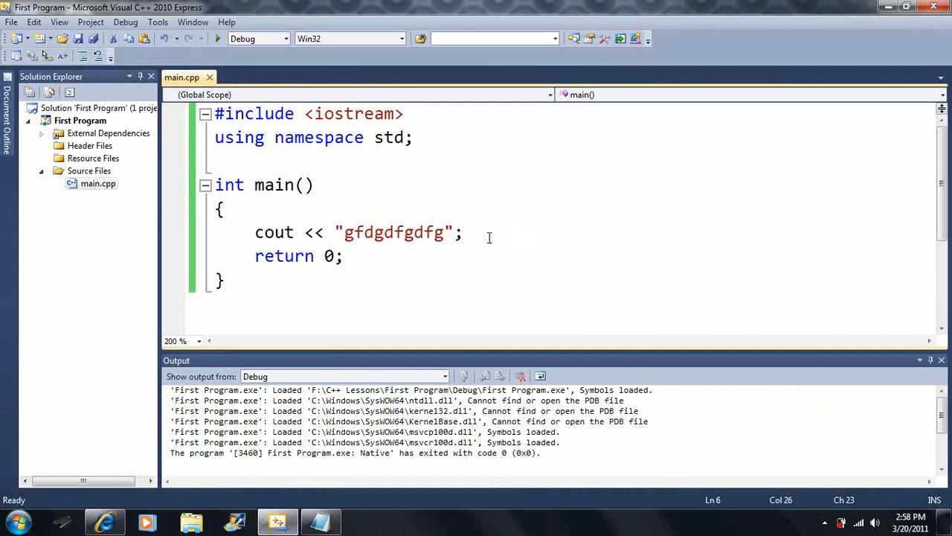
mouse_move(484, 229)
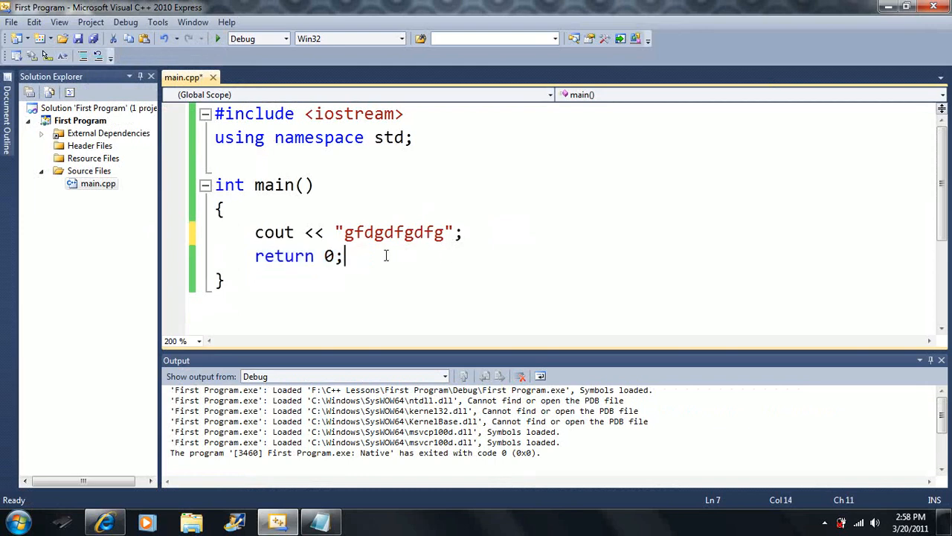
mouse_move(387, 255)
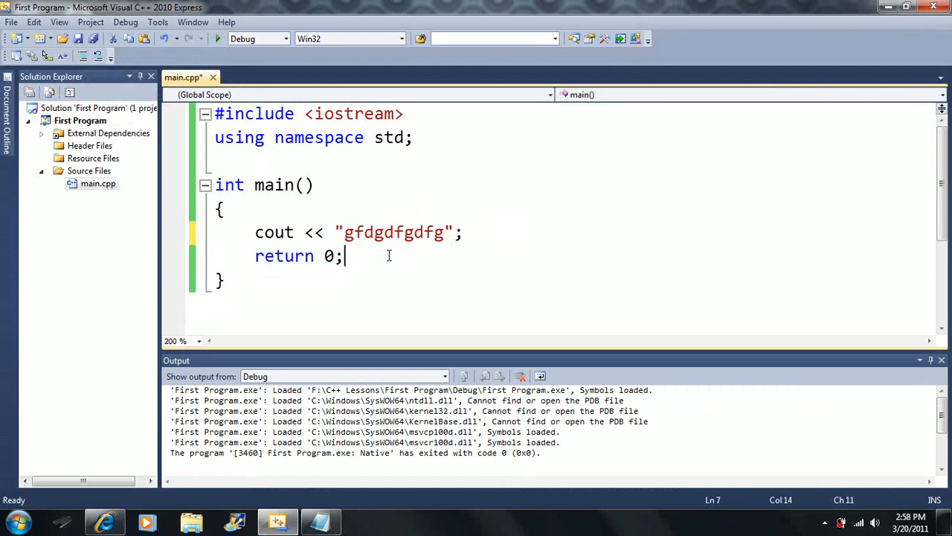
mouse_move(461, 248)
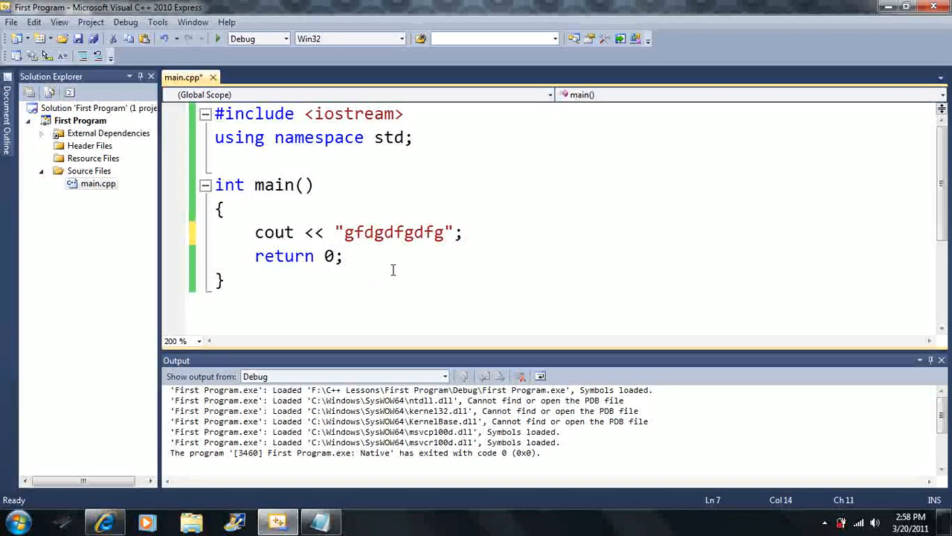
click(465, 232)
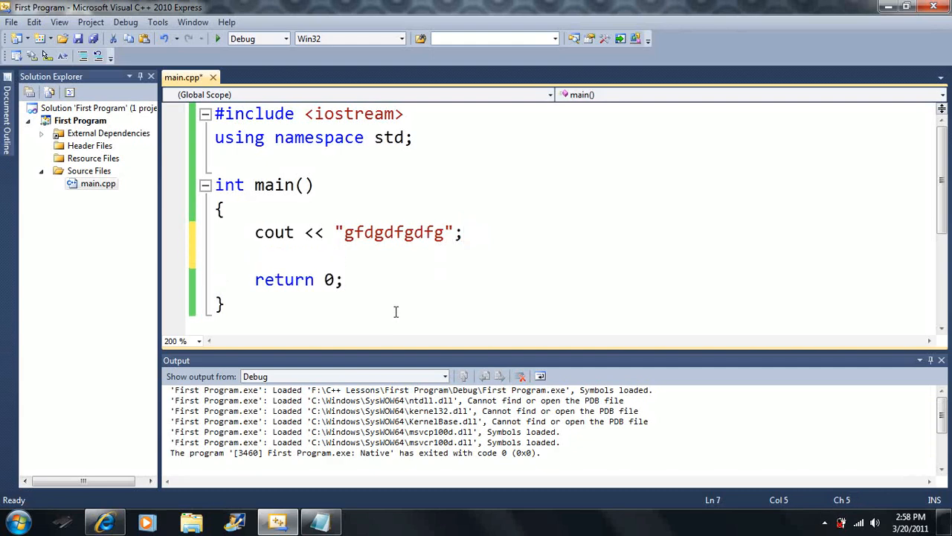
Type cin.get(); back into main and run the program to show gfdgdfgdfg
text(cin.get();)
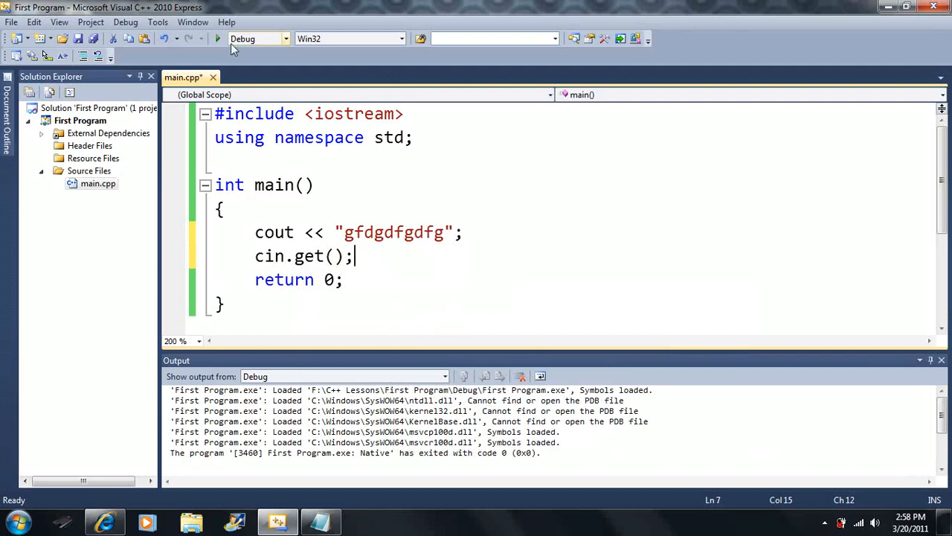
click(218, 38)
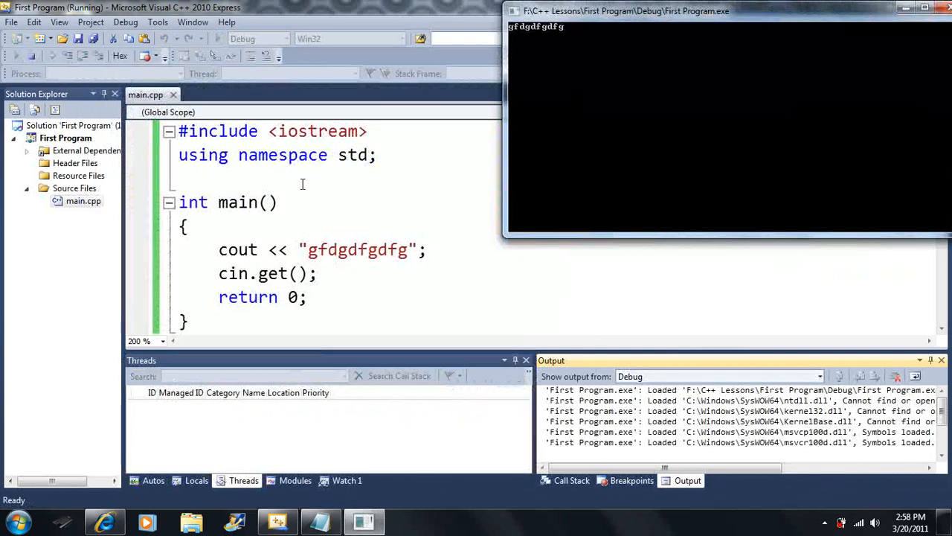
mouse_move(349, 249)
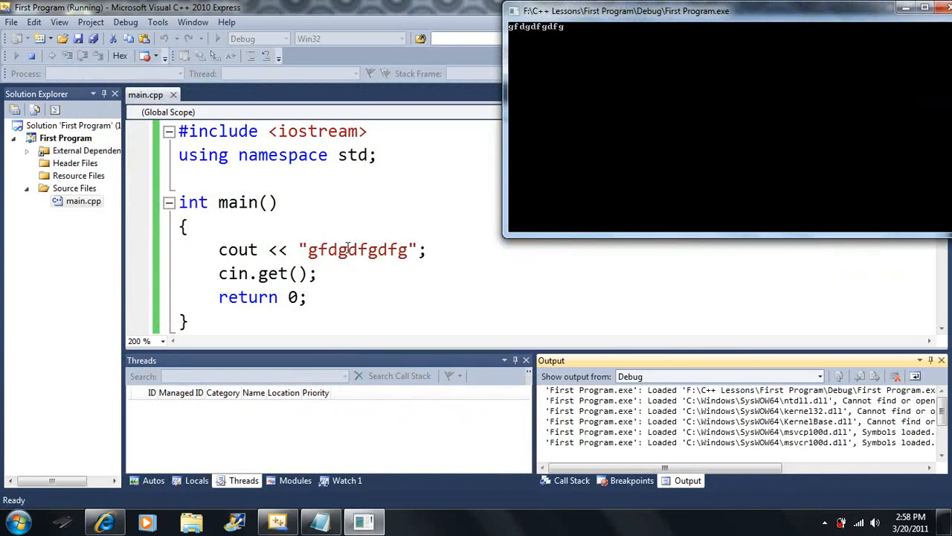
mouse_move(331, 275)
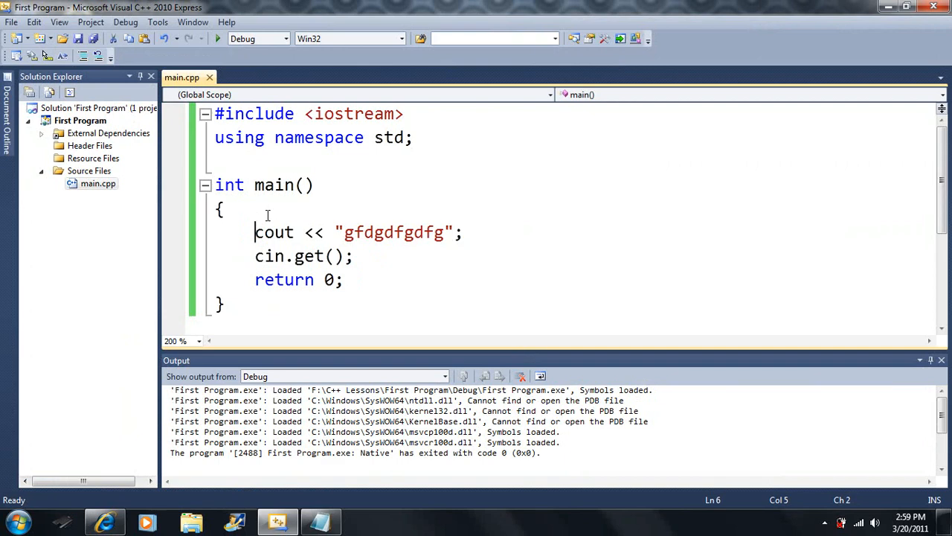
drag(254, 232, 357, 256)
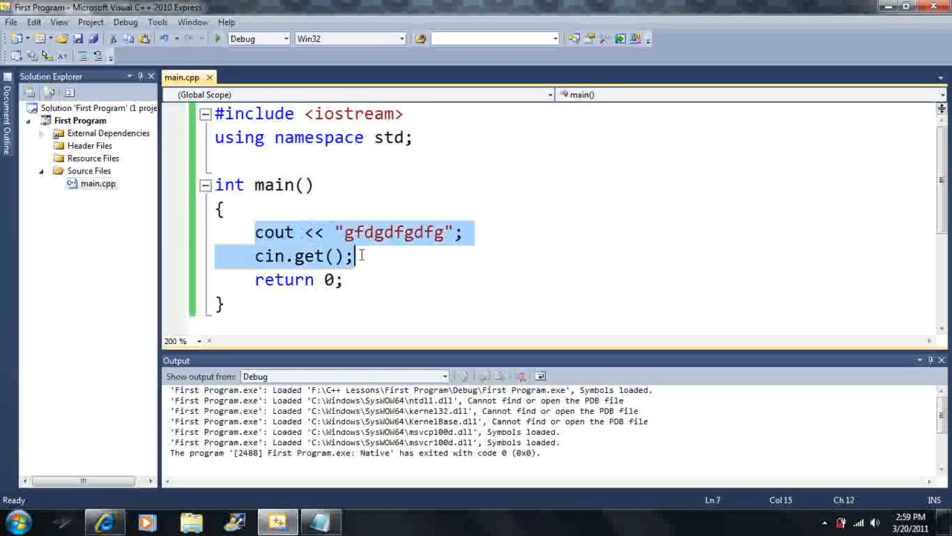
click(357, 256)
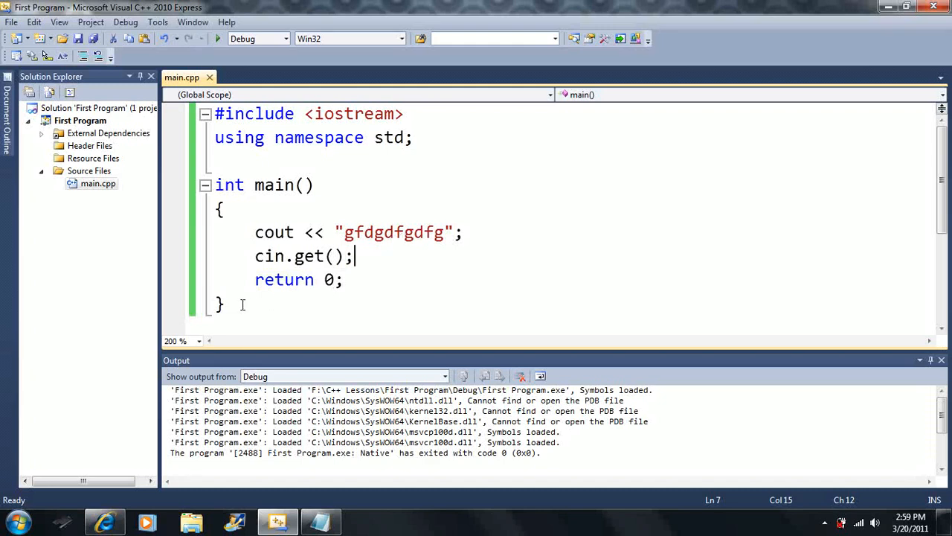
key(ctrl+a)
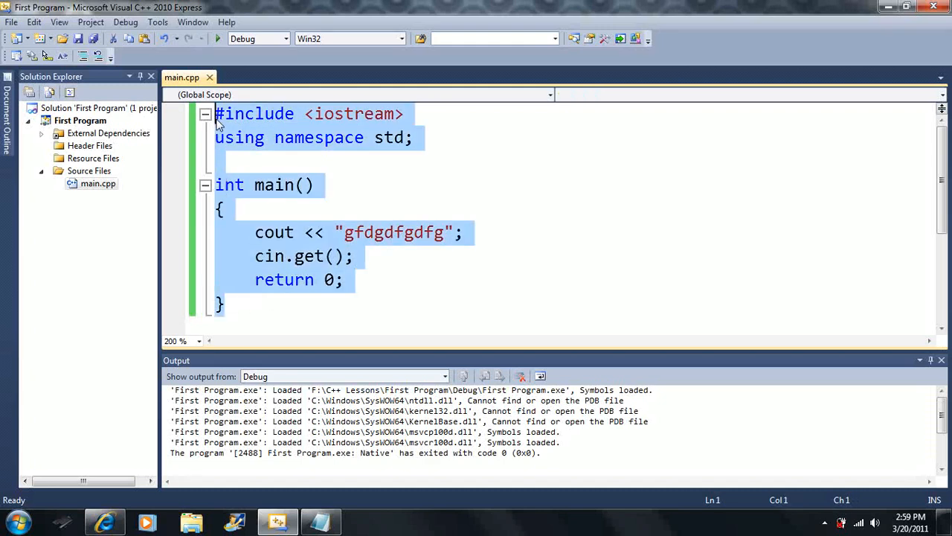
click(216, 160)
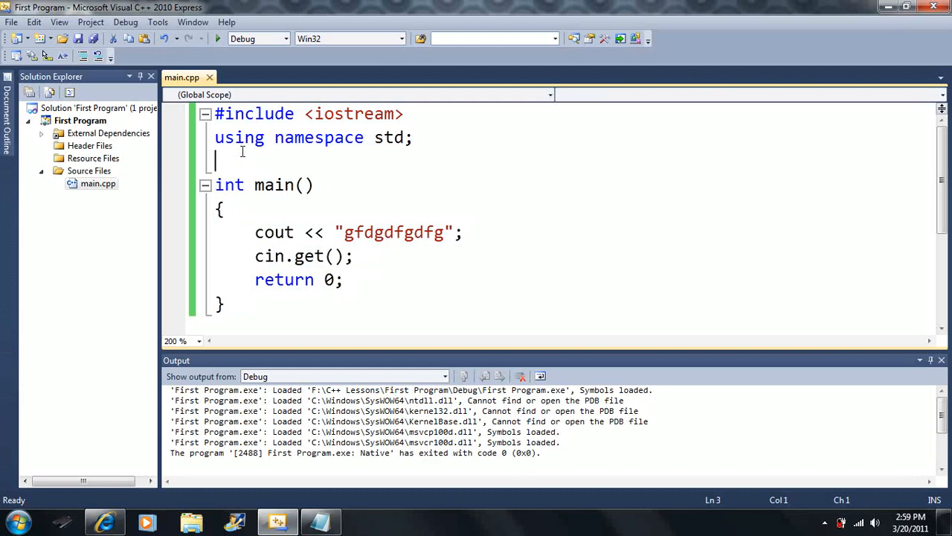
click(226, 304)
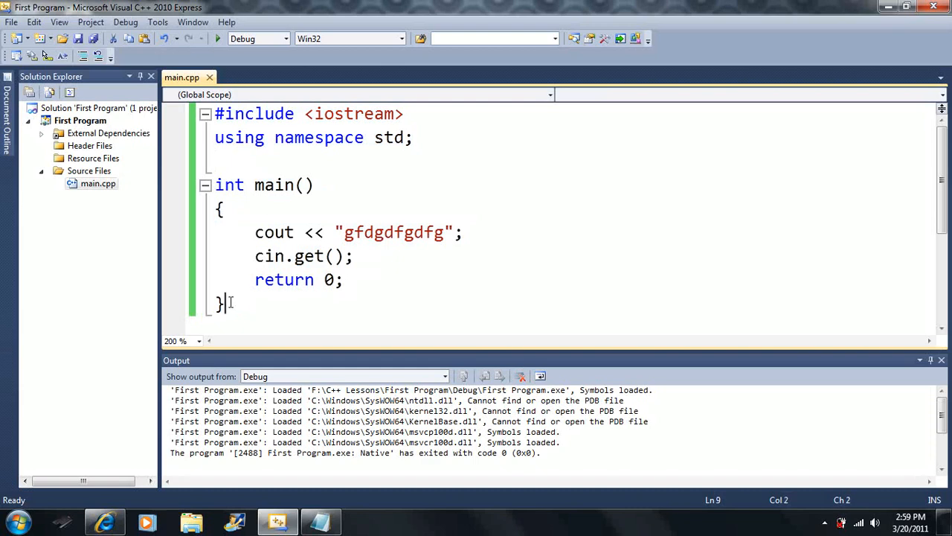
click(215, 162)
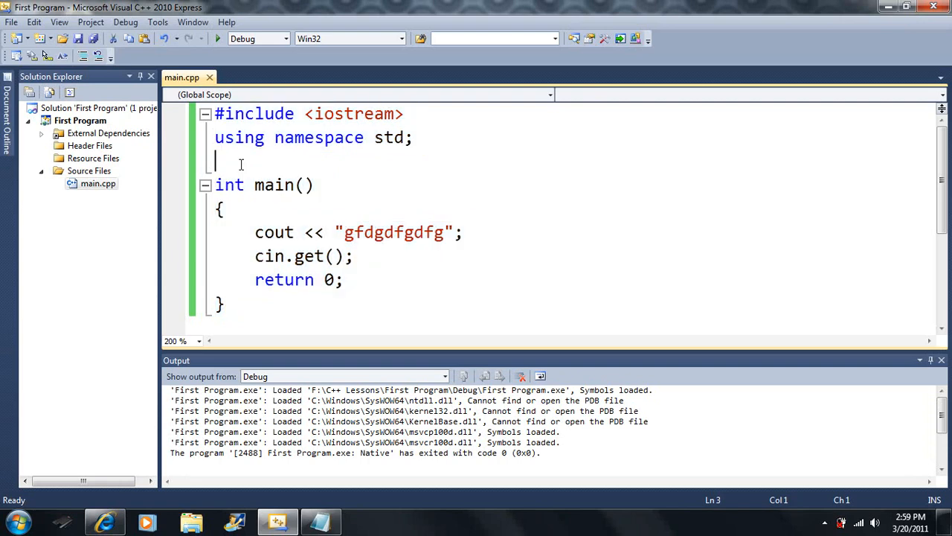
drag(254, 232, 357, 256)
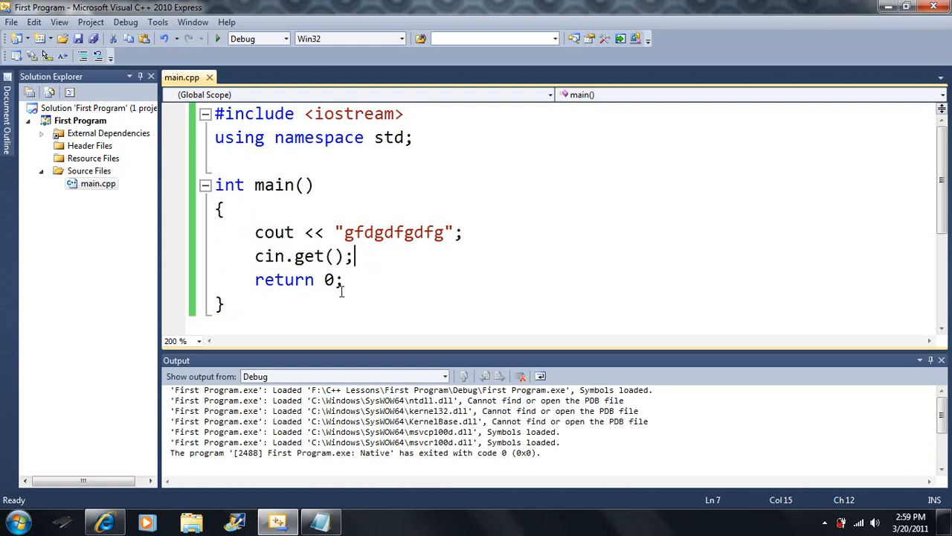
mouse_move(313, 332)
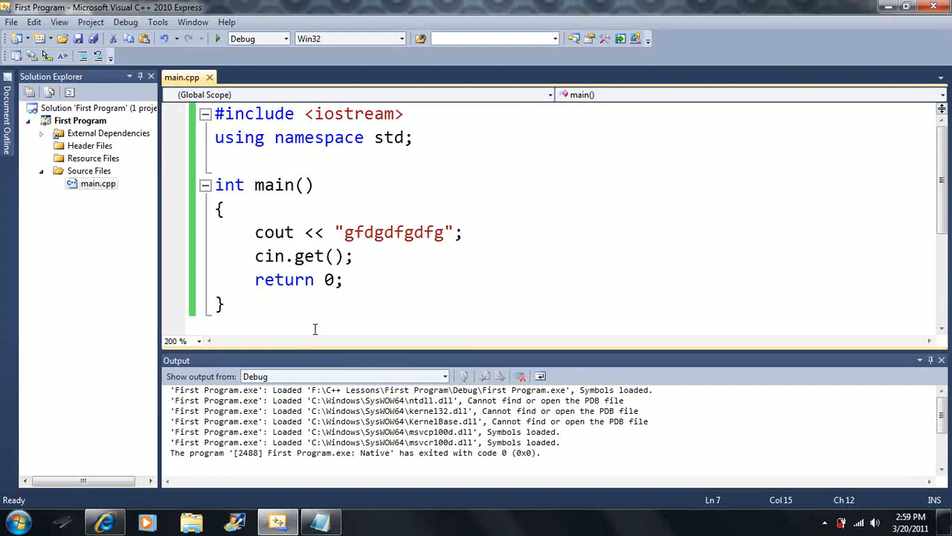
mouse_move(794, 116)
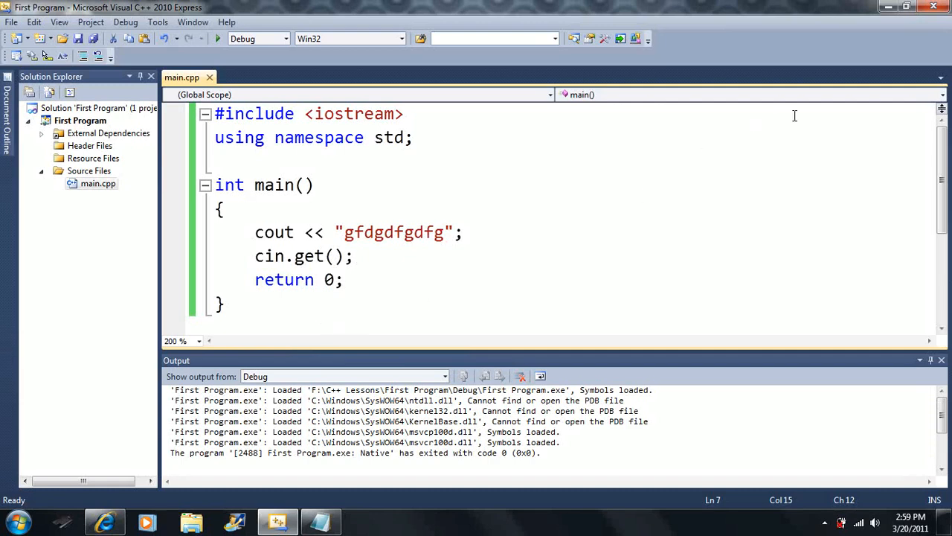
mouse_move(801, 142)
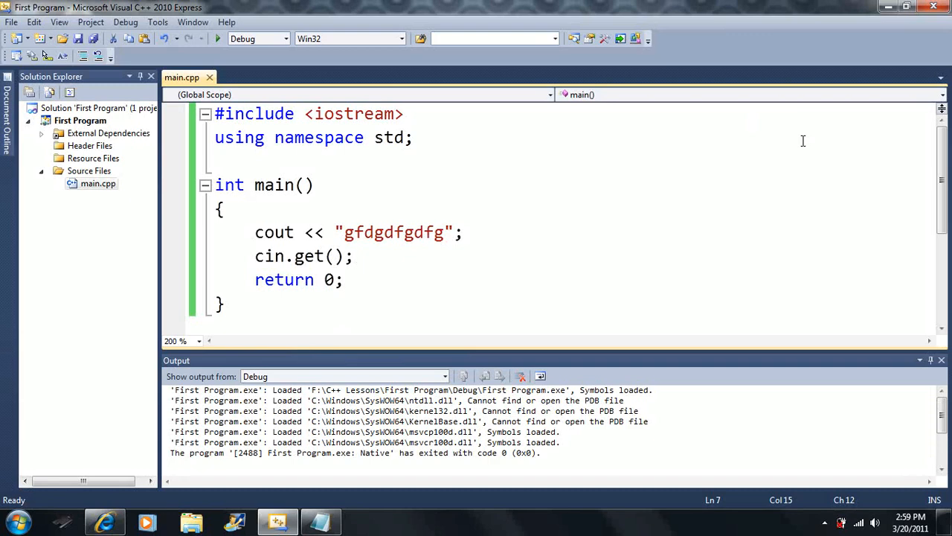
click(424, 256)
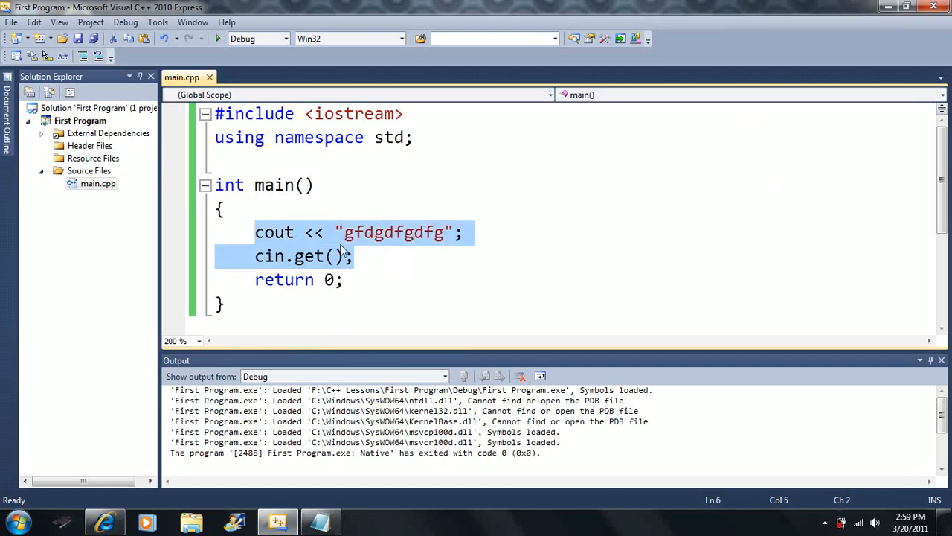
click(454, 232)
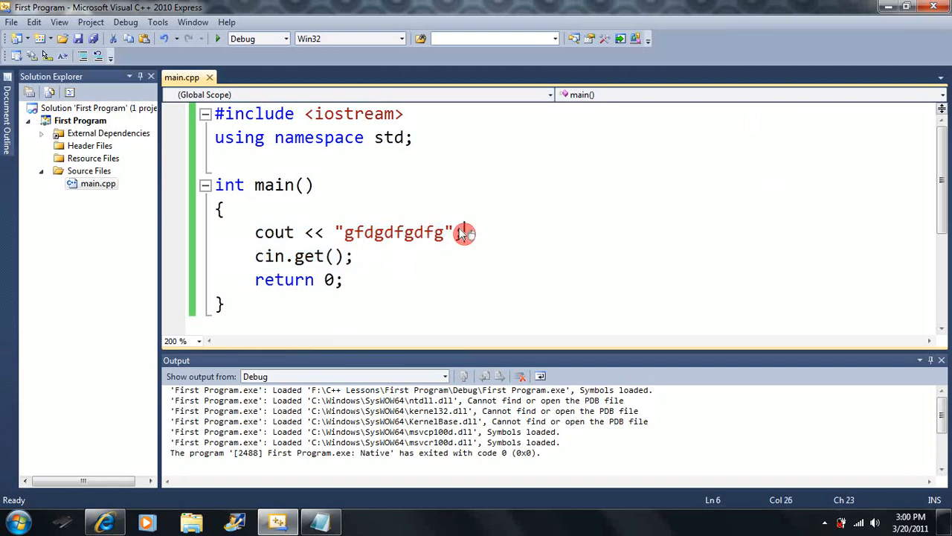
drag(458, 232, 254, 256)
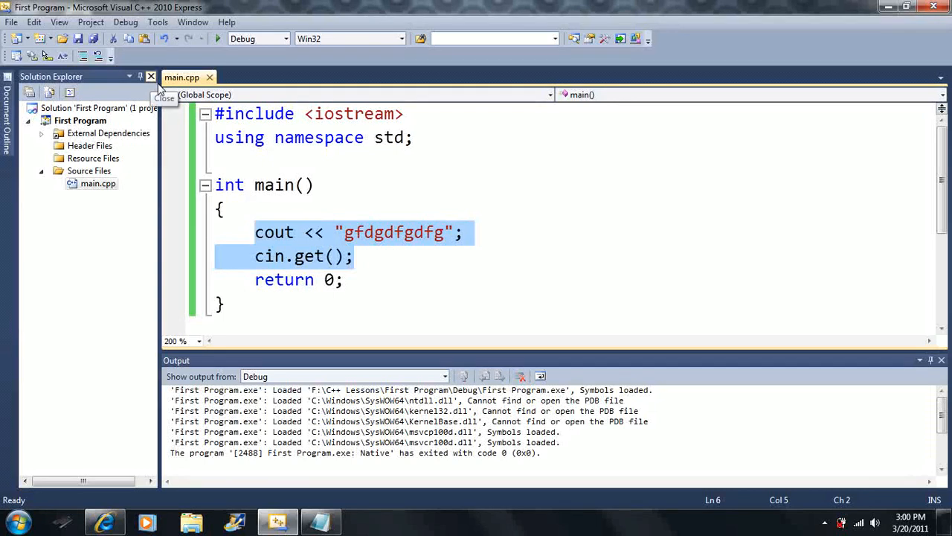
click(356, 256)
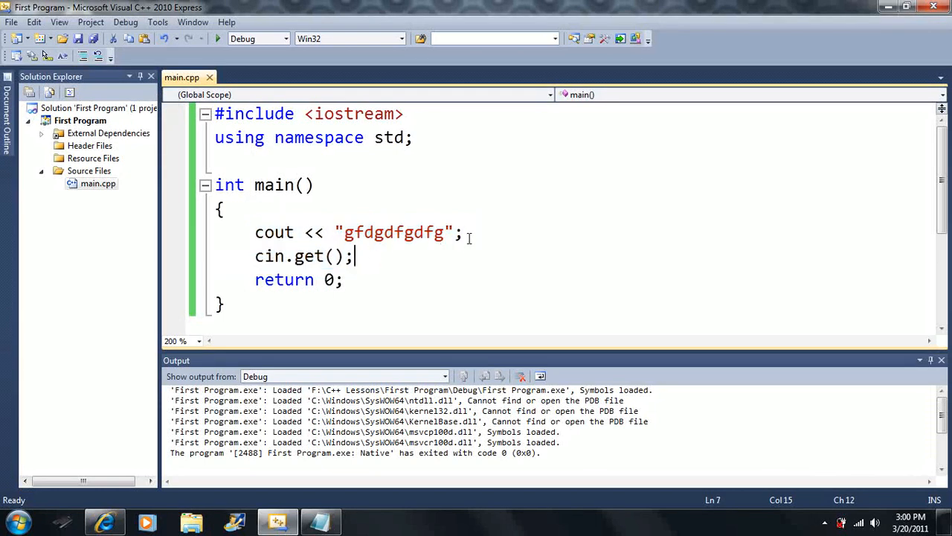
click(462, 232)
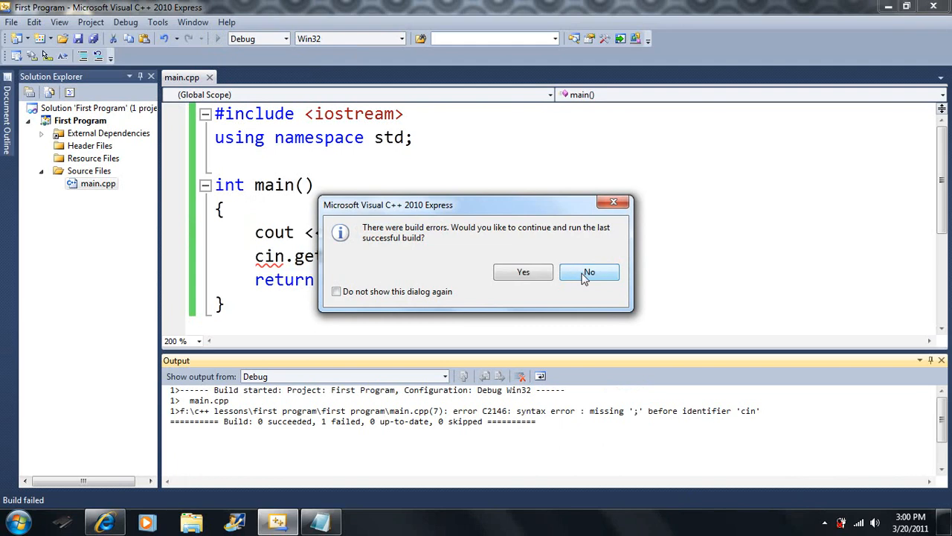
mouse_move(575, 262)
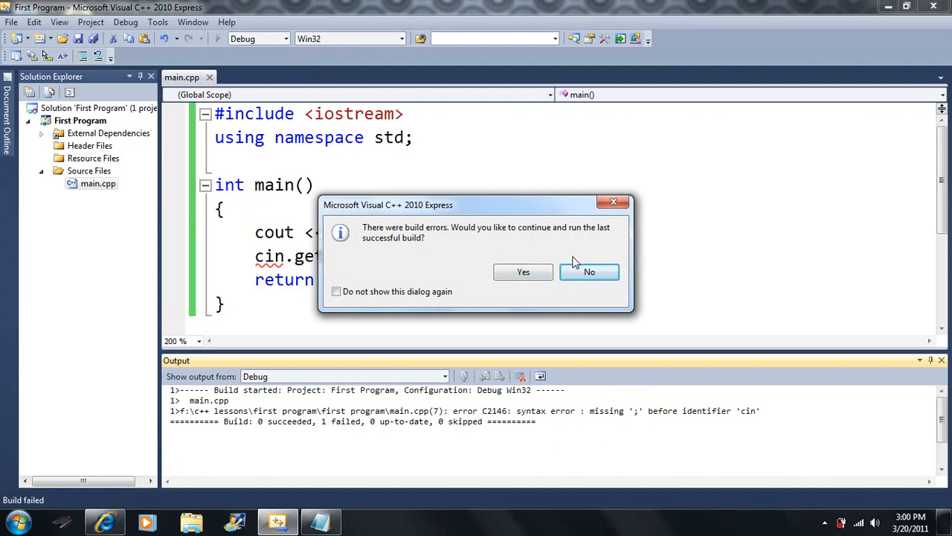
mouse_move(589, 272)
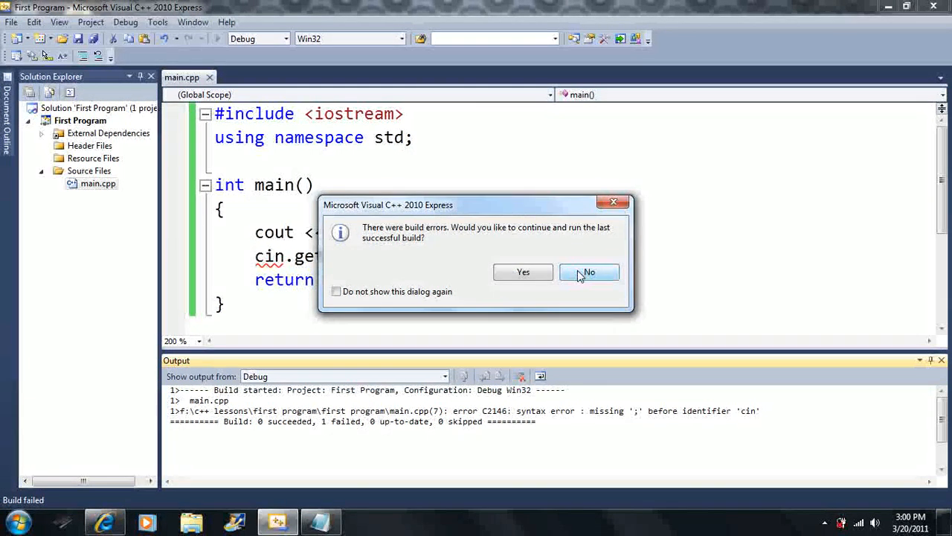
Decline running the old build and restore the semicolon after the cout string
click(589, 272)
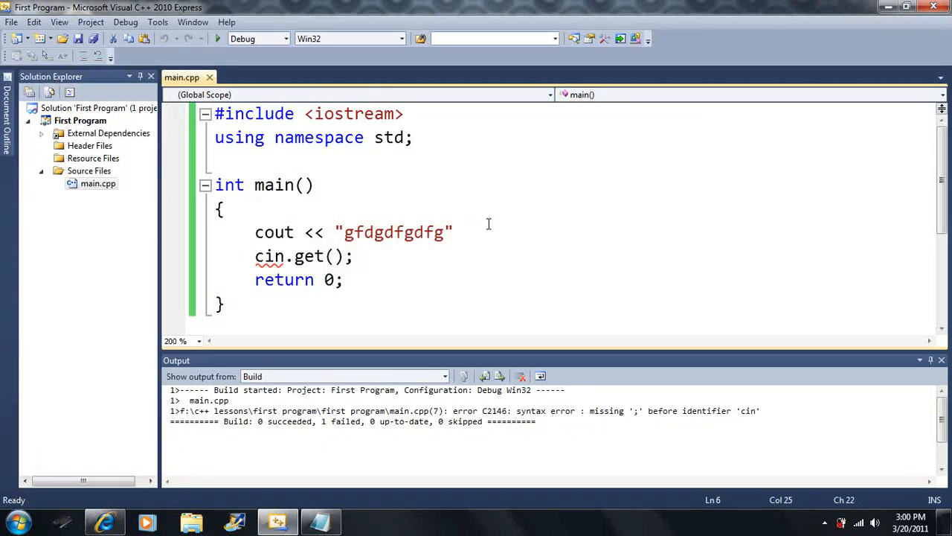
click(453, 232)
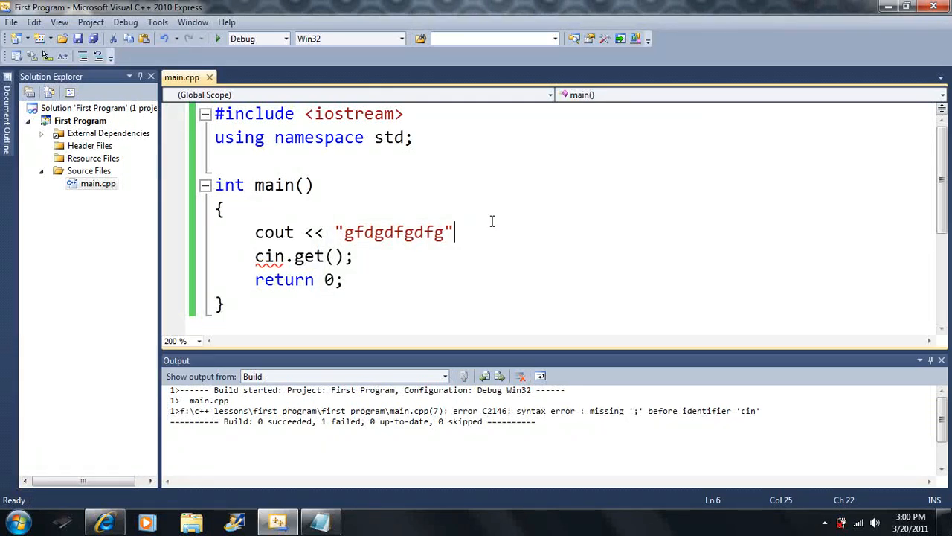
text(;)
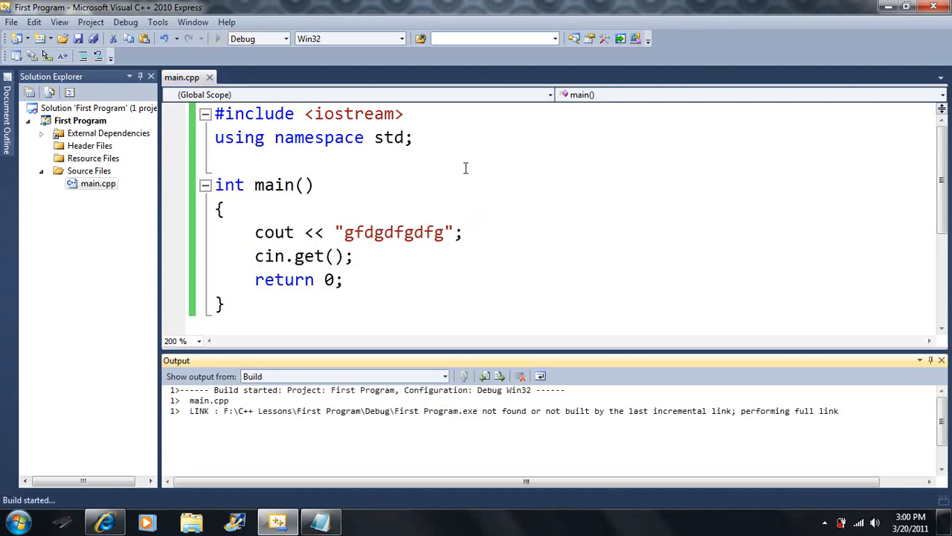
Close the console, change the message to "Hello World!", and rebuild and rerun
click(218, 38)
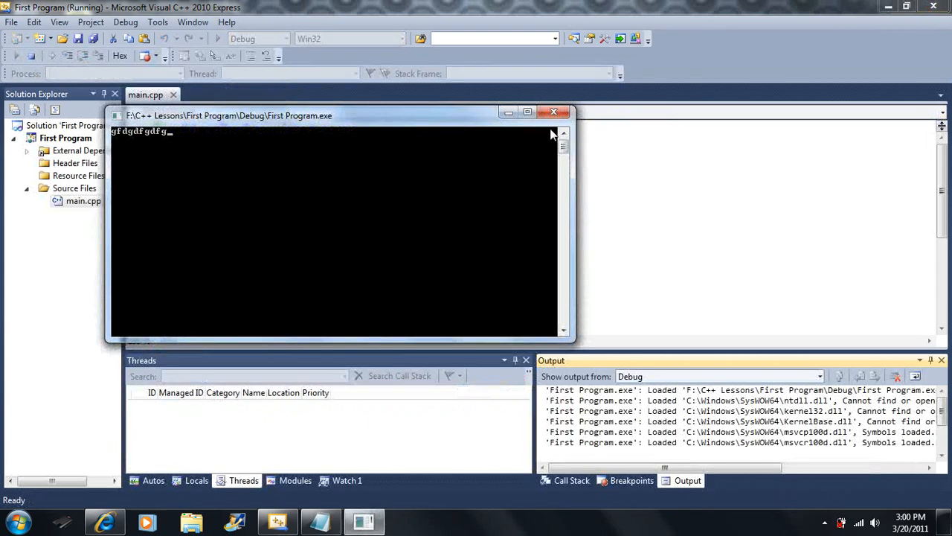
click(554, 112)
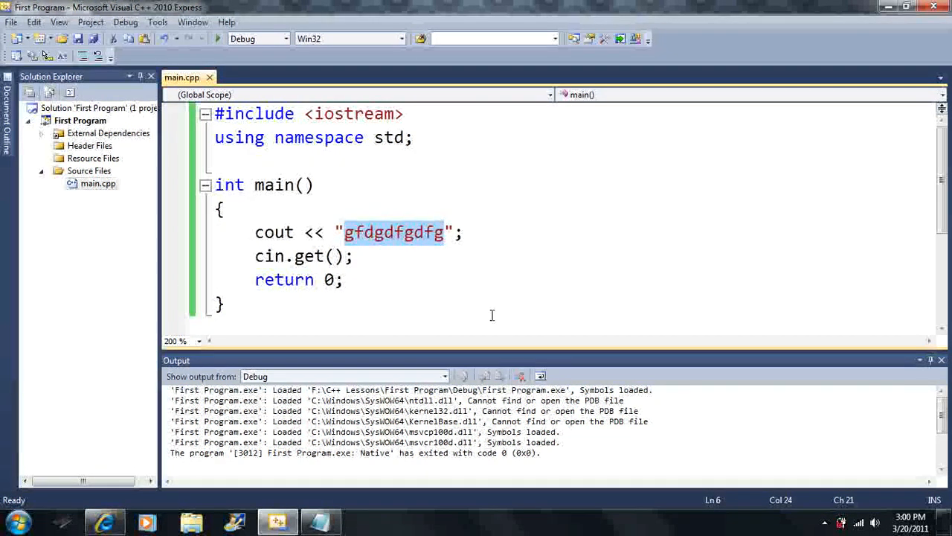
text(Hello Worl)
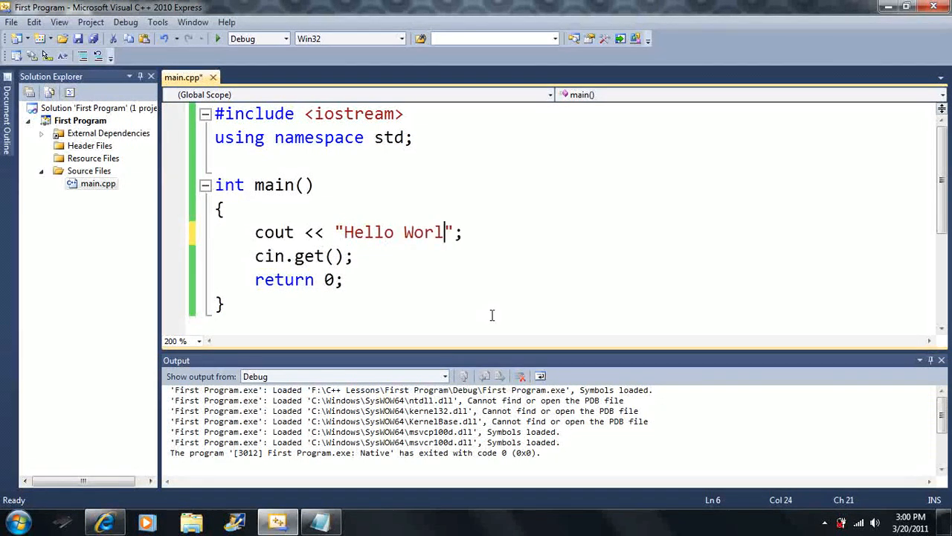
text(d)
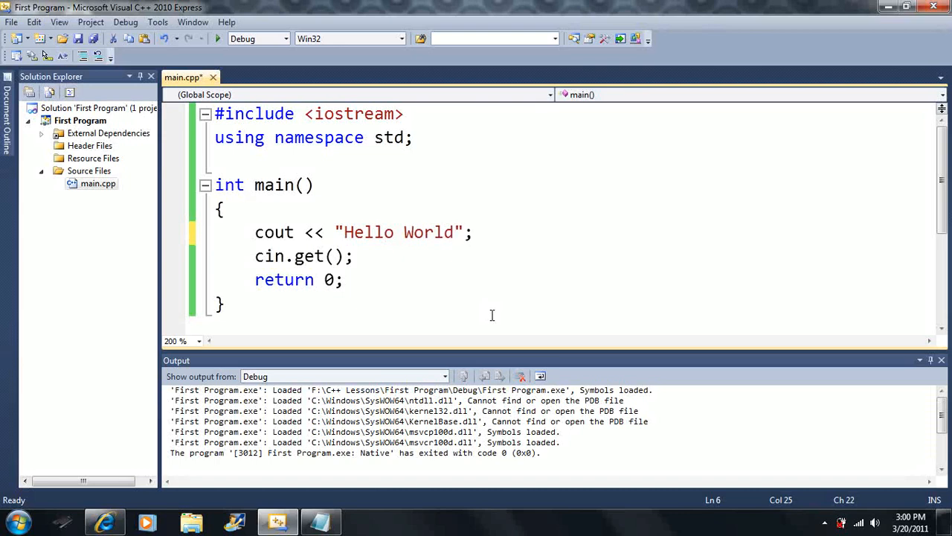
text(!)
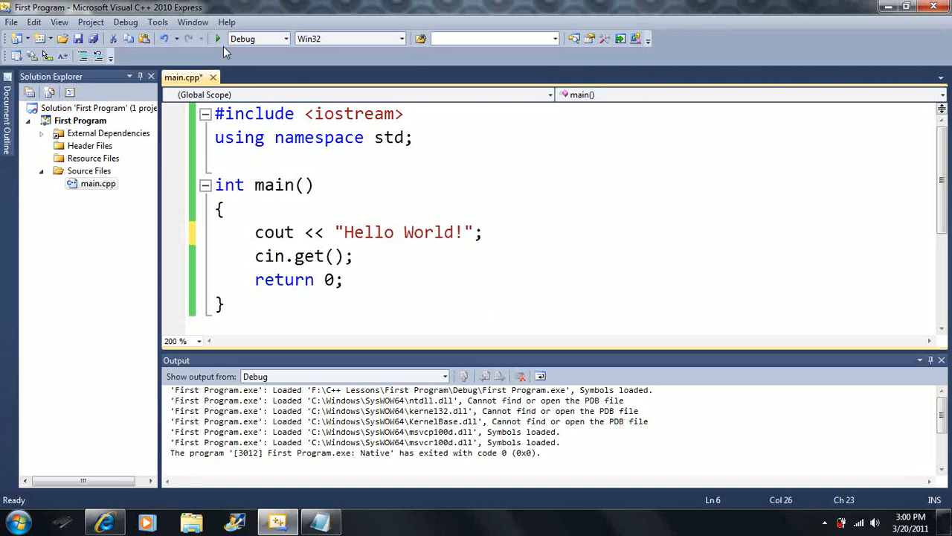
click(217, 39)
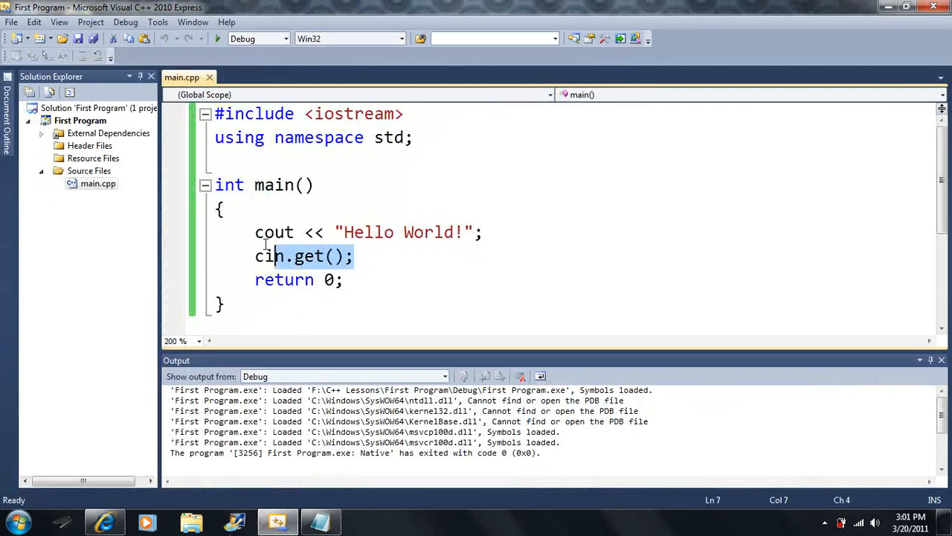
Delete the cout and cin.get() lines, leaving only a blank line and return 0
key(Delete)
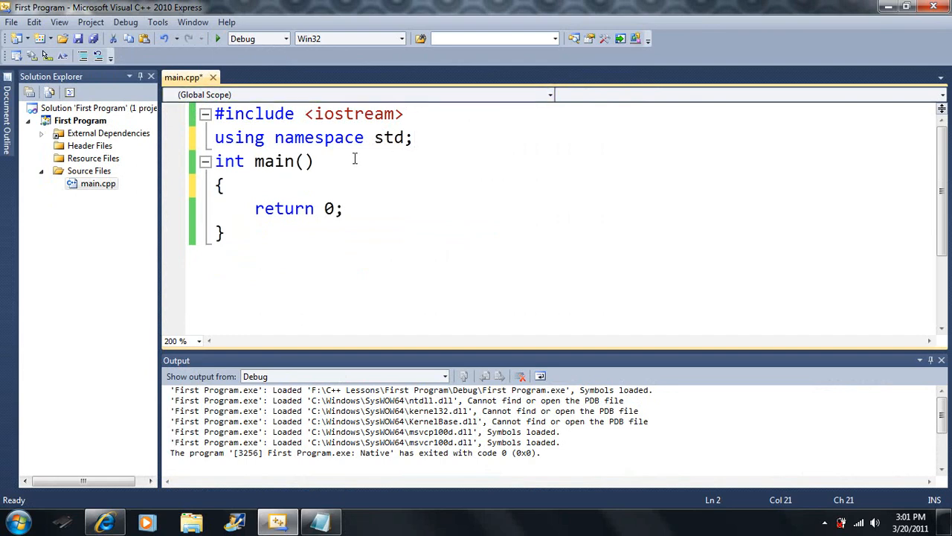
key(ctrl+a)
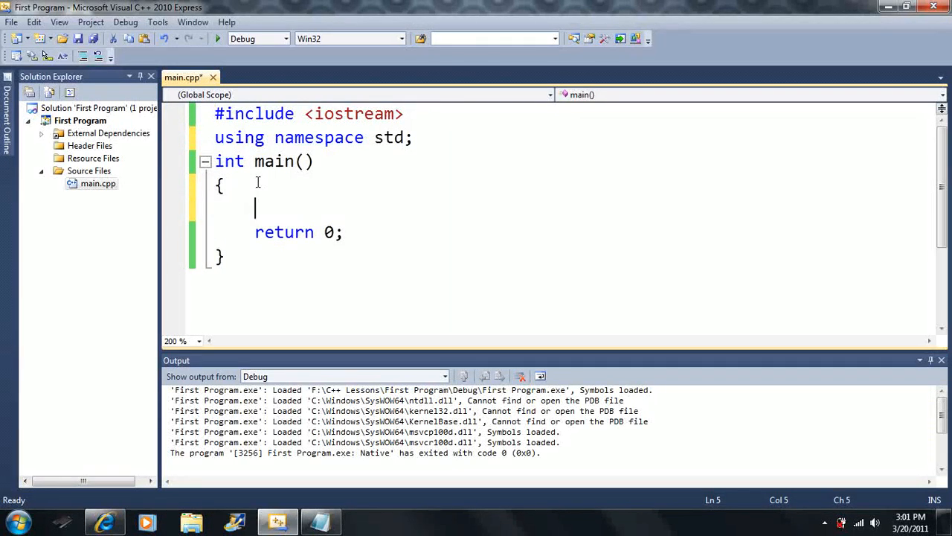
mouse_move(232, 192)
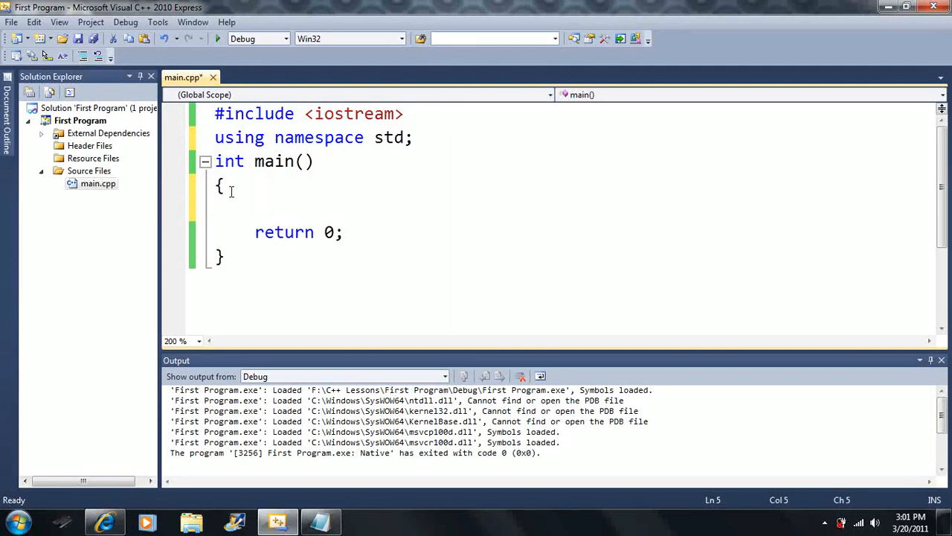
click(218, 256)
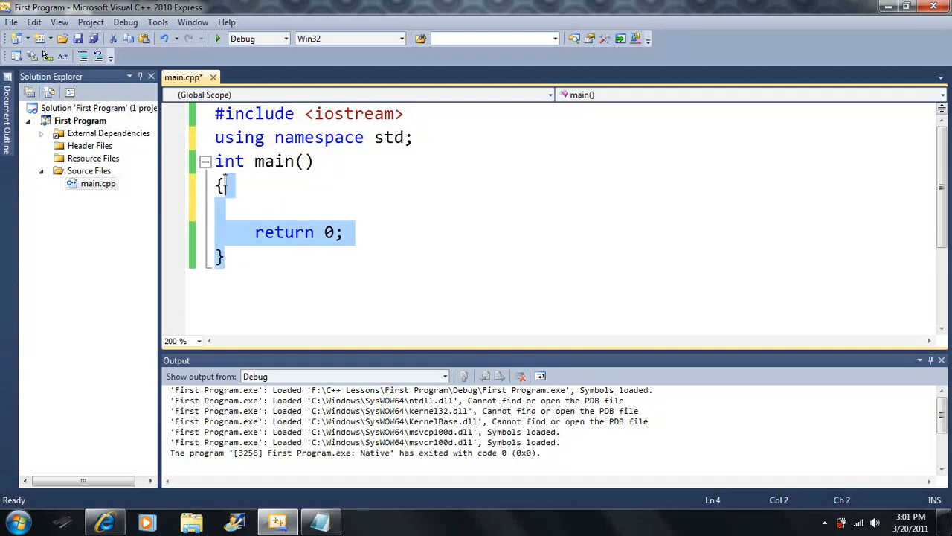
click(428, 137)
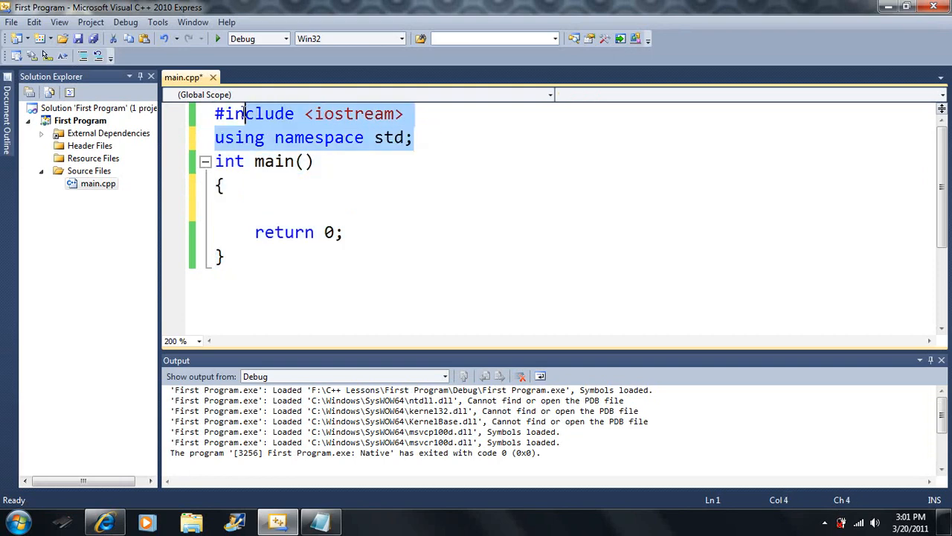
click(227, 257)
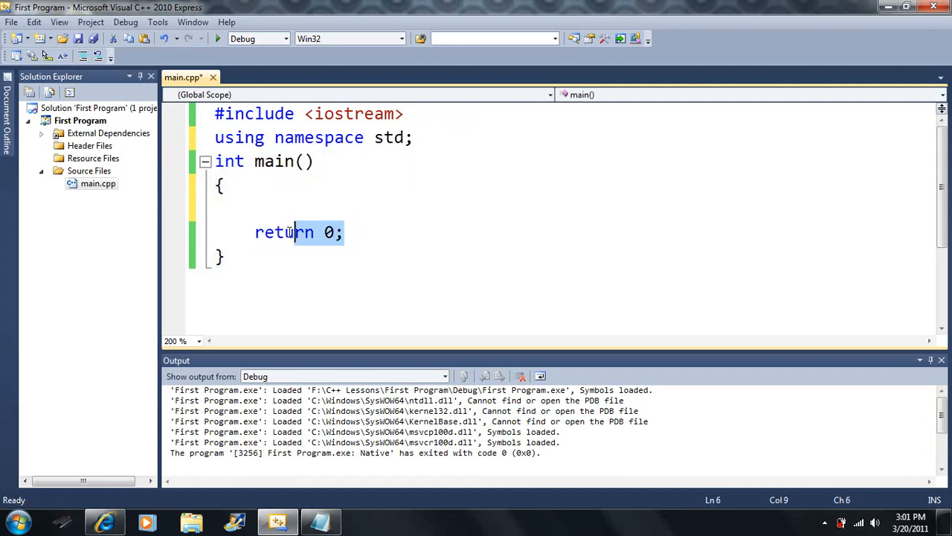
click(256, 209)
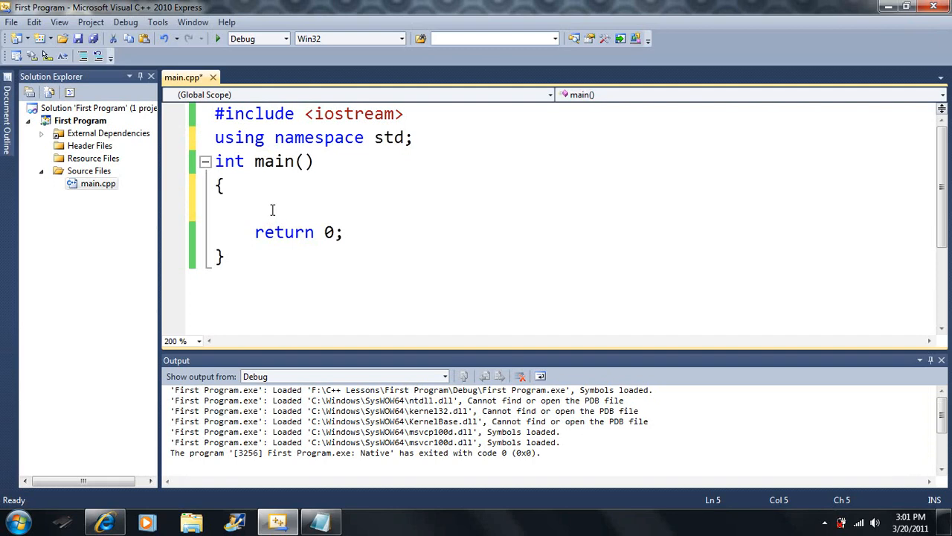
mouse_move(488, 181)
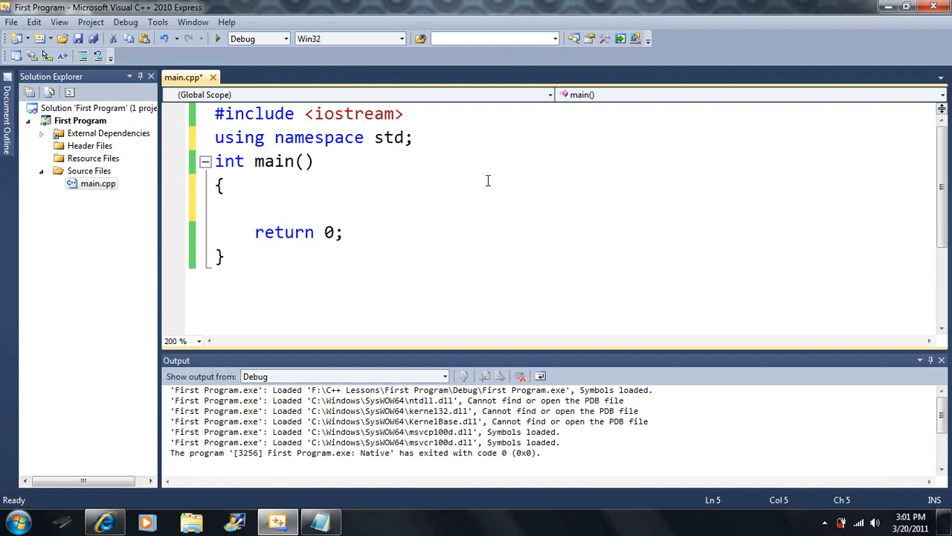
mouse_move(577, 151)
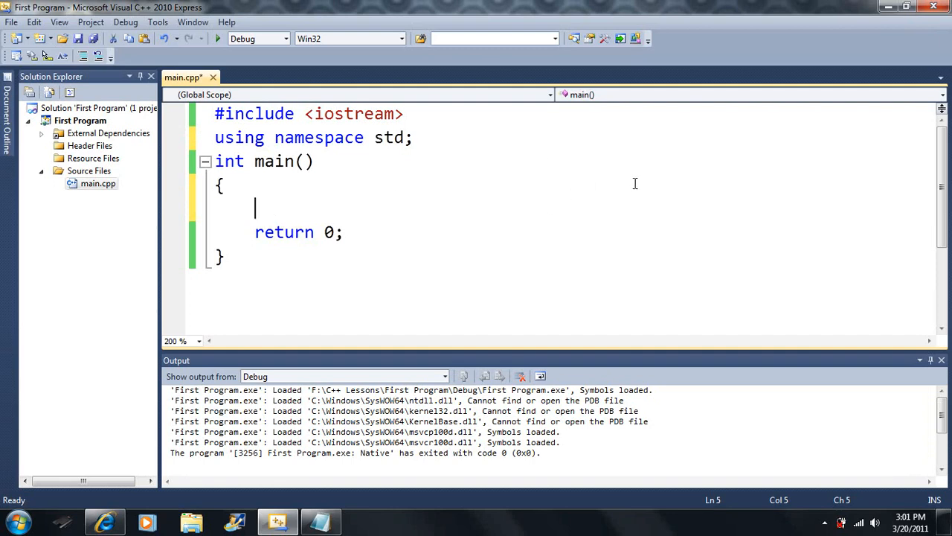
mouse_move(518, 190)
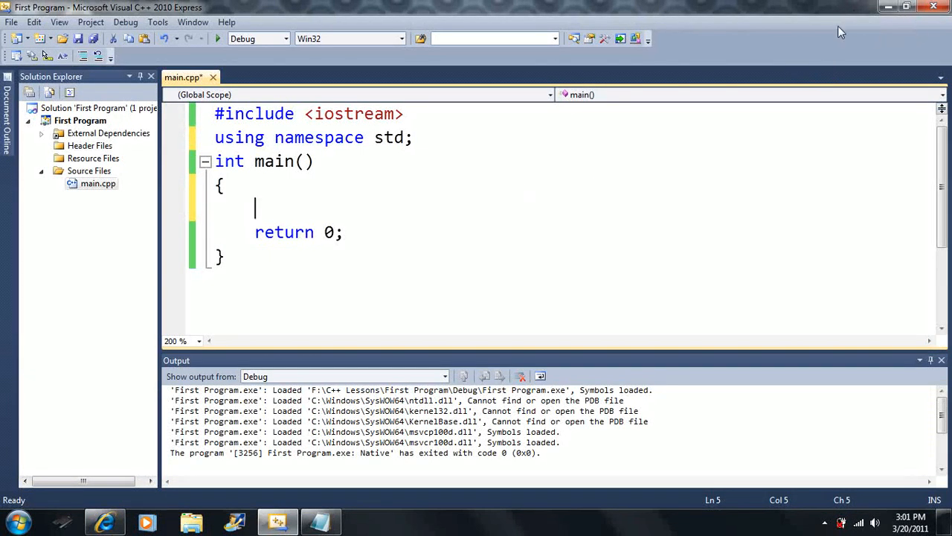
mouse_move(833, 79)
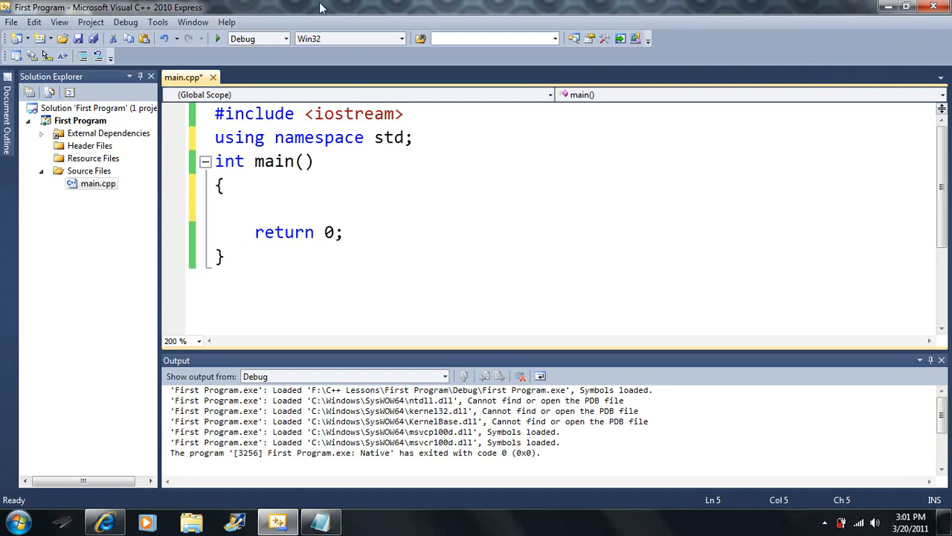
mouse_move(282, 212)
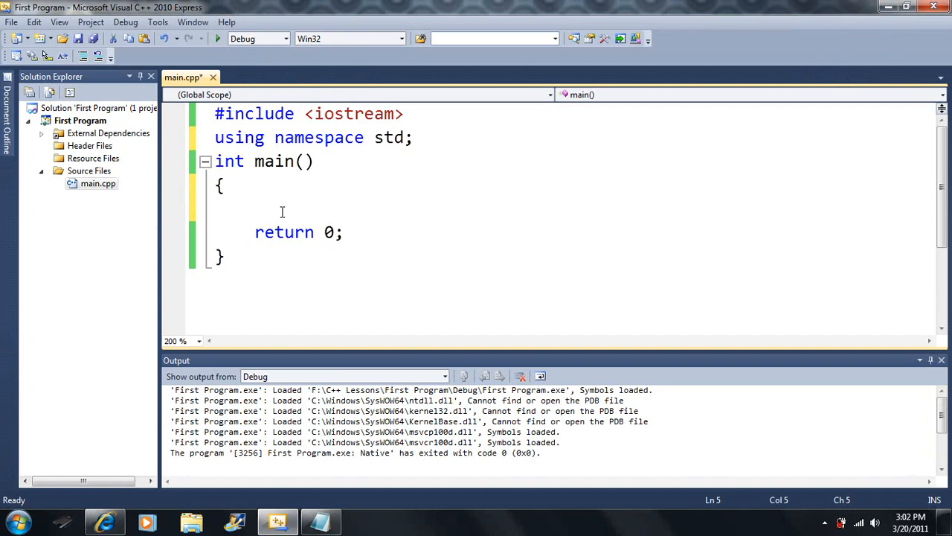
mouse_move(382, 320)
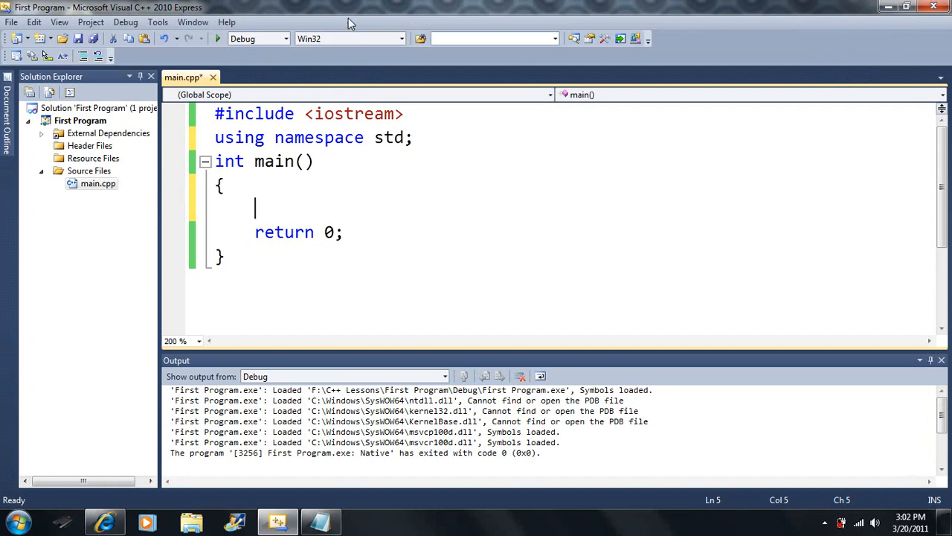
Run the skeleton program to exit code 0, then select and deselect the include lines
click(216, 39)
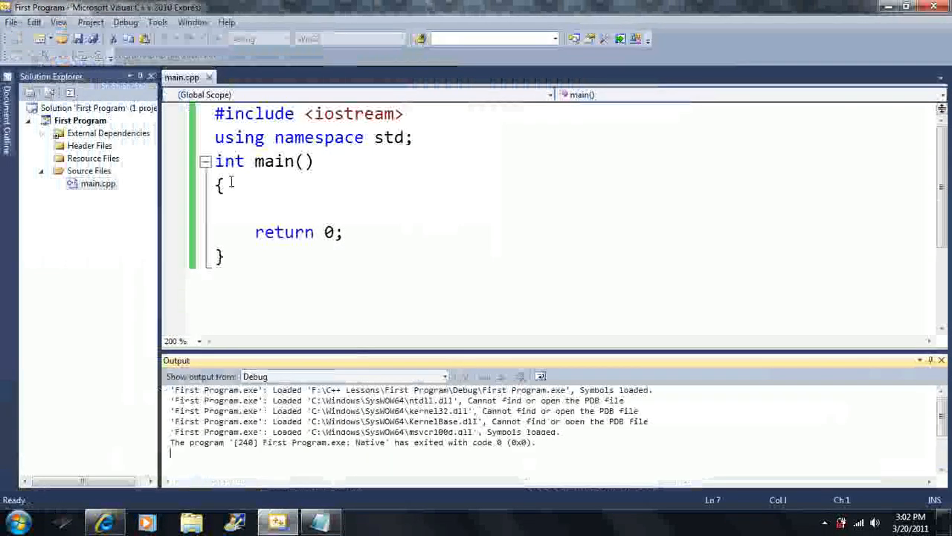
click(413, 137)
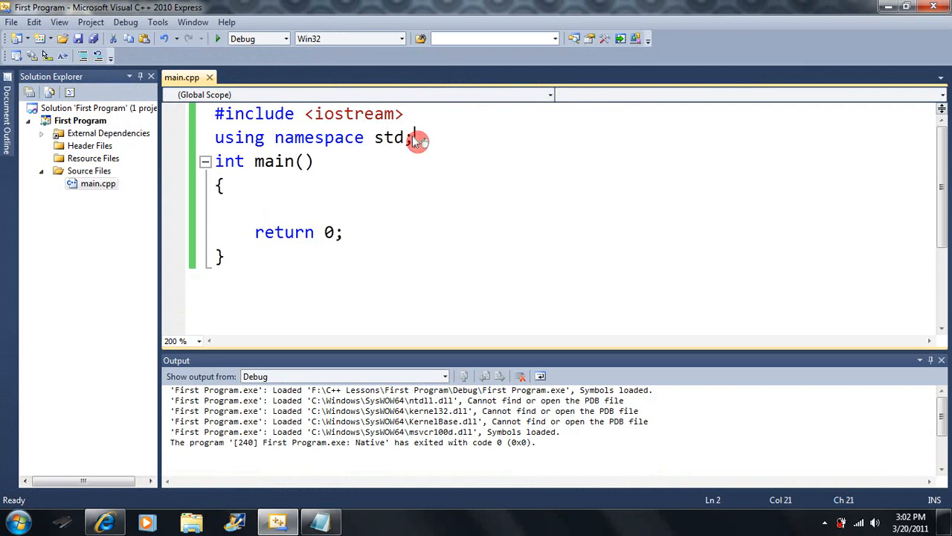
drag(413, 137, 215, 113)
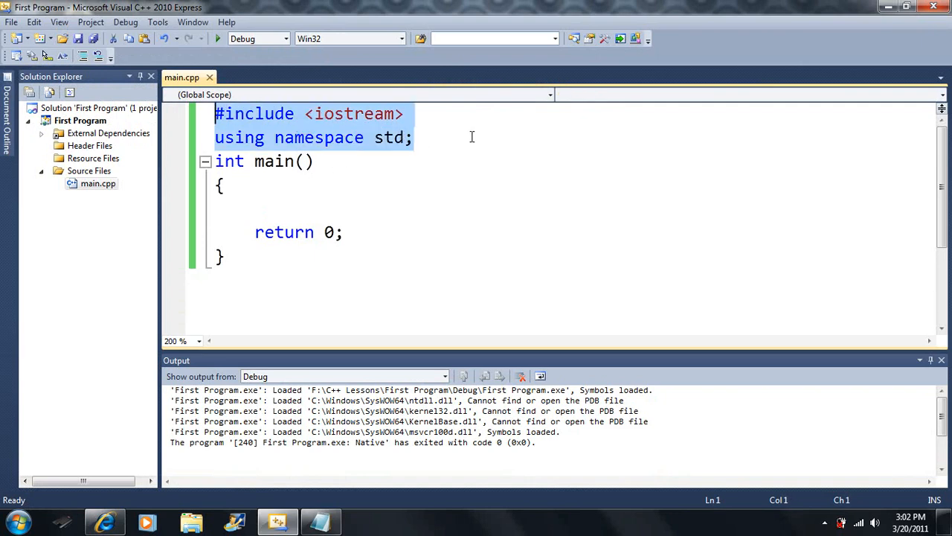
click(417, 137)
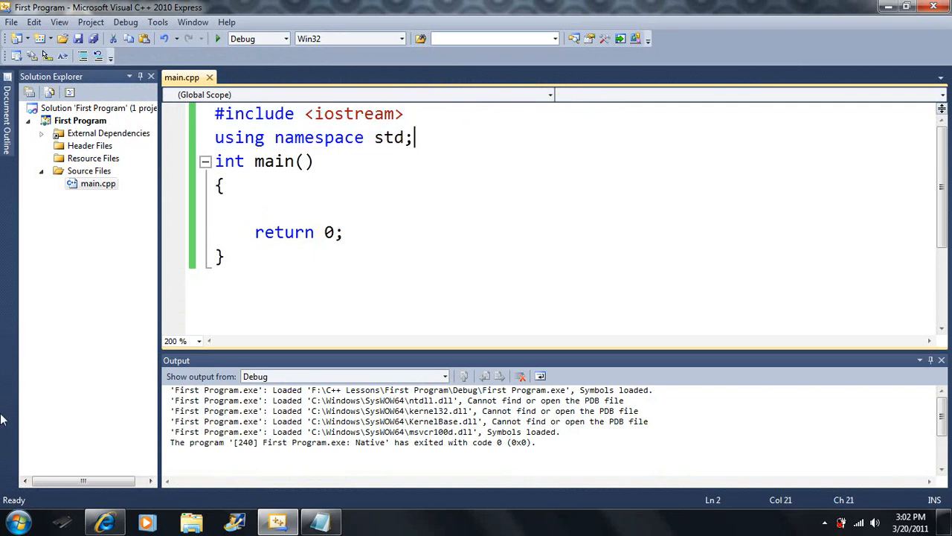